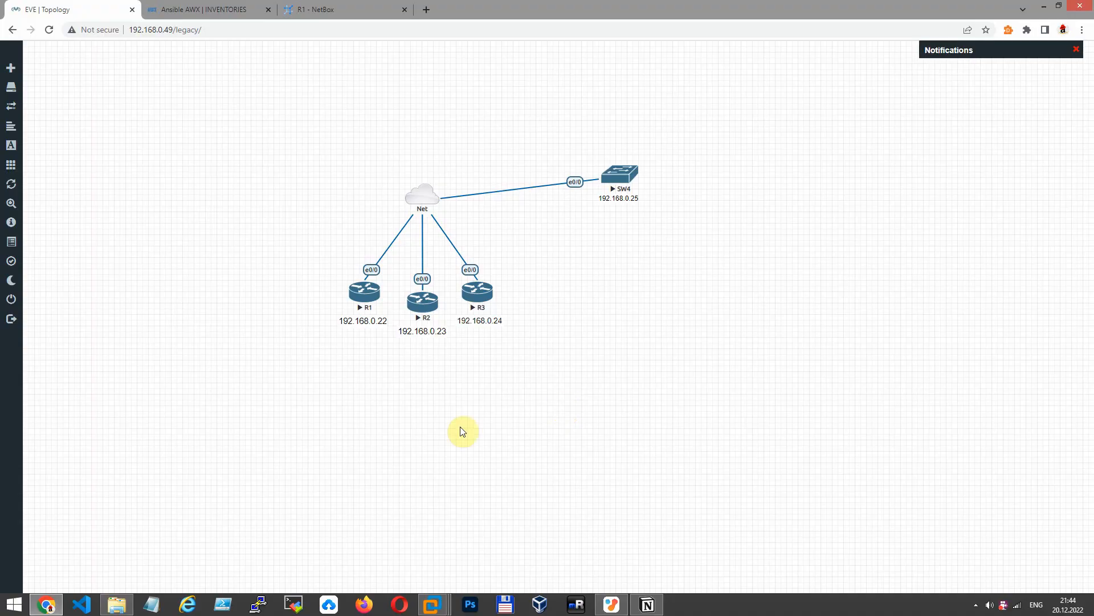
{"action": "mouse_move", "coordinate": [434, 381]}
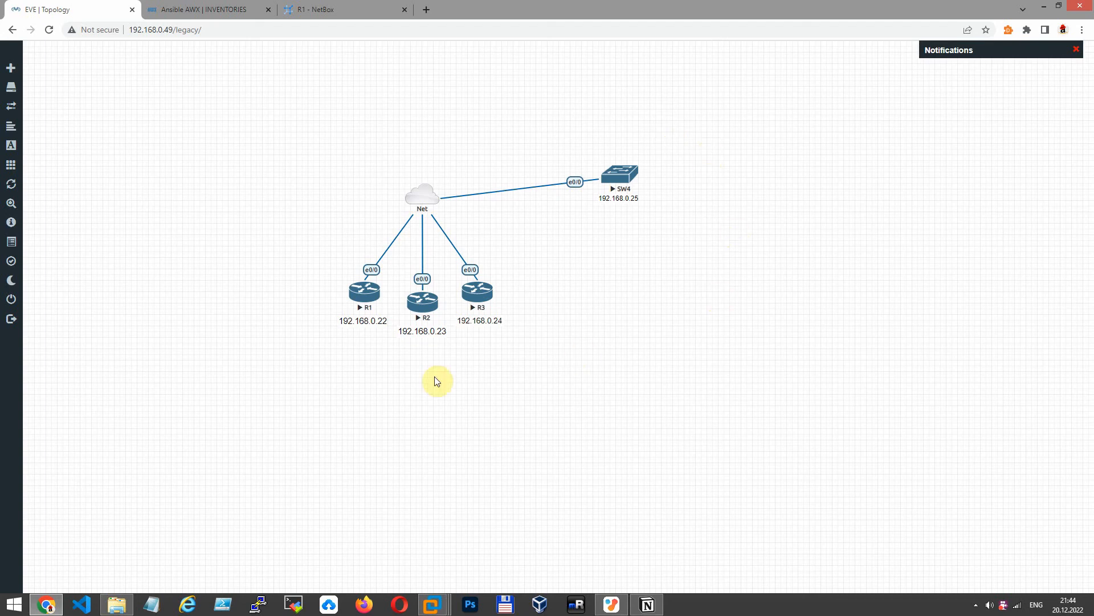
- Show device R1's Interfaces table in NetBox with its Ethernet interfaces and descriptions
{"action": "left_click", "coordinate": [342, 10]}
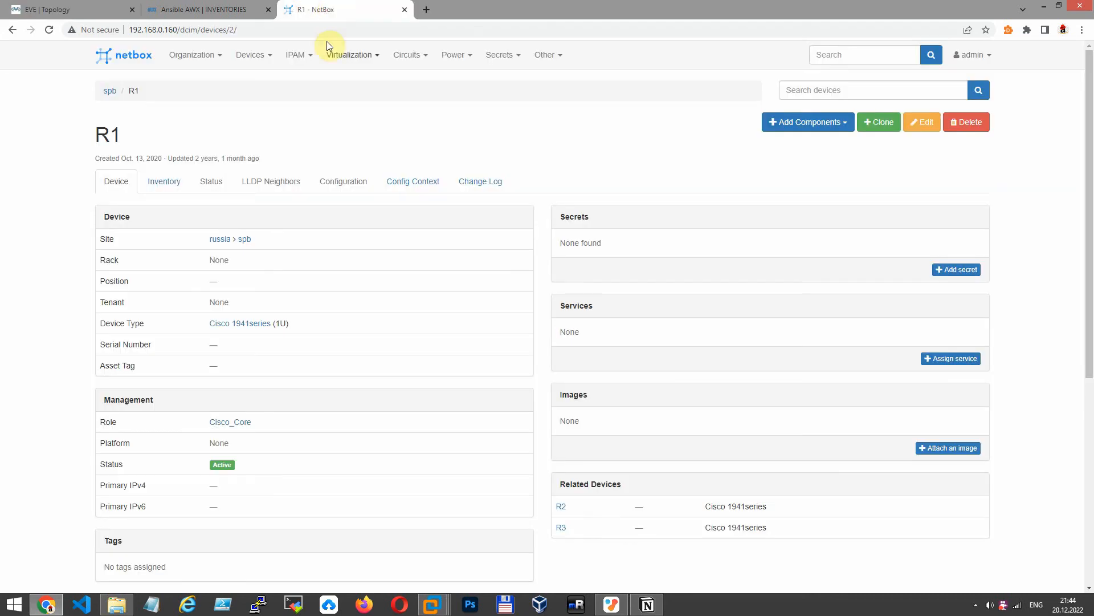
{"action": "mouse_move", "coordinate": [278, 56]}
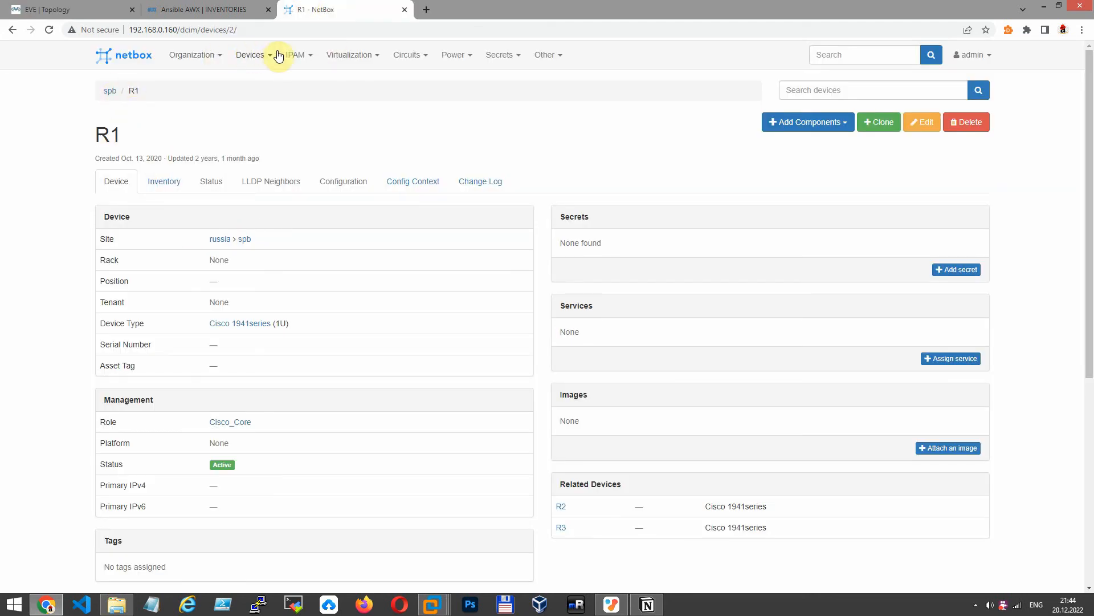
{"action": "left_click", "coordinate": [249, 55]}
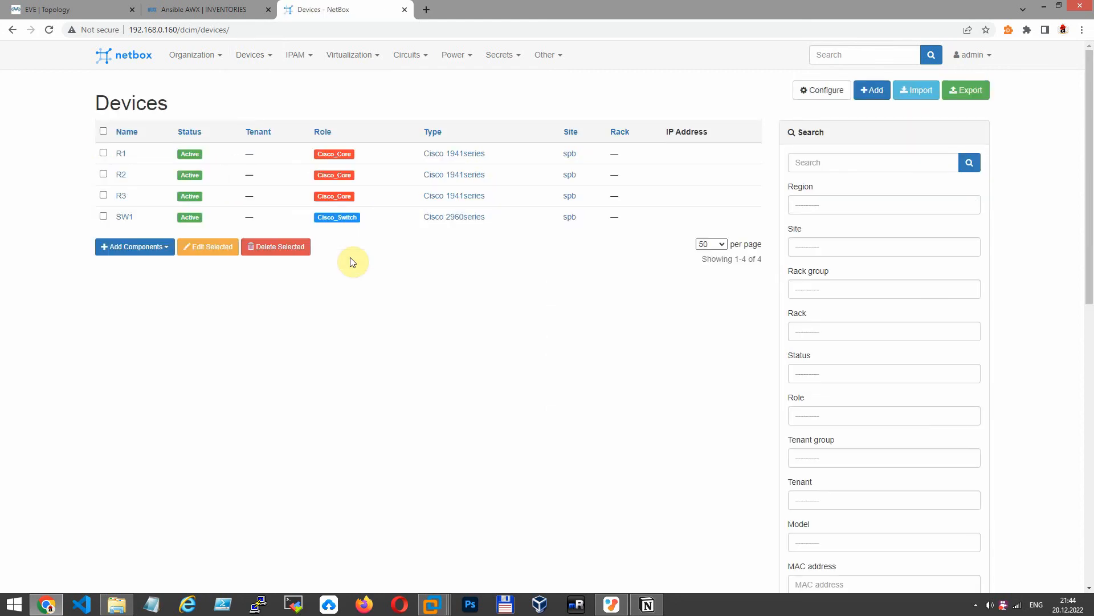
{"action": "left_click", "coordinate": [121, 154]}
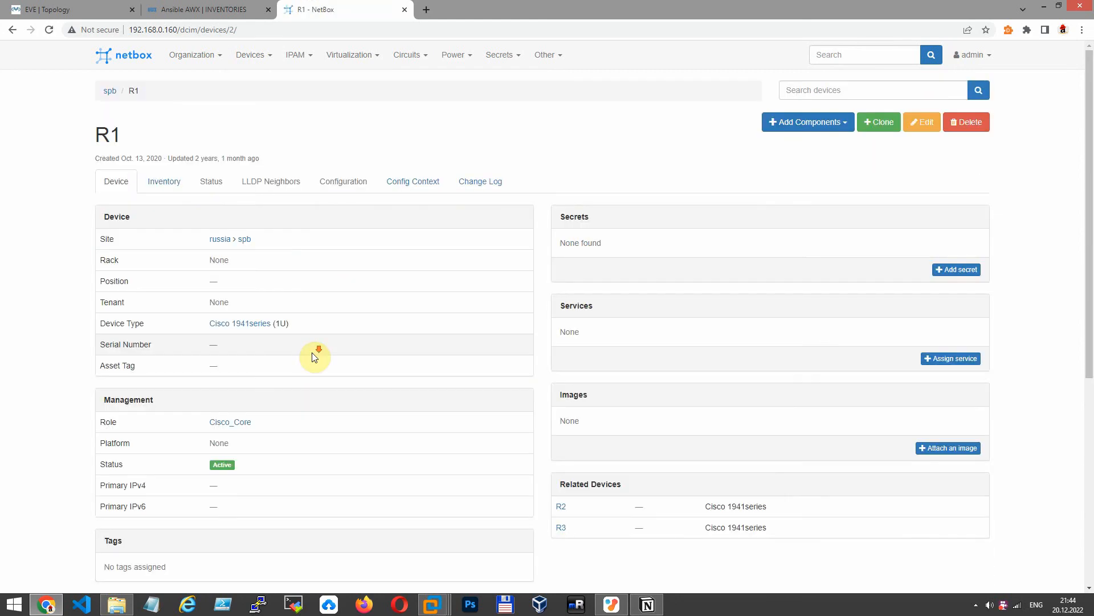
{"action": "scroll", "scroll_direction": "down", "scroll_amount": 3}
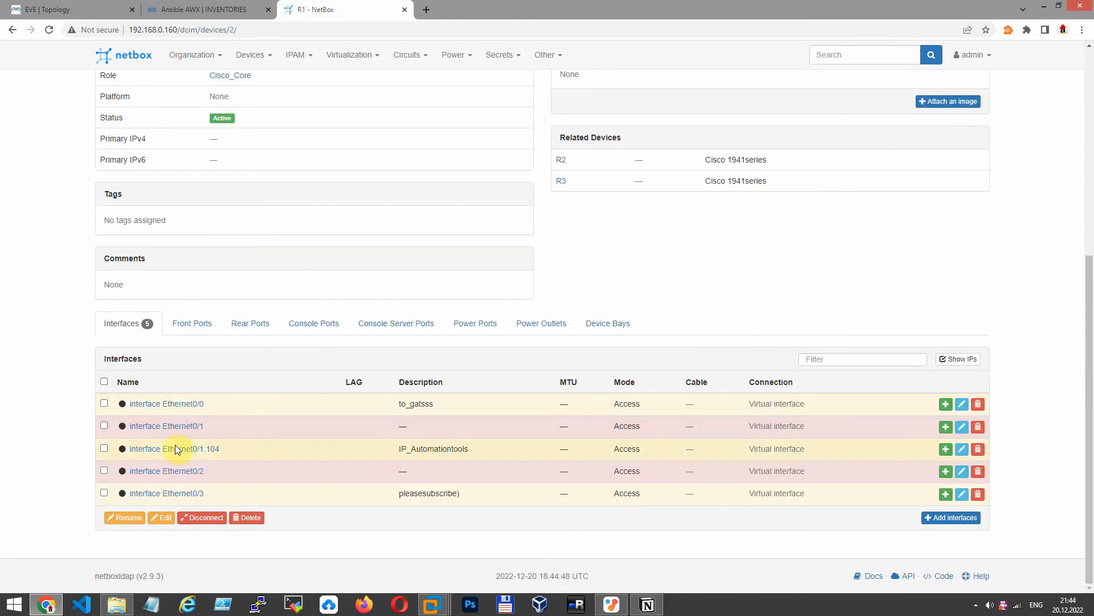
{"action": "mouse_move", "coordinate": [381, 424]}
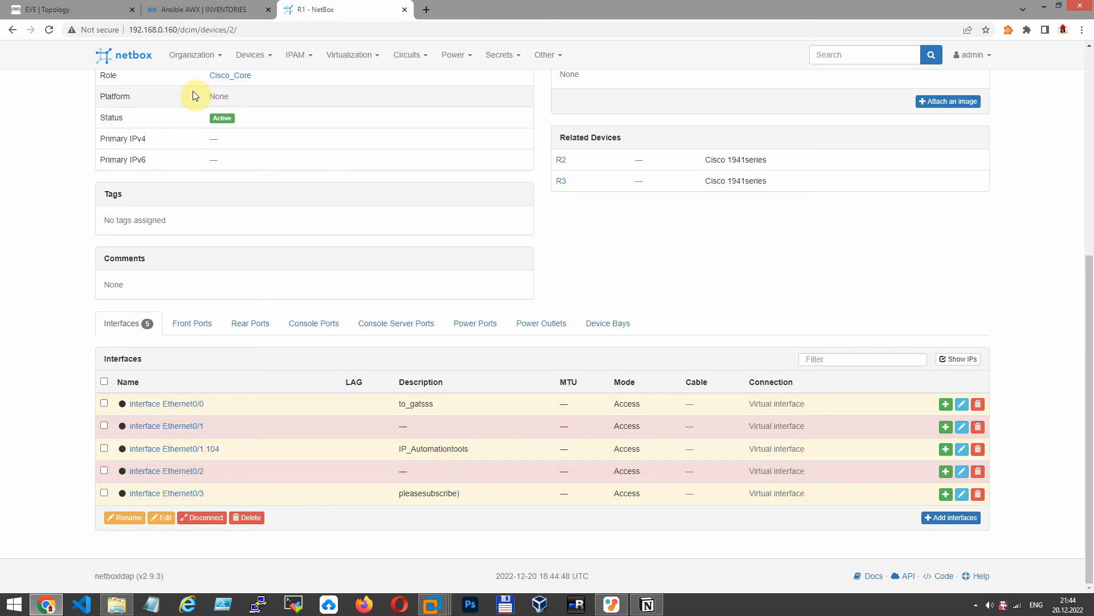
{"action": "mouse_move", "coordinate": [186, 98]}
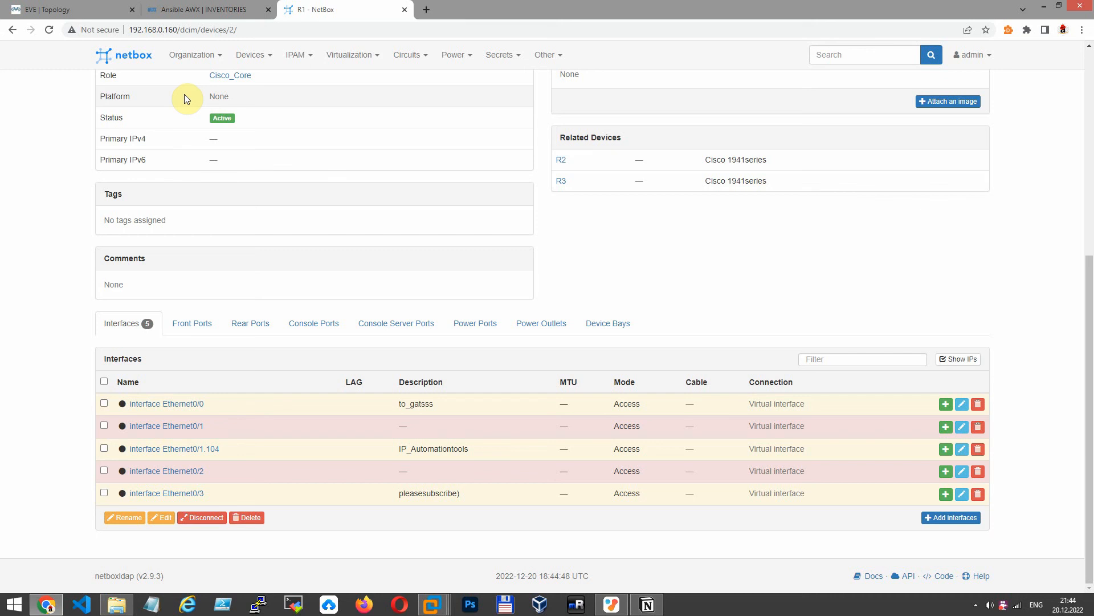
{"action": "mouse_move", "coordinate": [197, 96]}
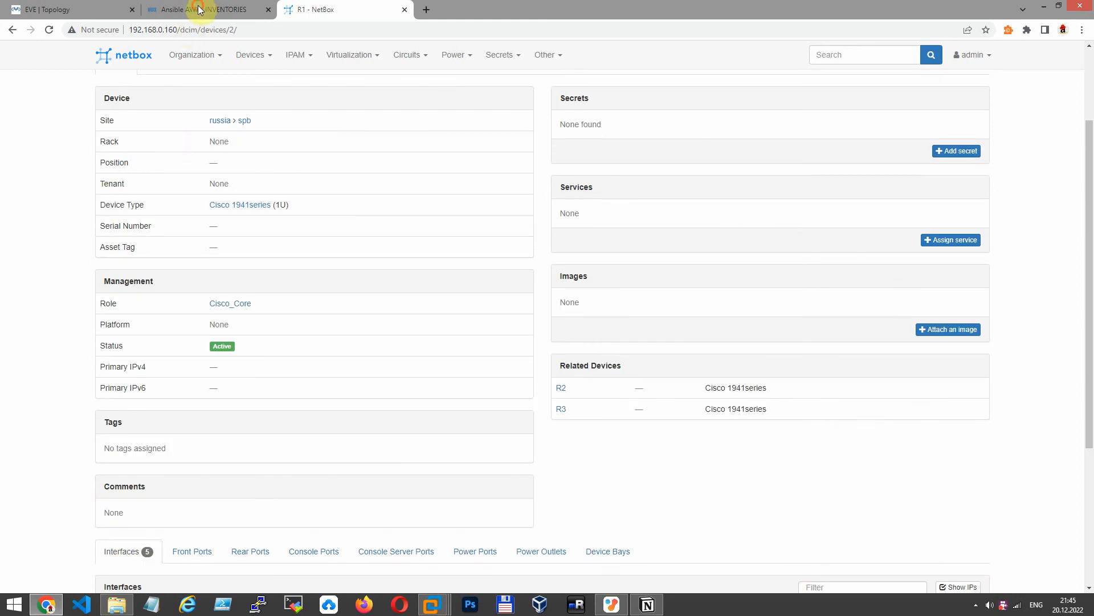
- In the Cisco router inventory's hosts, edit host 192.168.0.23 so it is named R1
{"action": "left_click", "coordinate": [203, 9]}
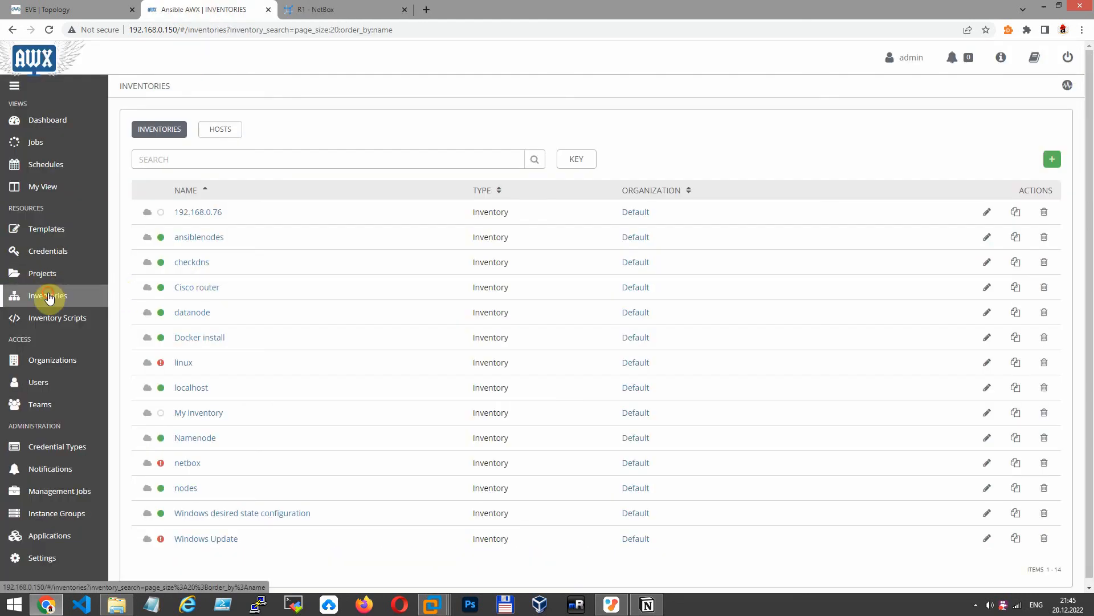
{"action": "mouse_move", "coordinate": [62, 297]}
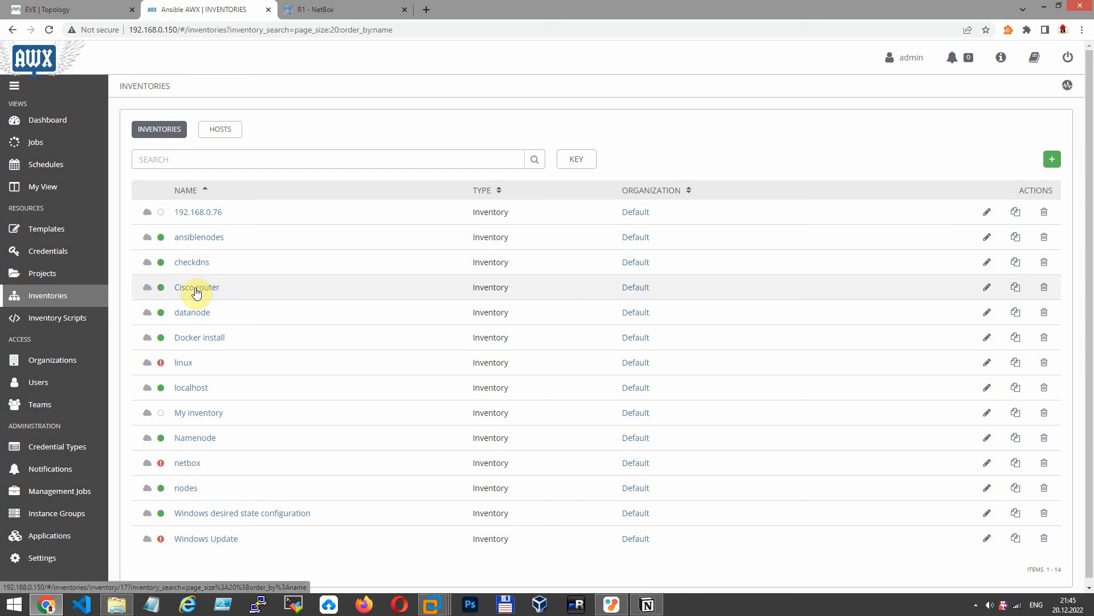
{"action": "left_click", "coordinate": [198, 288]}
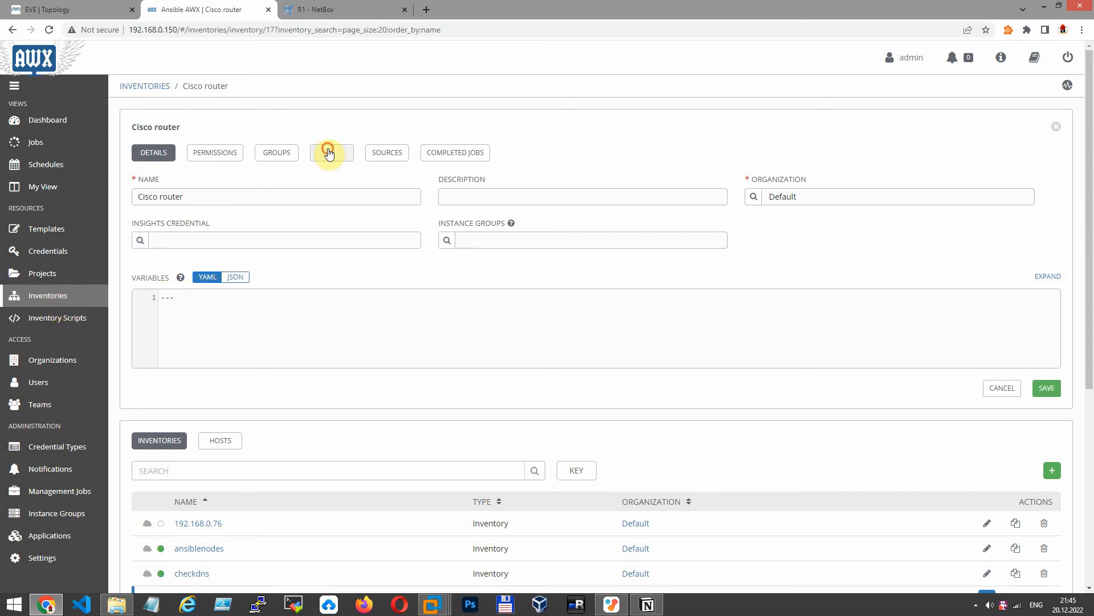
{"action": "left_click", "coordinate": [331, 152]}
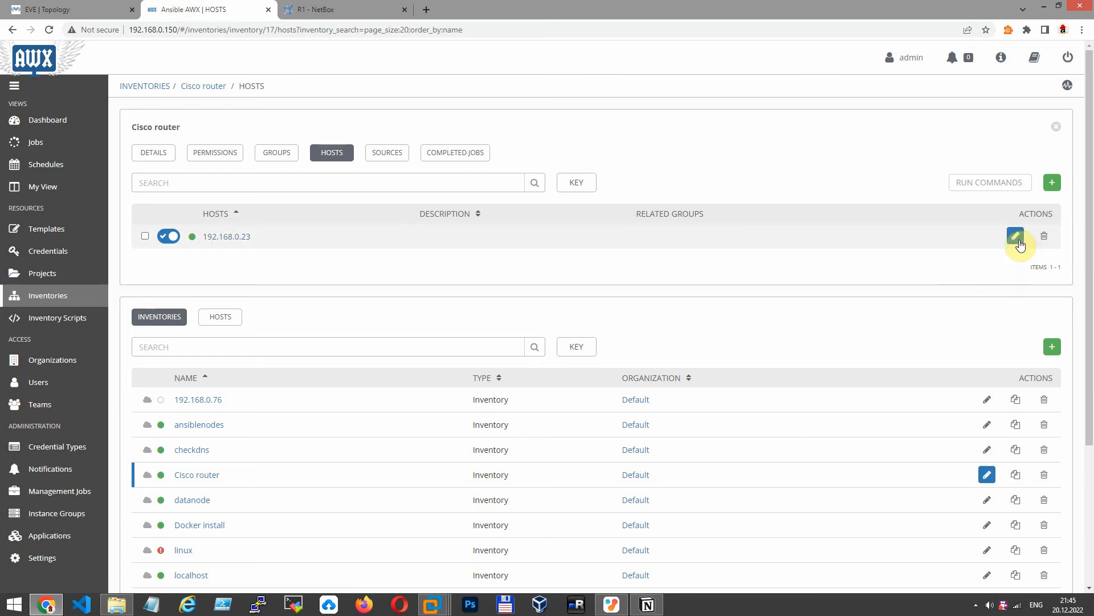
{"action": "left_click", "coordinate": [1016, 236]}
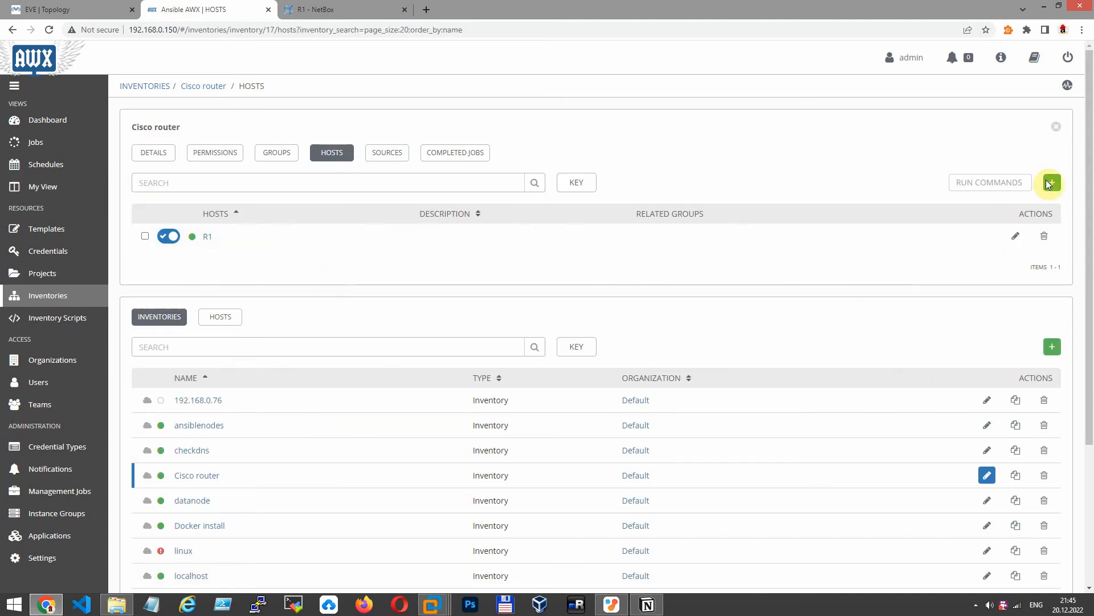
- Add and save hosts R2, R3 and SW4 to the Cisco router inventory, then go to Projects
{"action": "left_click", "coordinate": [1056, 127]}
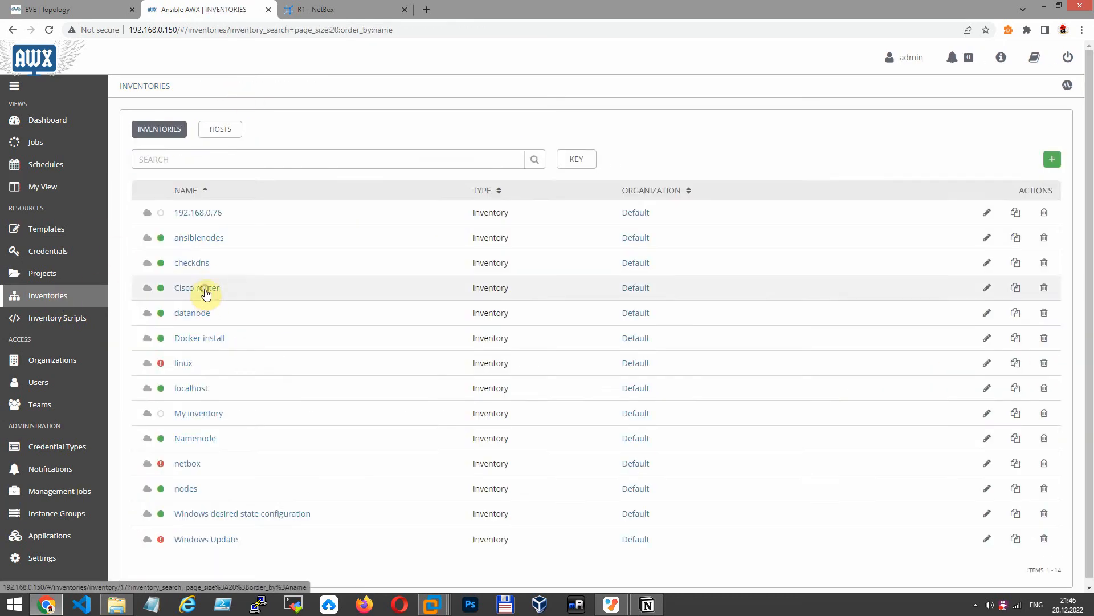
{"action": "left_click", "coordinate": [197, 288]}
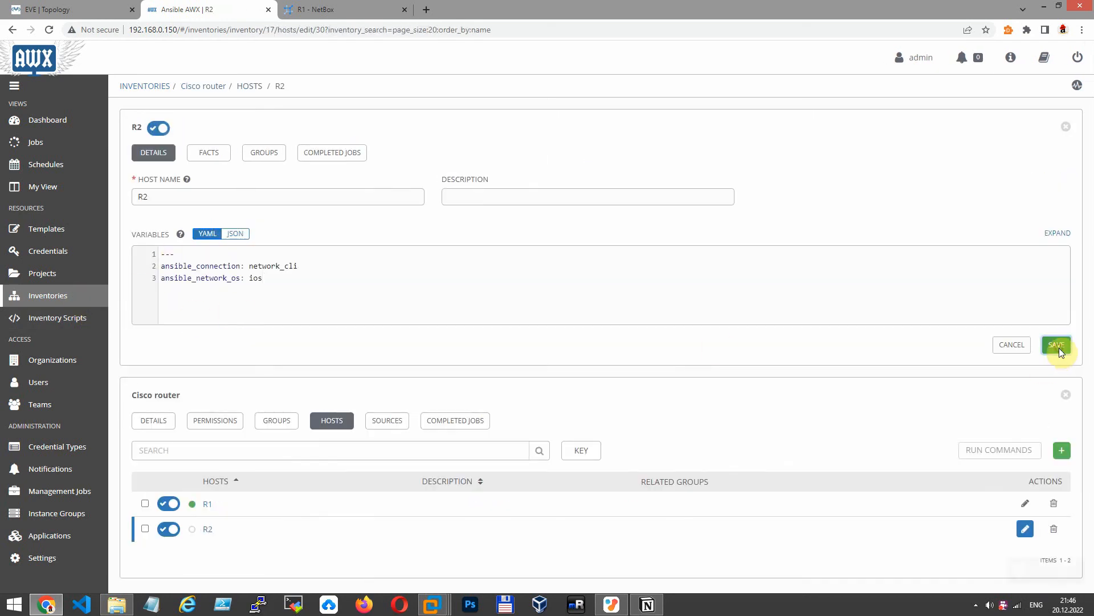
{"action": "left_click", "coordinate": [1056, 344]}
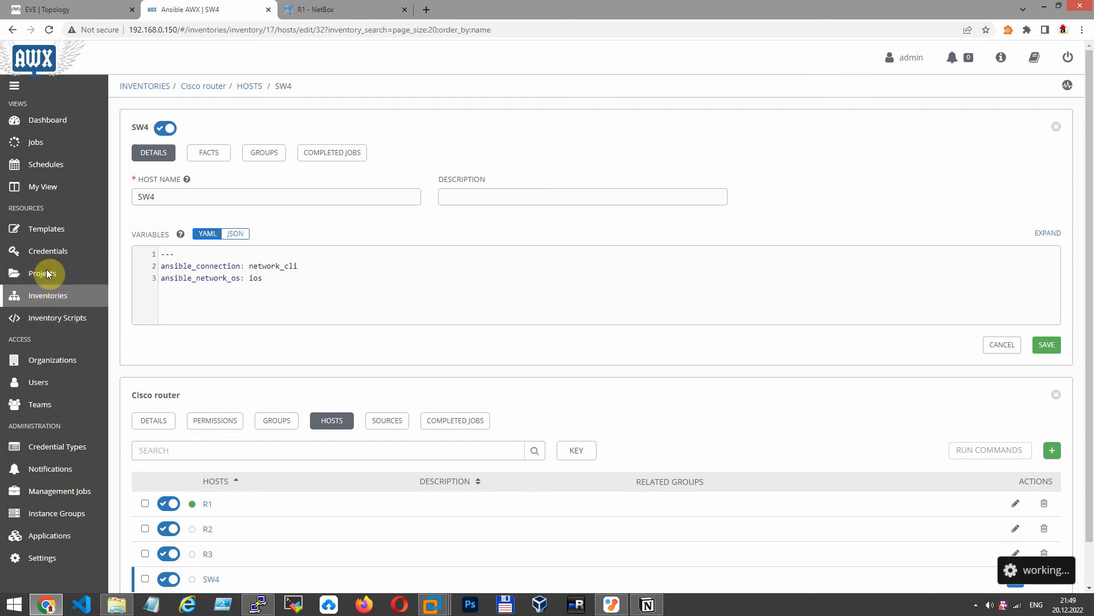
{"action": "left_click", "coordinate": [45, 273]}
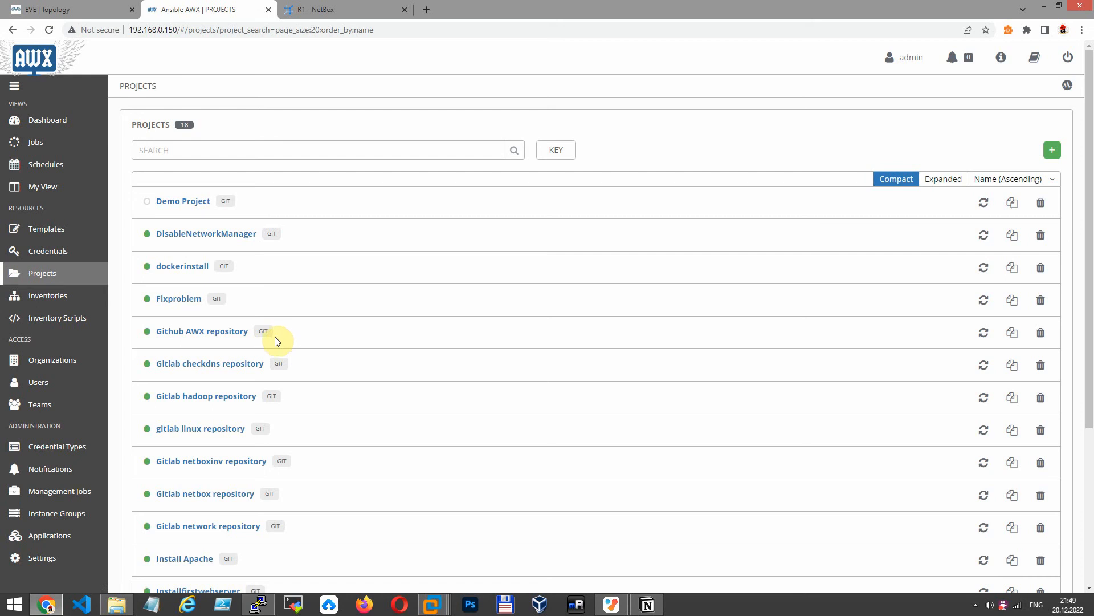
{"action": "mouse_move", "coordinate": [272, 348]}
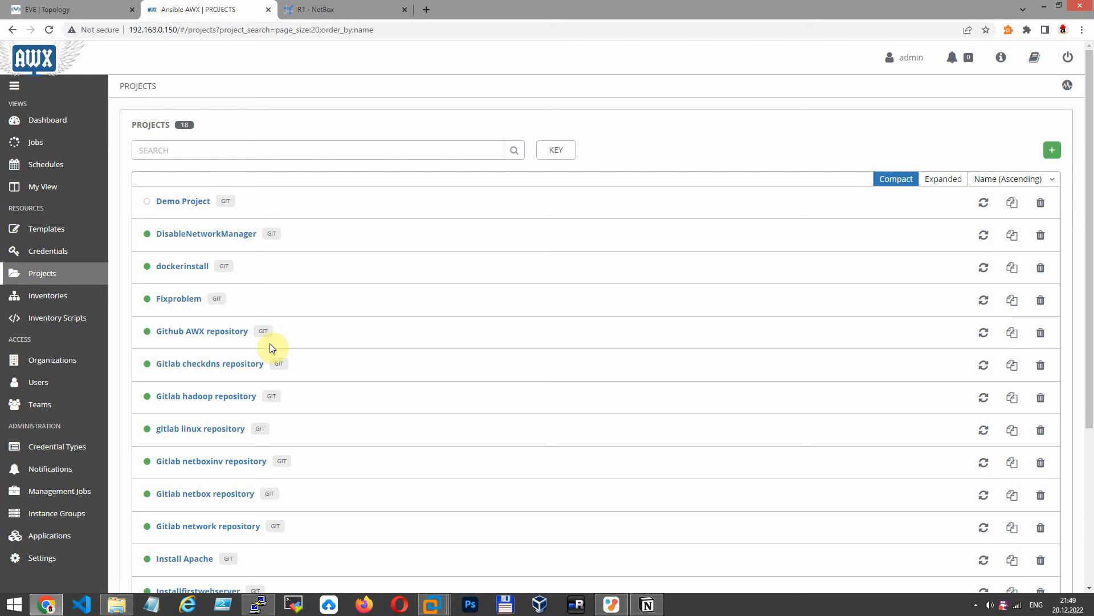
{"action": "mouse_move", "coordinate": [425, 10]}
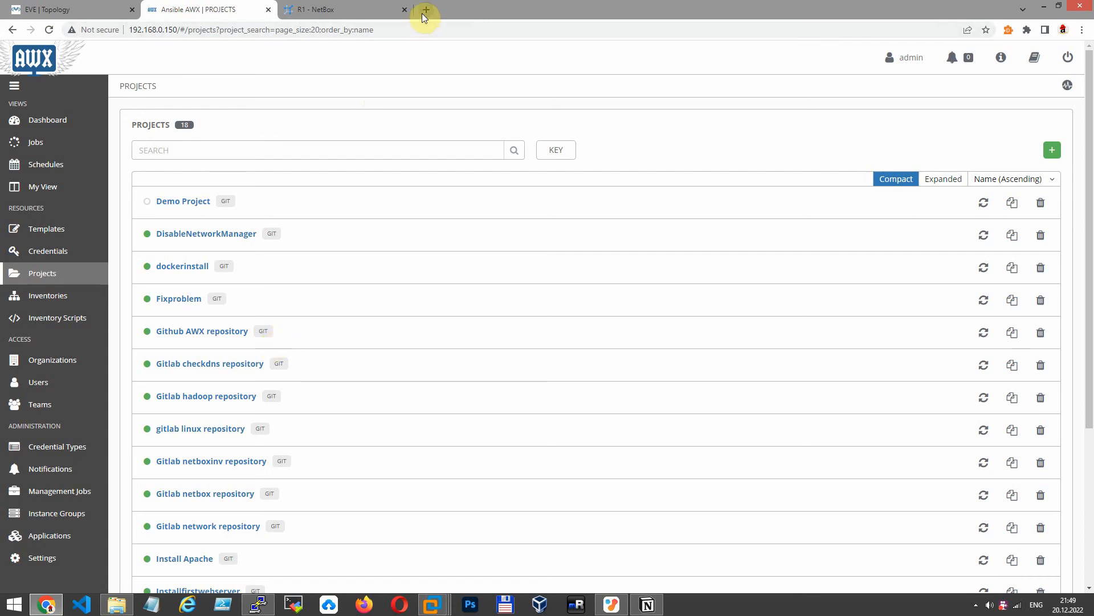
- Sign in to GitLab and bring up the netwebhook file in the netbox repository
{"action": "left_click", "coordinate": [425, 11]}
{"action": "type", "text": "about.gitlab.com"}
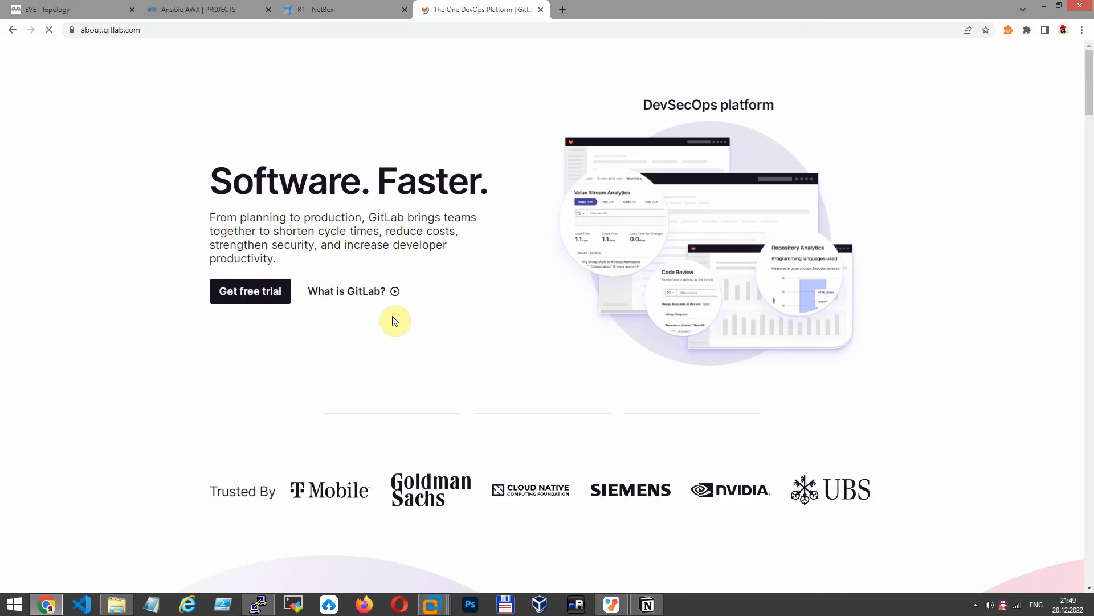
{"action": "left_click", "coordinate": [1050, 66]}
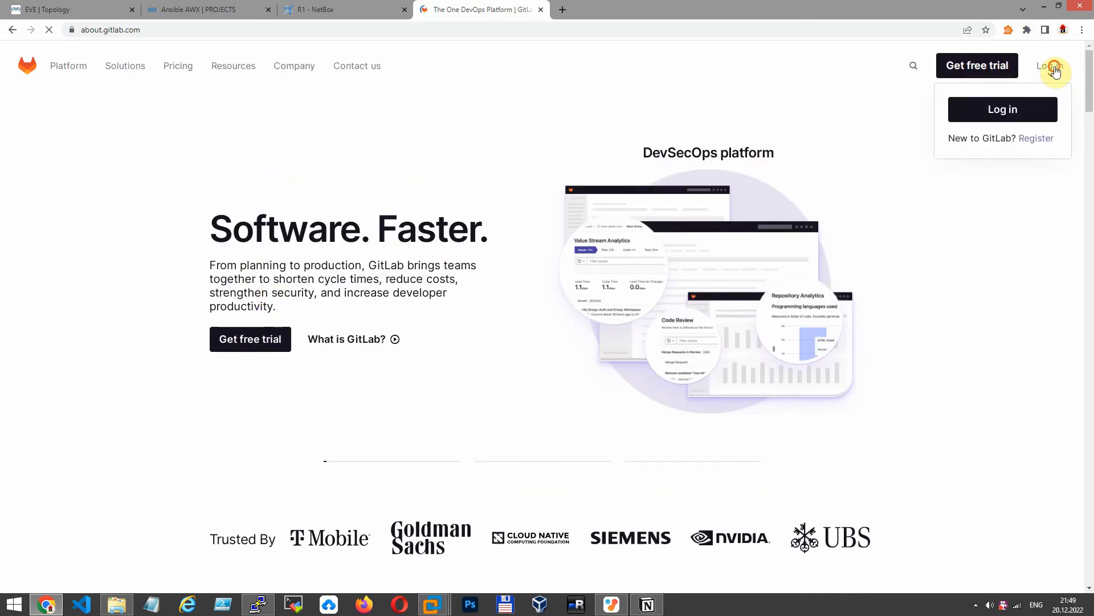
{"action": "left_click", "coordinate": [1002, 109]}
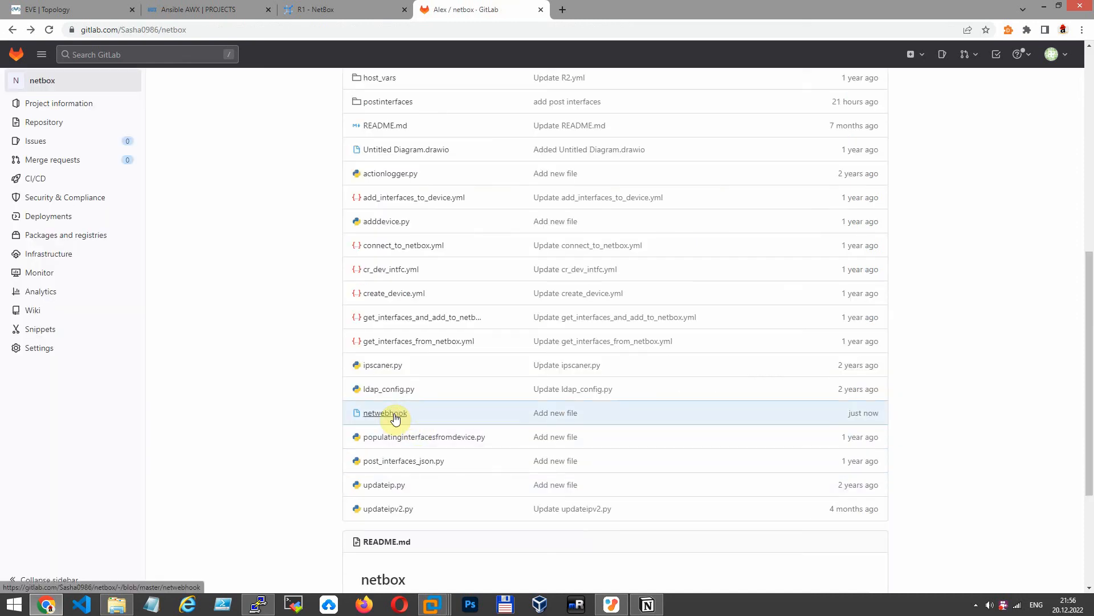
{"action": "left_click", "coordinate": [384, 413]}
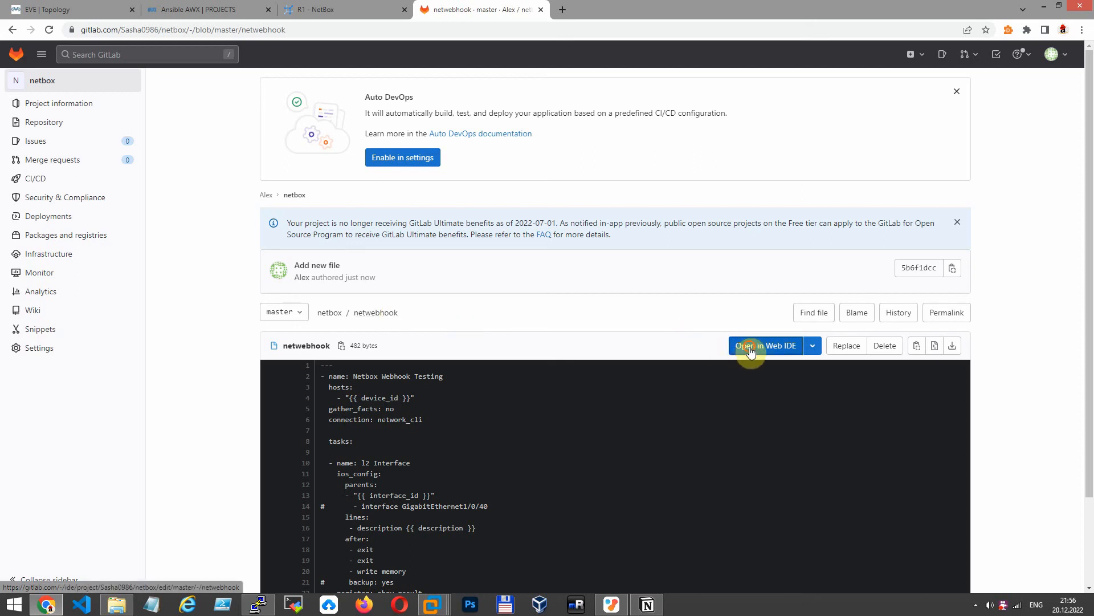
- Edit netwebhook in the Web IDE and start renaming it to netwebhook.yml from the file tree
{"action": "left_click", "coordinate": [765, 346]}
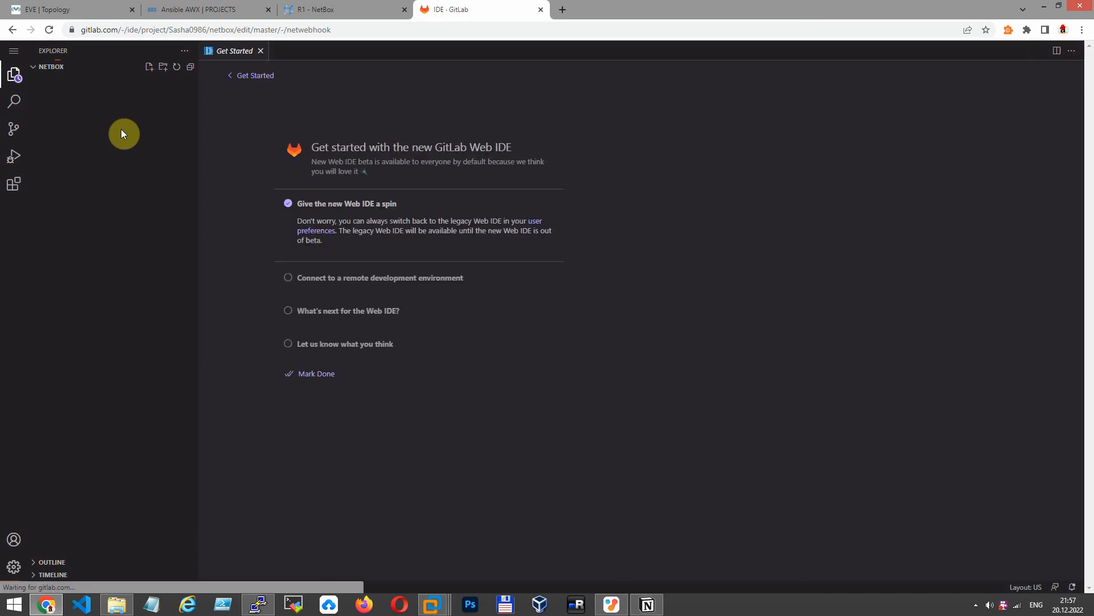
{"action": "left_click", "coordinate": [66, 242]}
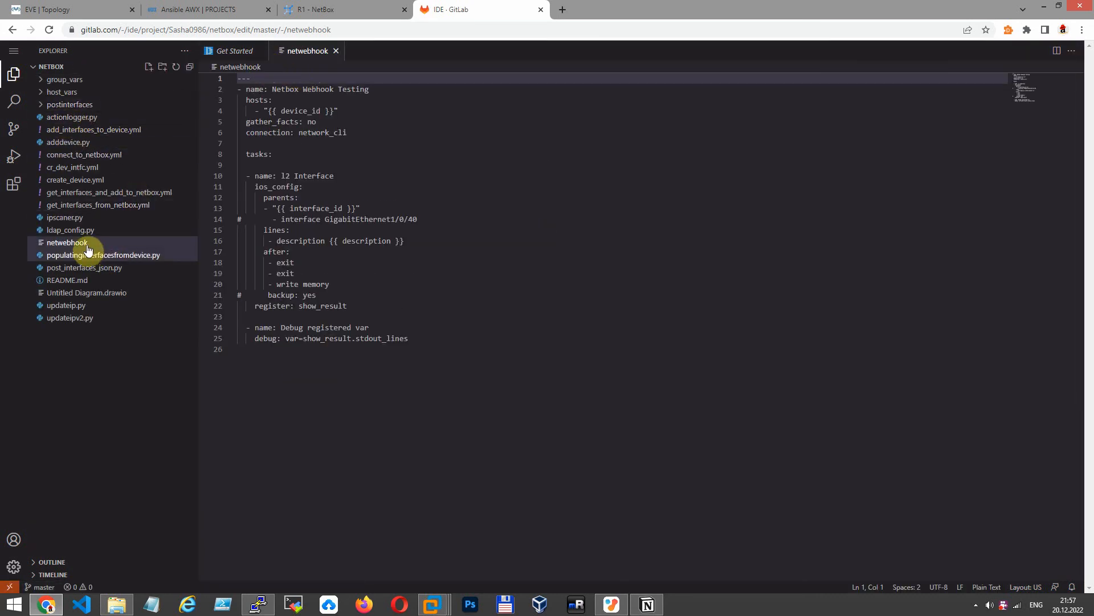
{"action": "right_click", "coordinate": [66, 242]}
{"action": "type", "text": ".yml"}
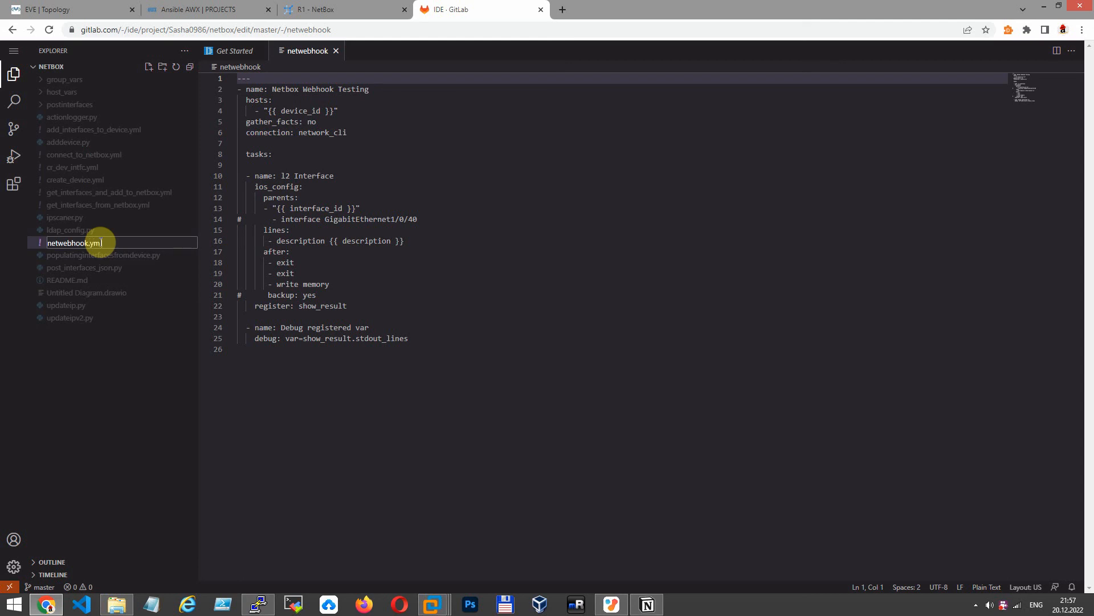
{"action": "mouse_move", "coordinate": [394, 314]}
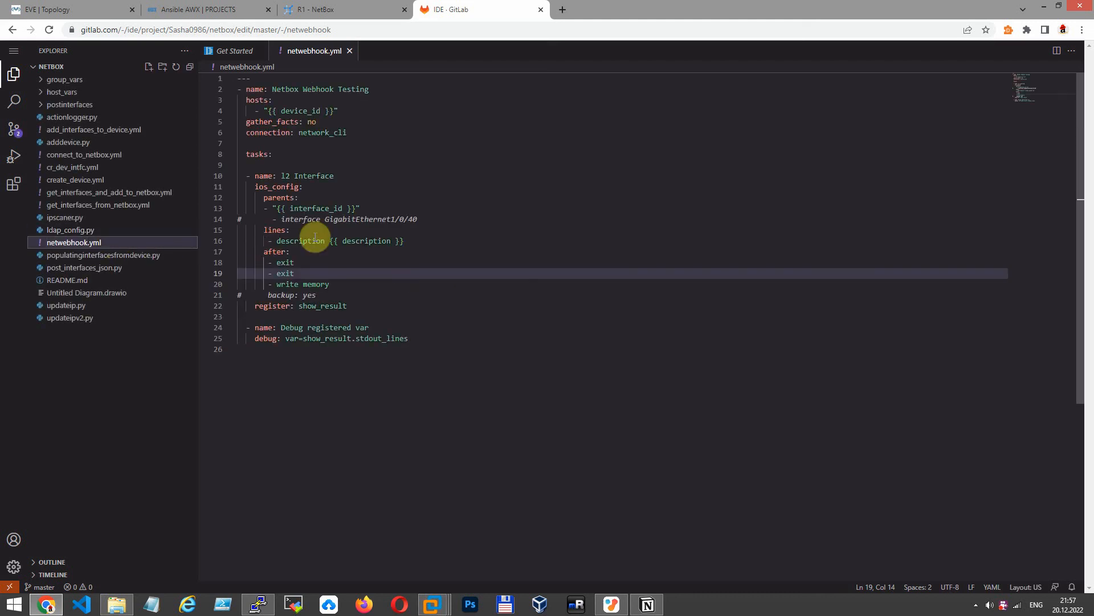
{"action": "mouse_move", "coordinate": [405, 183]}
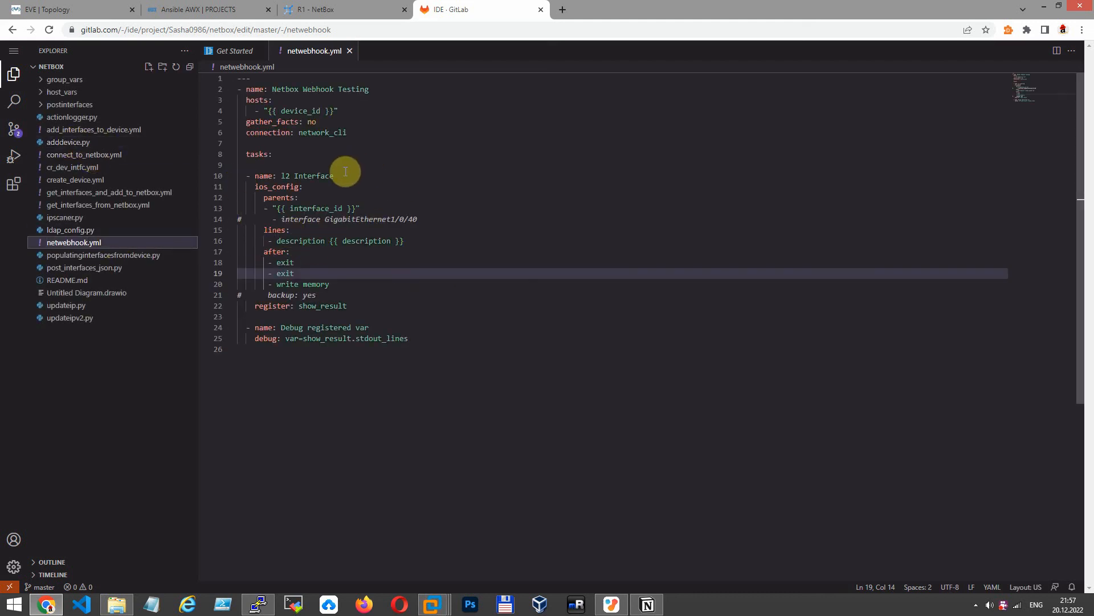
{"action": "mouse_move", "coordinate": [359, 233]}
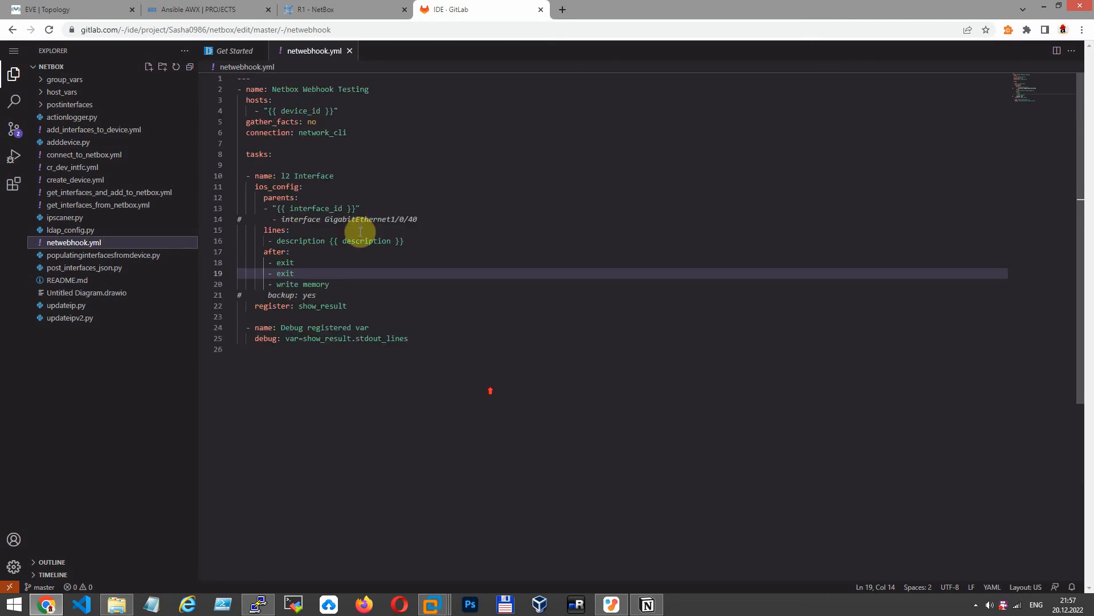
{"action": "mouse_move", "coordinate": [243, 19]}
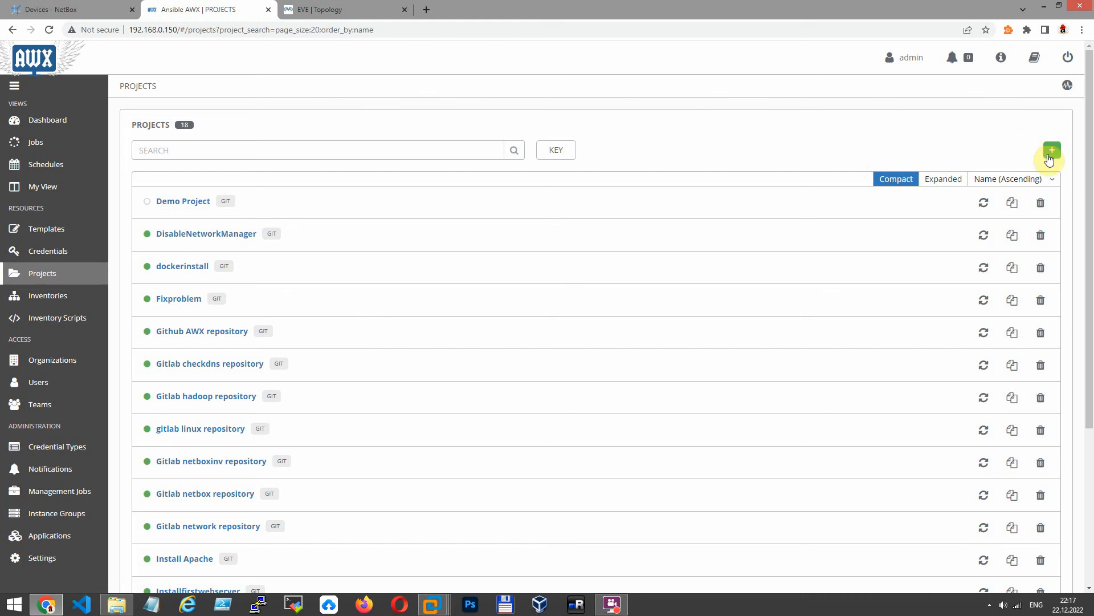
- Create a new project named cisco webhook with organization Default and SCM type Git
{"action": "left_click", "coordinate": [1053, 151]}
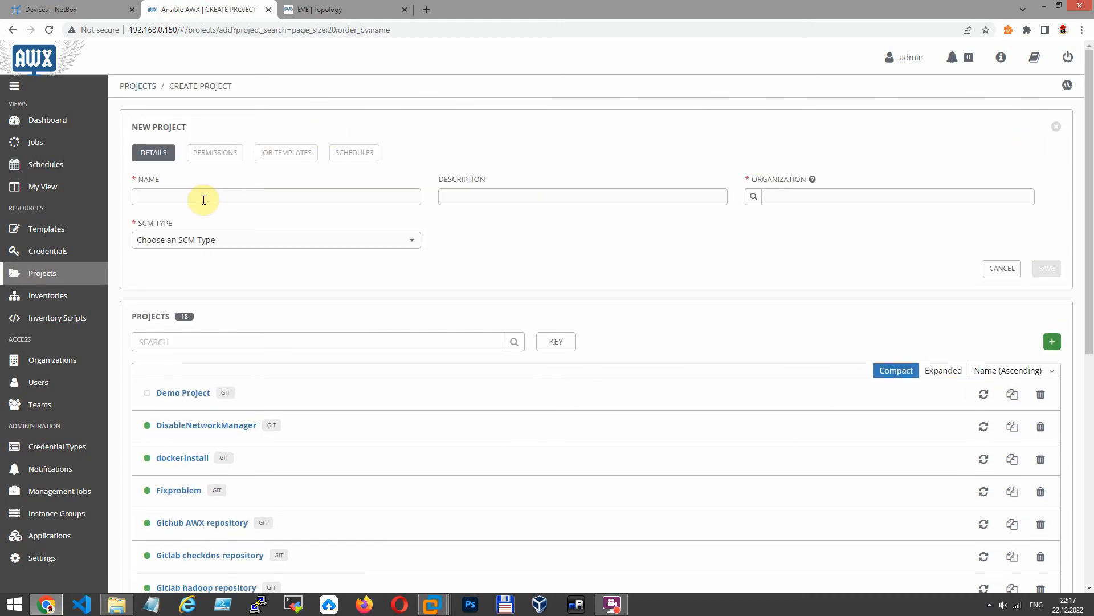
{"action": "type", "text": "c"}
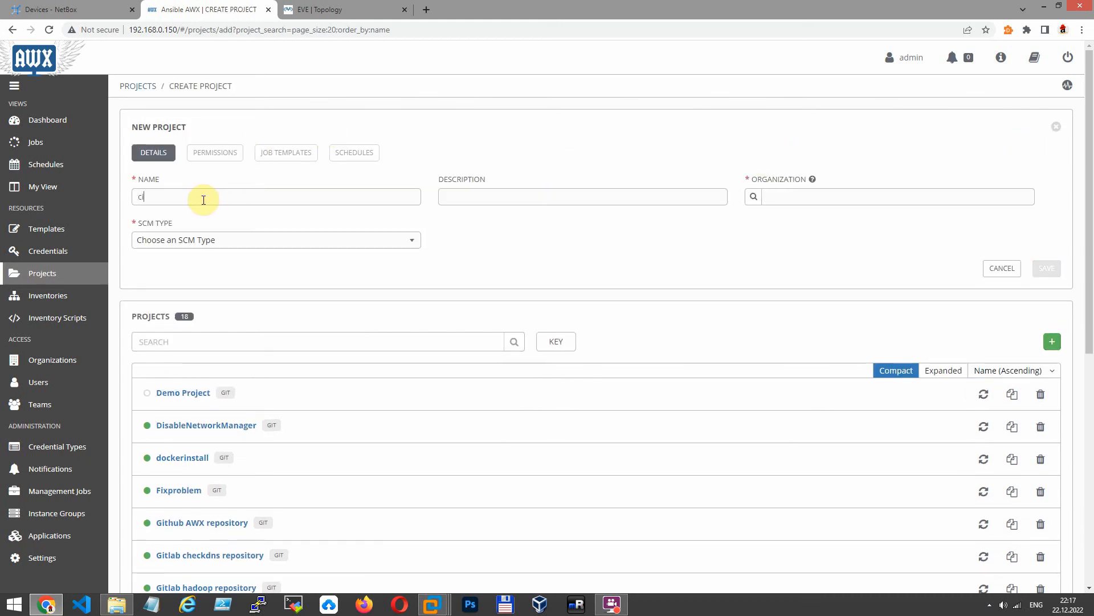
{"action": "type", "text": "isco webhook"}
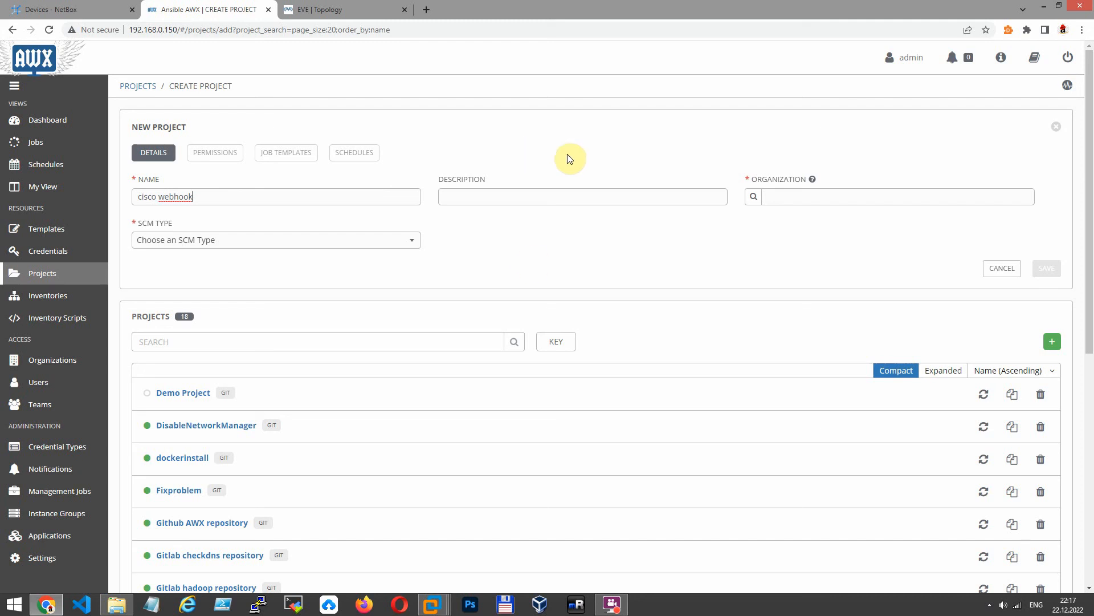
{"action": "left_click", "coordinate": [757, 196]}
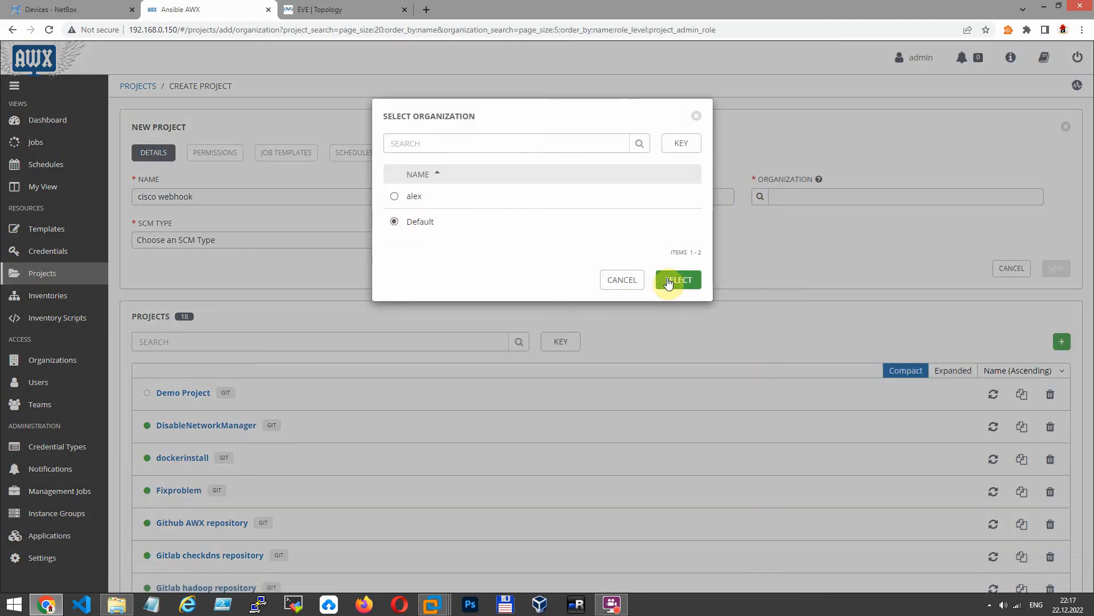
{"action": "left_click", "coordinate": [676, 280]}
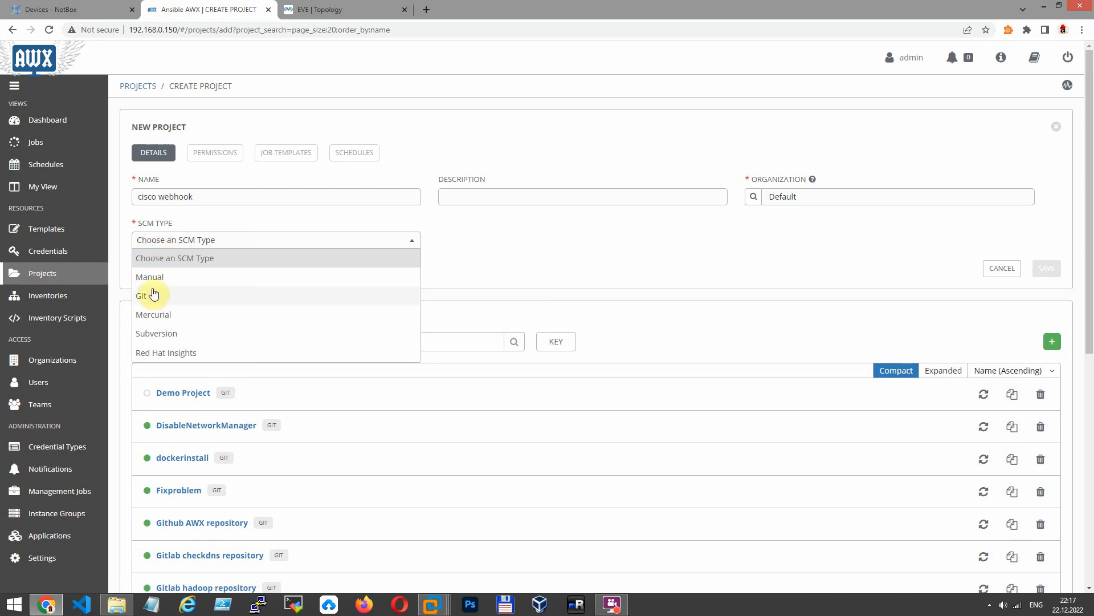
{"action": "left_click", "coordinate": [141, 295]}
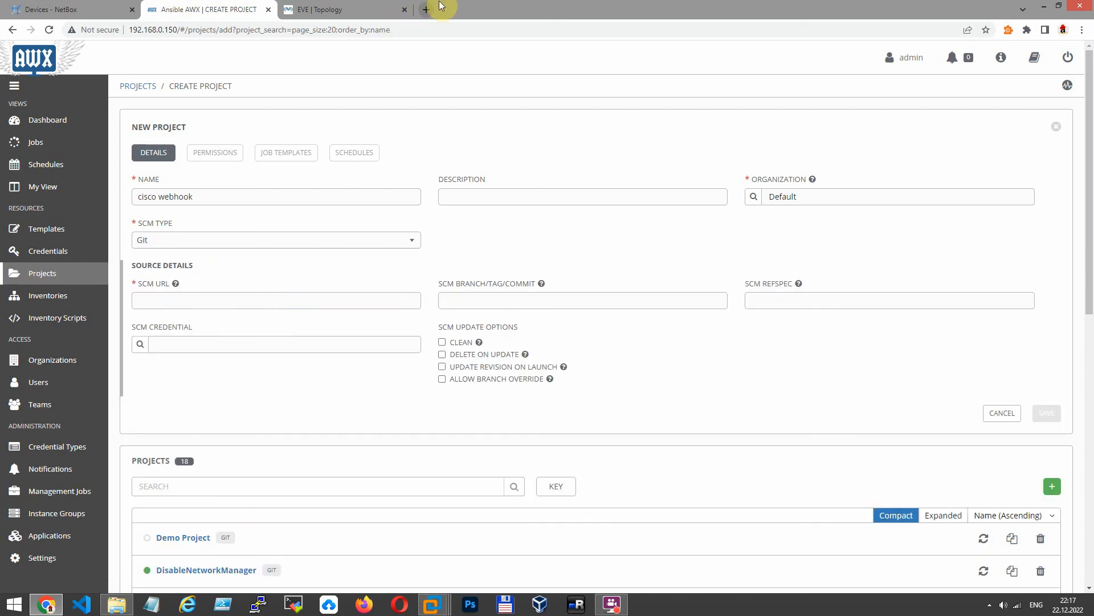
{"action": "mouse_move", "coordinate": [427, 10]}
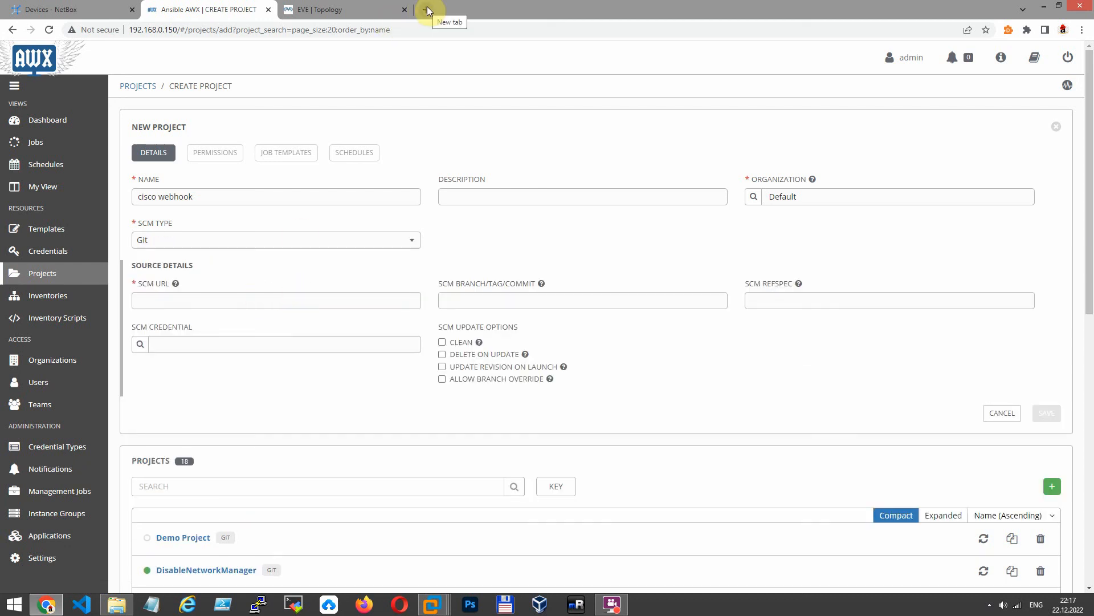
- In a new tab at gitlab.com, show the netbox project's repository files to get its address
{"action": "left_click", "coordinate": [427, 10]}
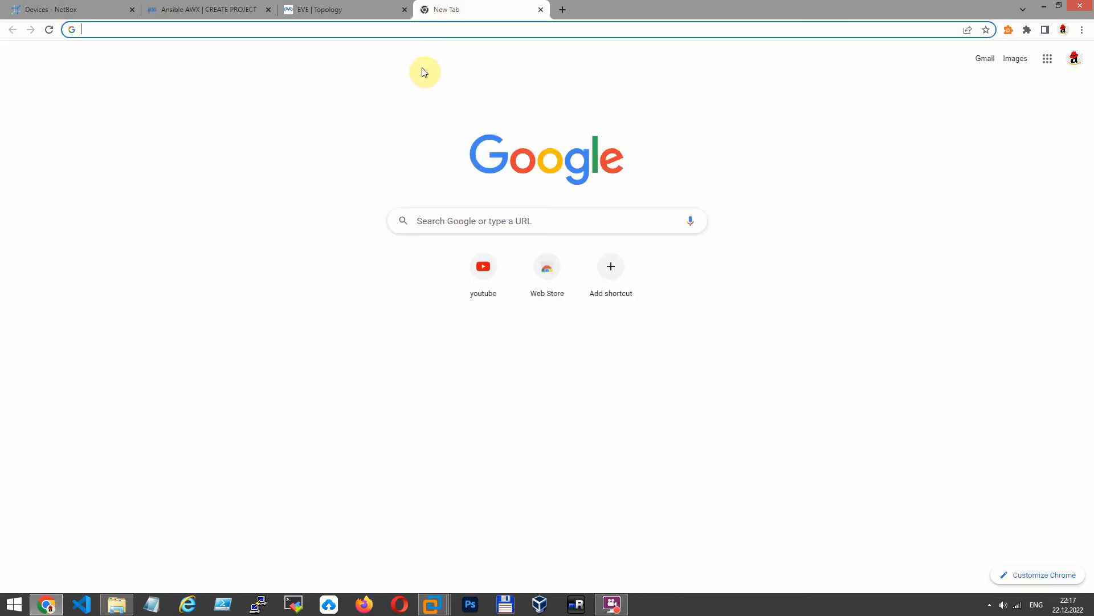
{"action": "type", "text": "gitlab.com"}
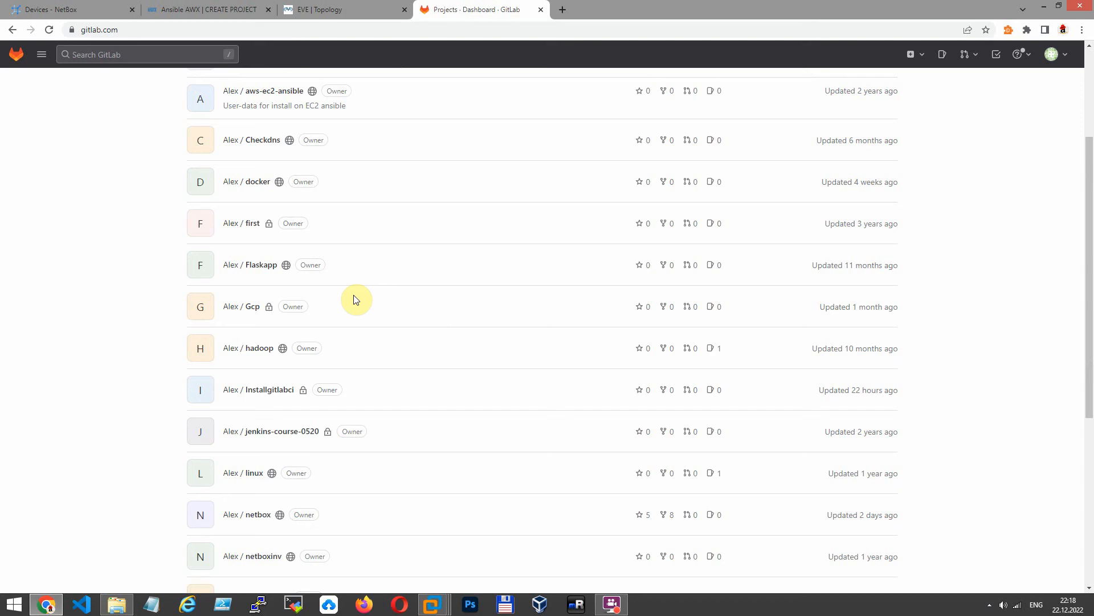
{"action": "scroll", "scroll_direction": "down", "scroll_amount": 3}
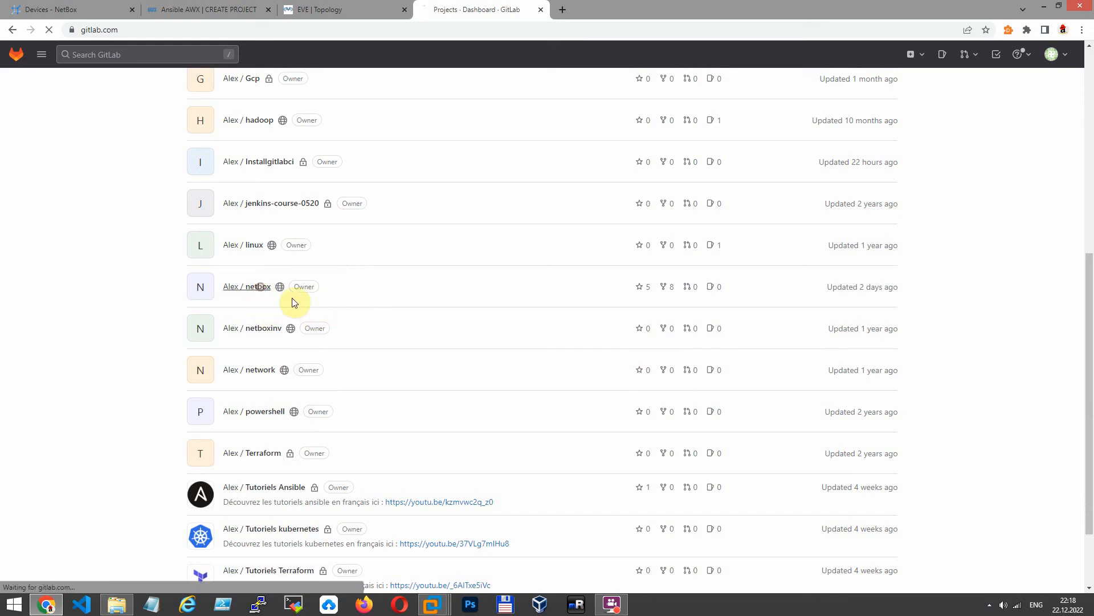
{"action": "left_click", "coordinate": [246, 286]}
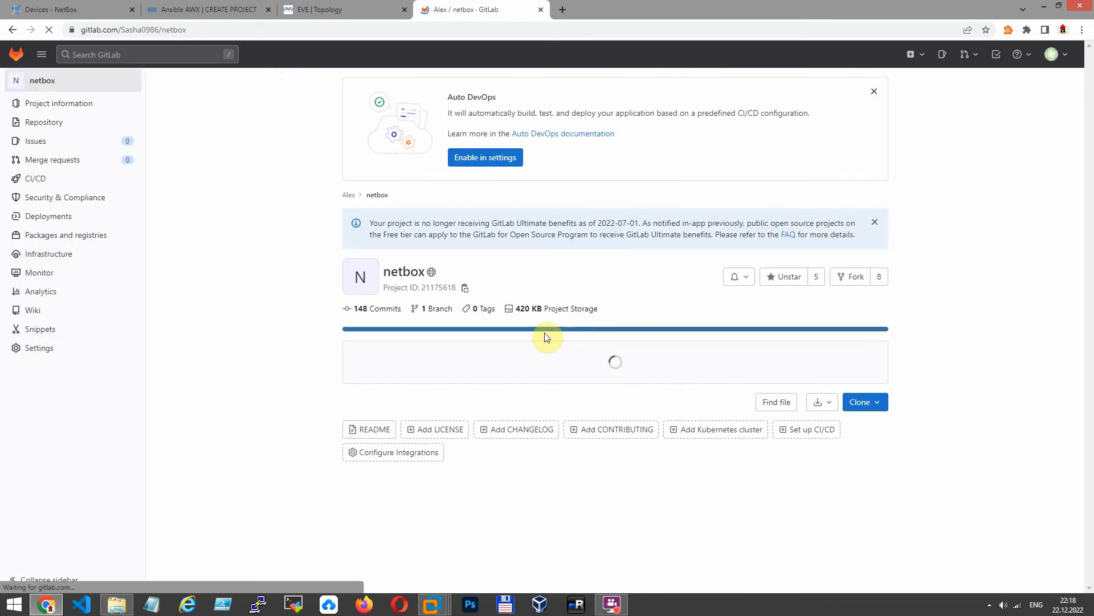
{"action": "left_click", "coordinate": [44, 122]}
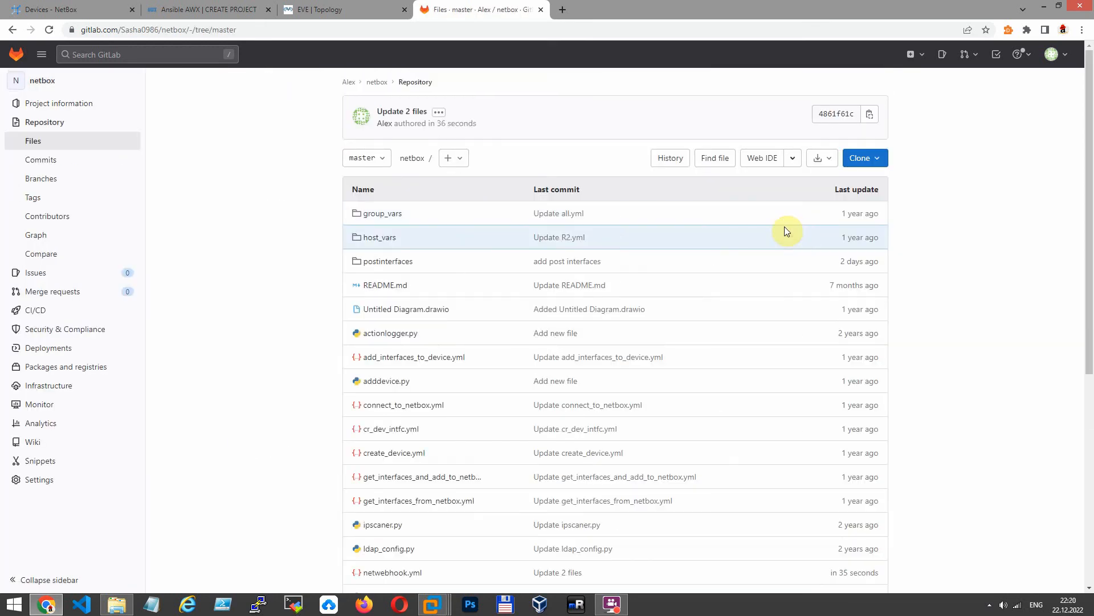
{"action": "left_click", "coordinate": [863, 157]}
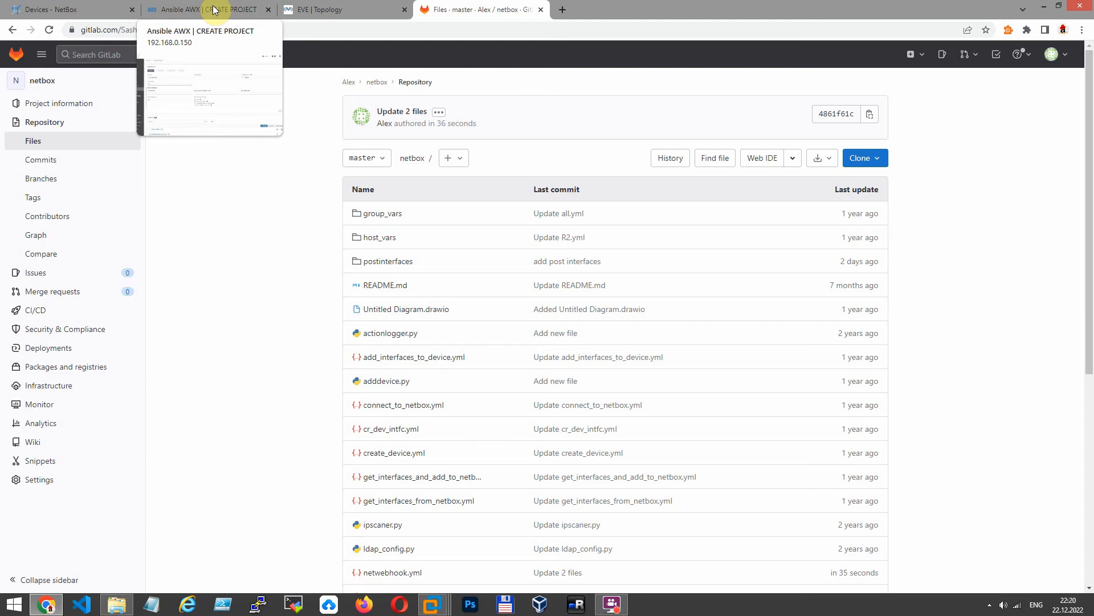
{"action": "left_click", "coordinate": [203, 9]}
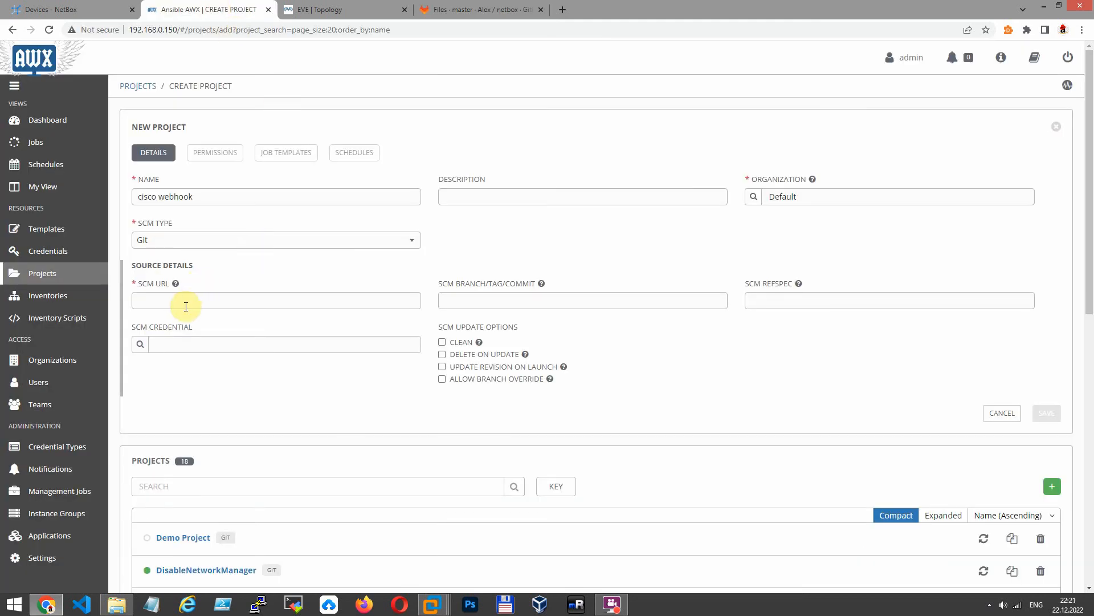
{"action": "type", "text": "https://gitlab.com/Sasha0986/netbox.git"}
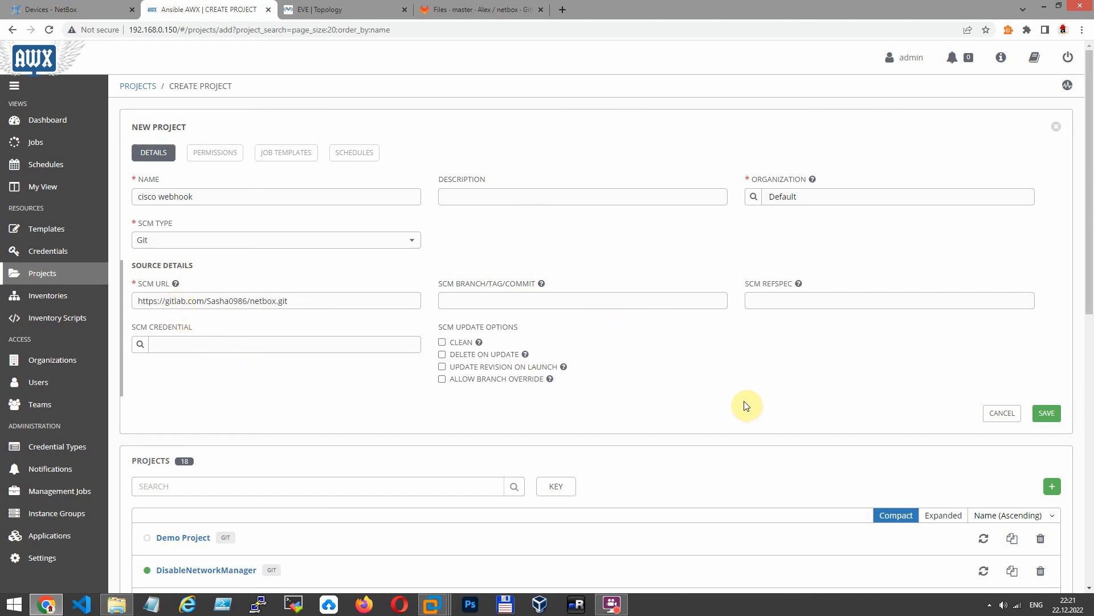
{"action": "left_click", "coordinate": [442, 366]}
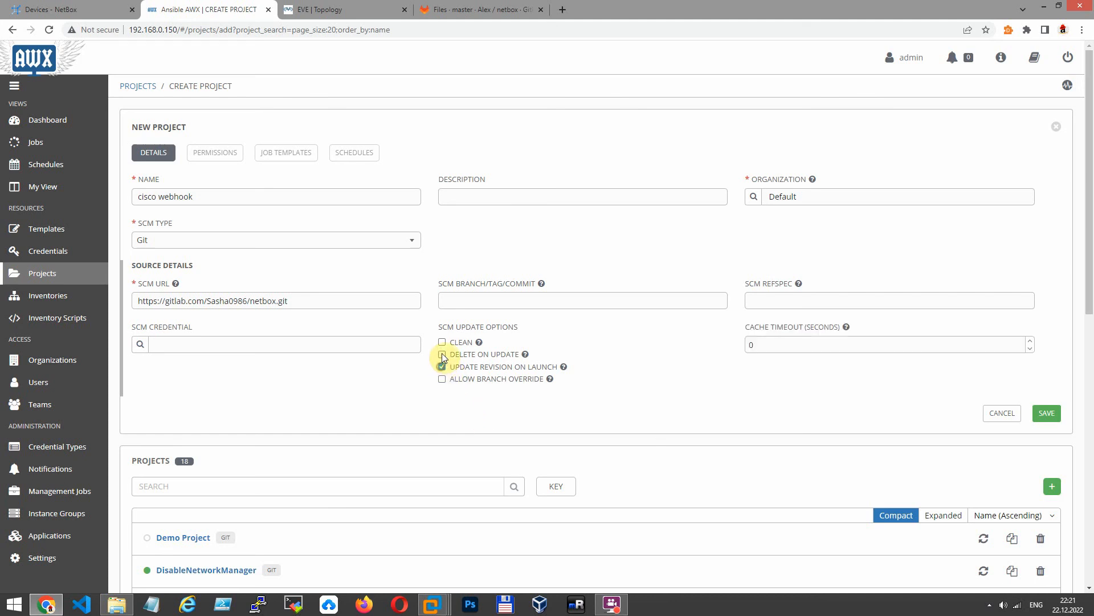
{"action": "left_click", "coordinate": [442, 341]}
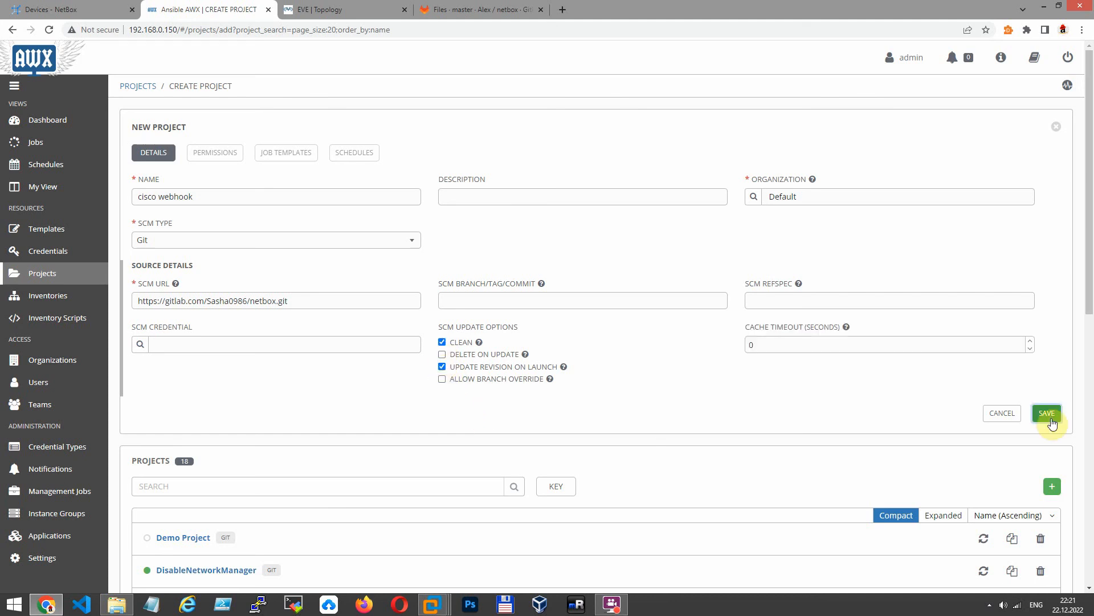
{"action": "left_click", "coordinate": [1045, 413]}
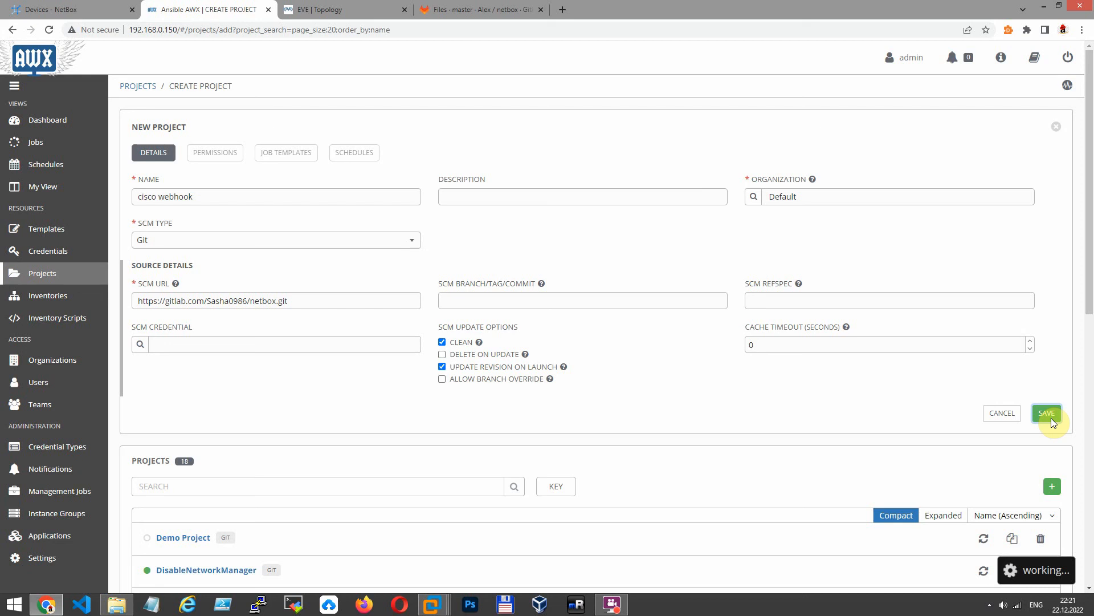
{"action": "left_click", "coordinate": [1046, 413]}
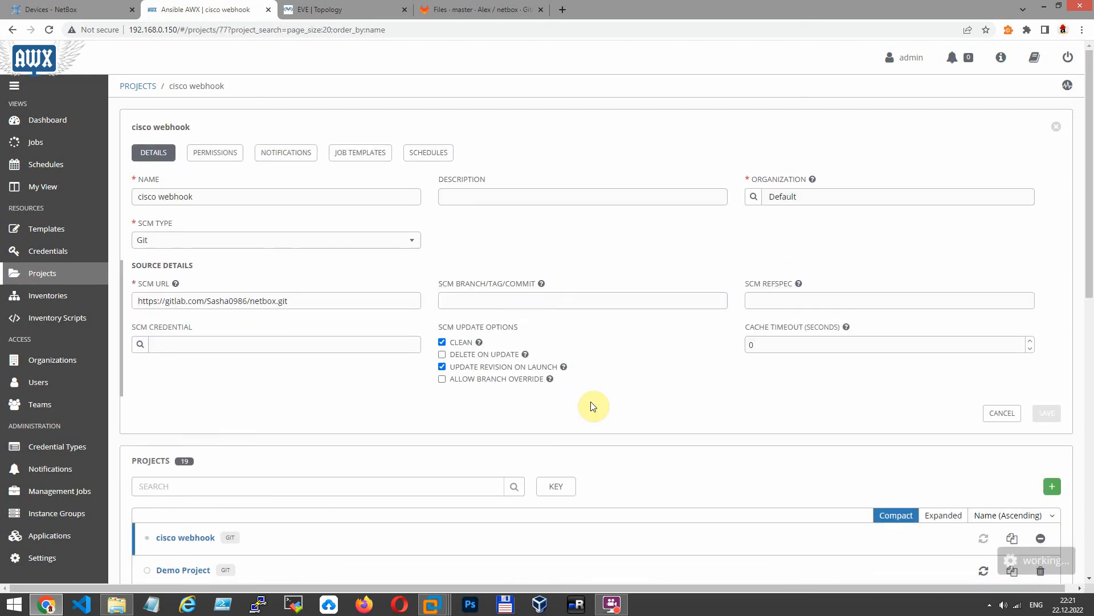
{"action": "scroll", "scroll_direction": "down", "scroll_amount": 3}
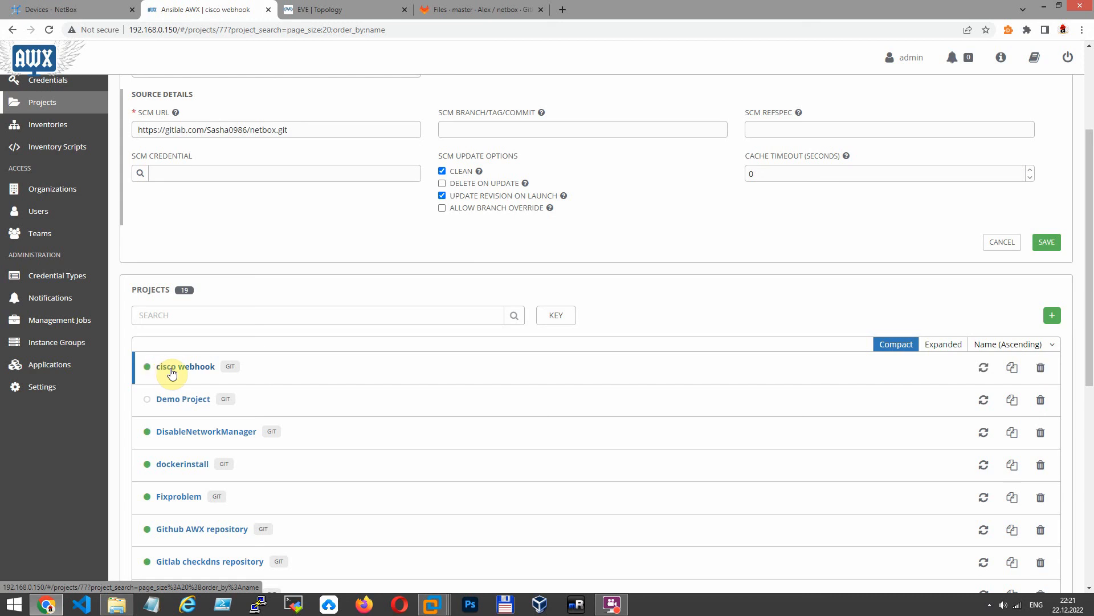
{"action": "mouse_move", "coordinate": [202, 371]}
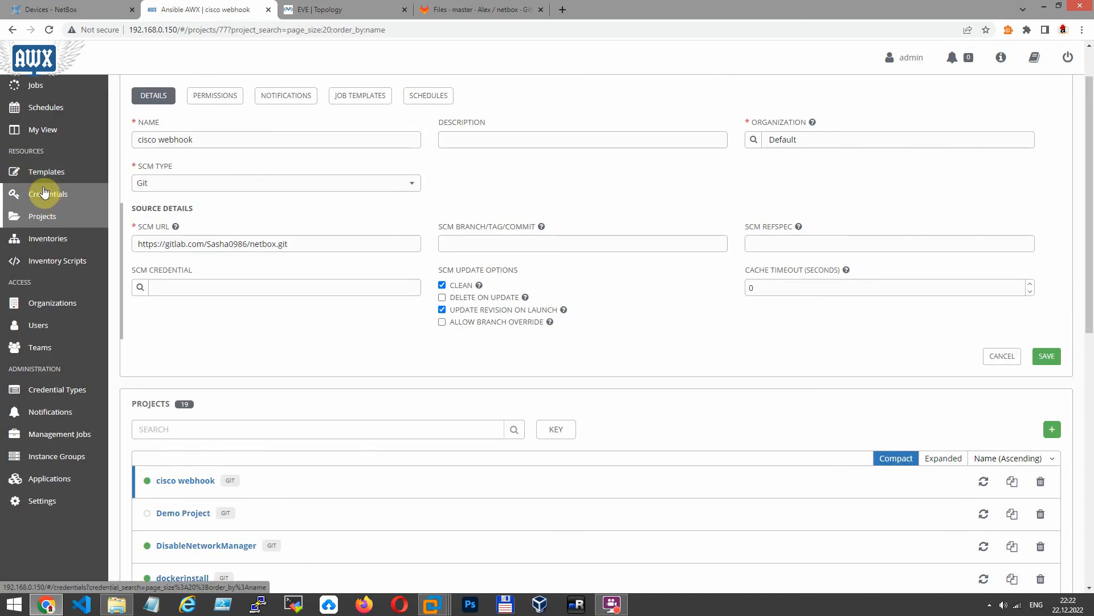
{"action": "mouse_move", "coordinate": [46, 194]}
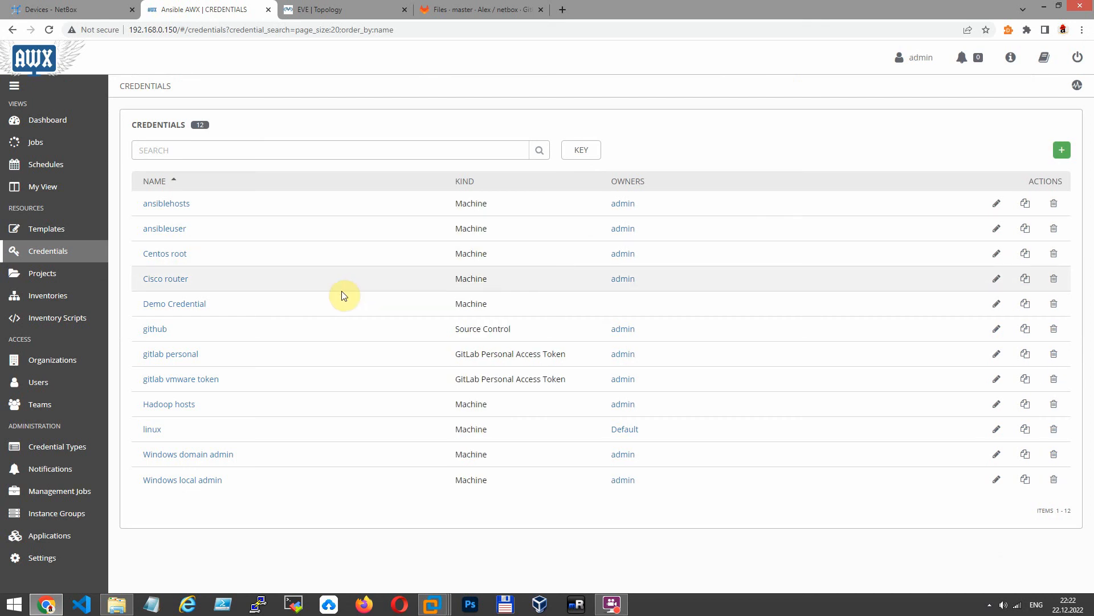
{"action": "mouse_move", "coordinate": [244, 405]}
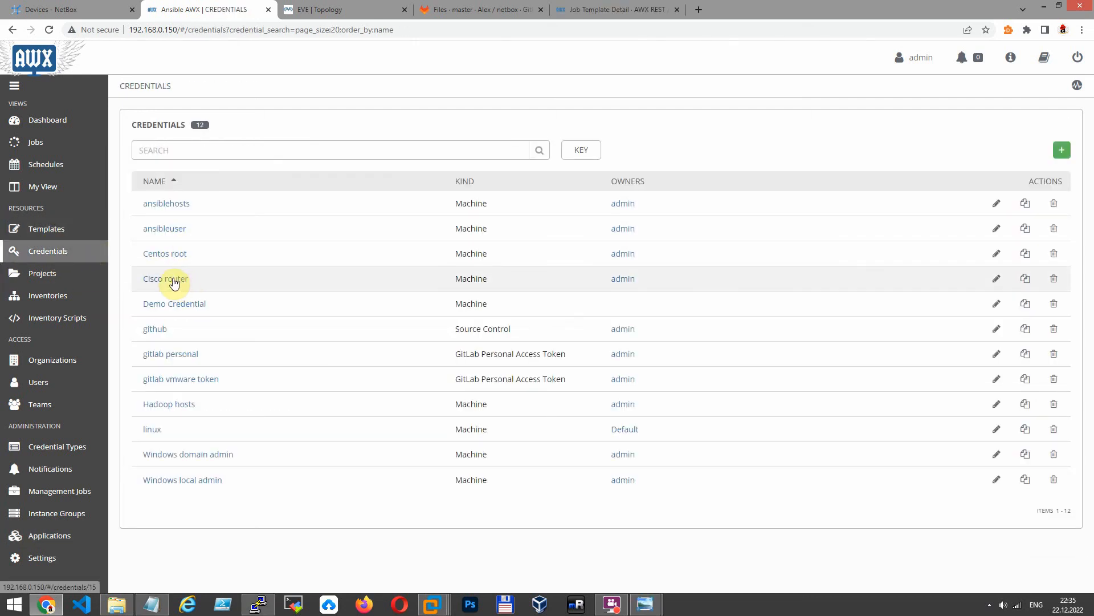
- Review the Cisco router machine credential's details
{"action": "left_click", "coordinate": [166, 278]}
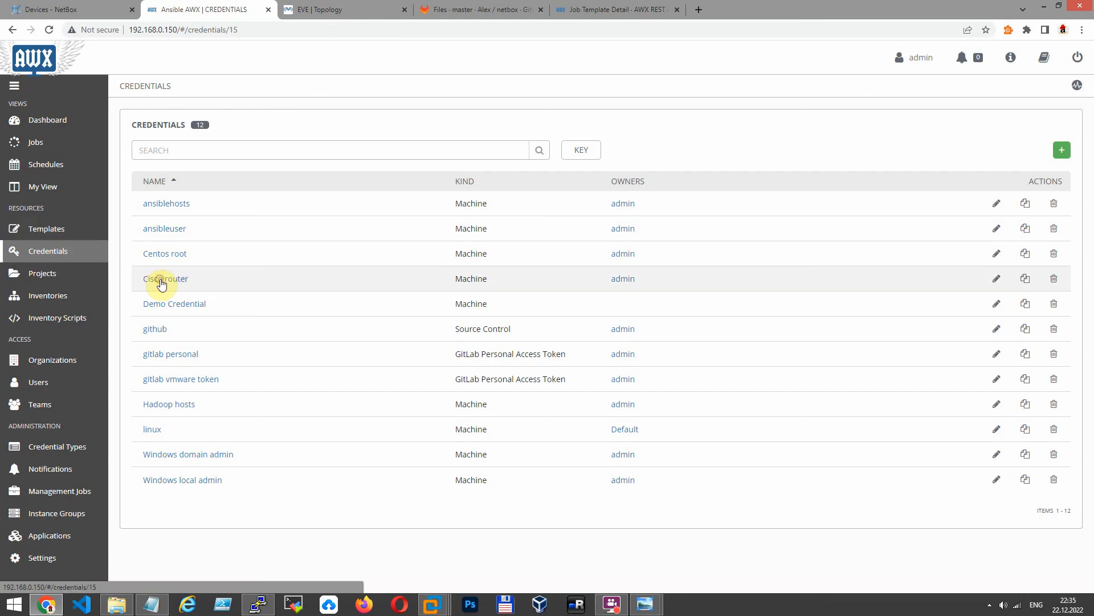
{"action": "left_click", "coordinate": [165, 278]}
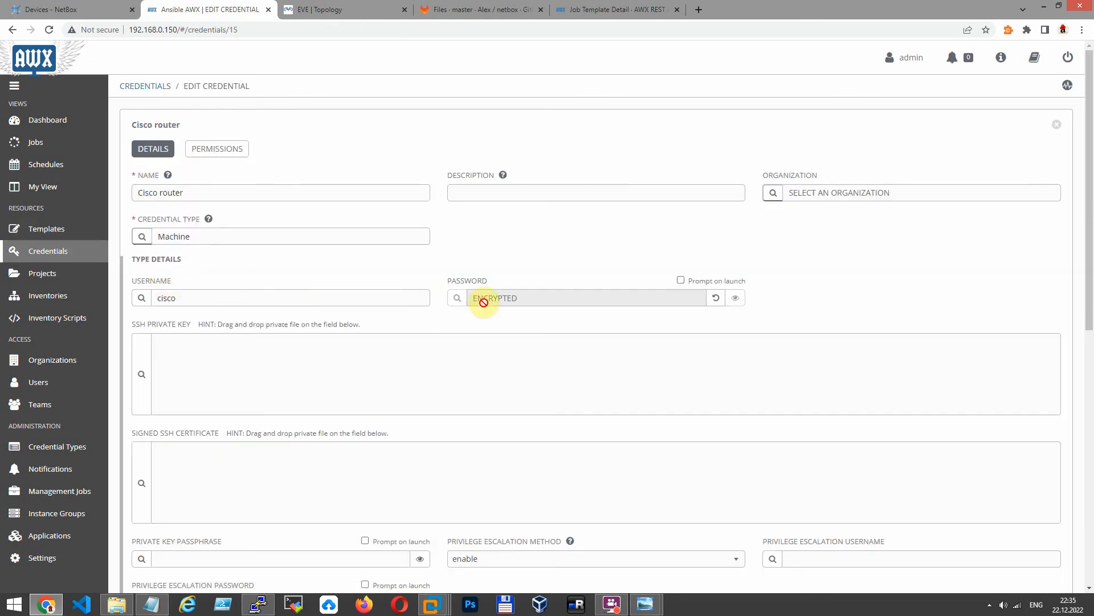
{"action": "scroll", "scroll_direction": "down", "scroll_amount": 3}
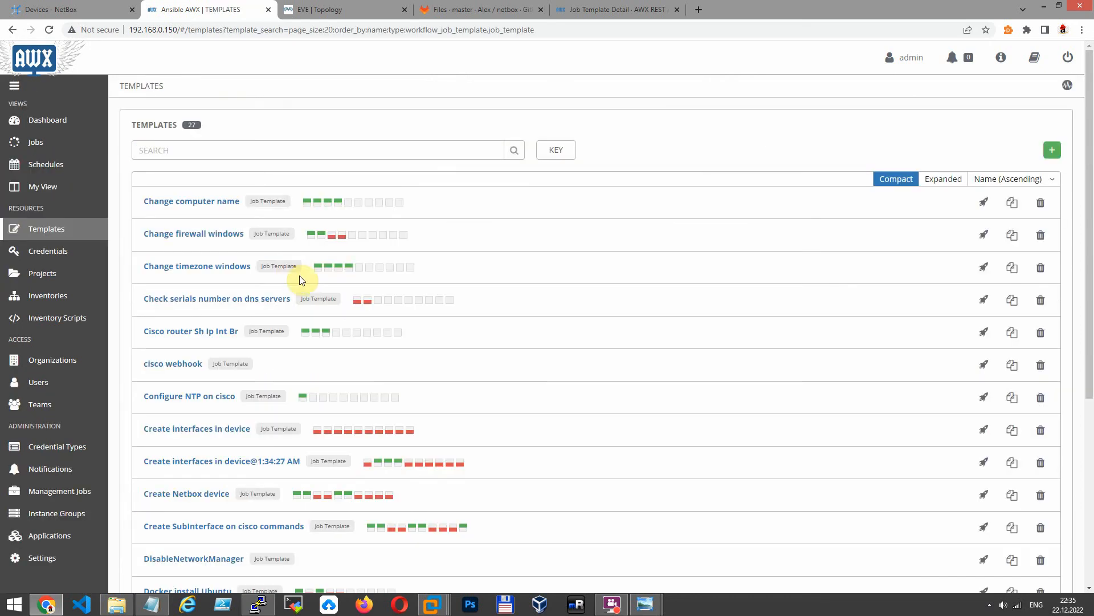
- Start a new job template named cisco webhook with job type Run
{"action": "left_click", "coordinate": [1053, 176]}
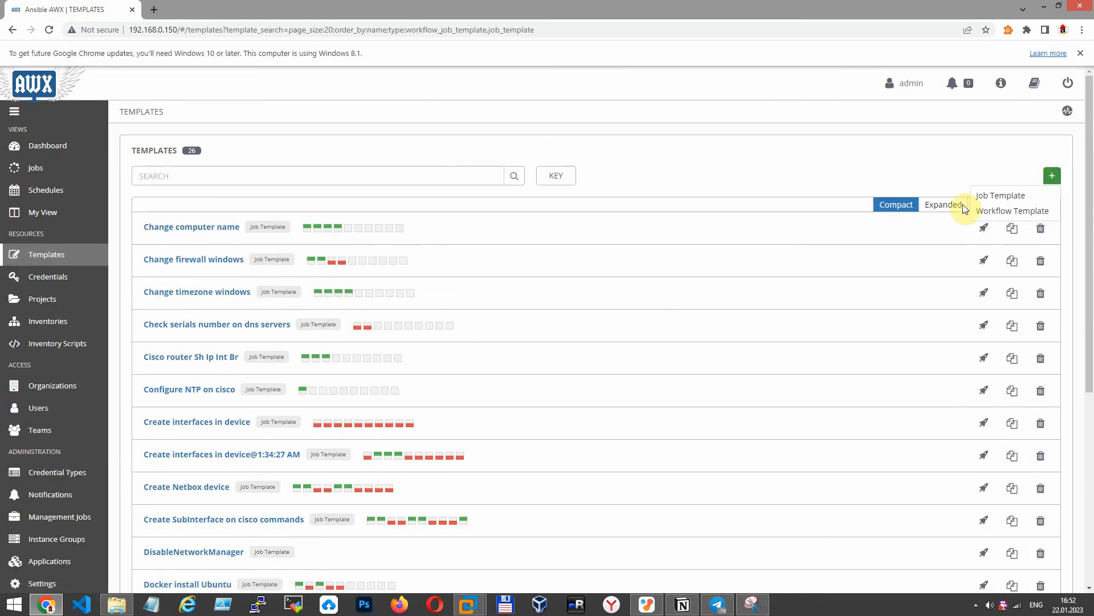
{"action": "left_click", "coordinate": [1000, 195]}
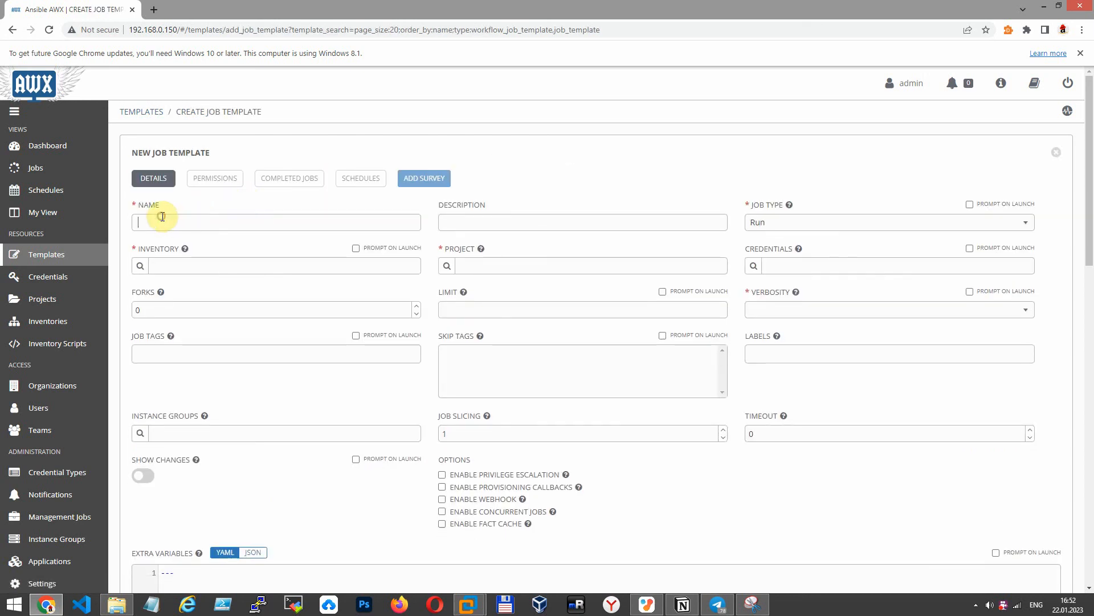
{"action": "type", "text": "cisco"}
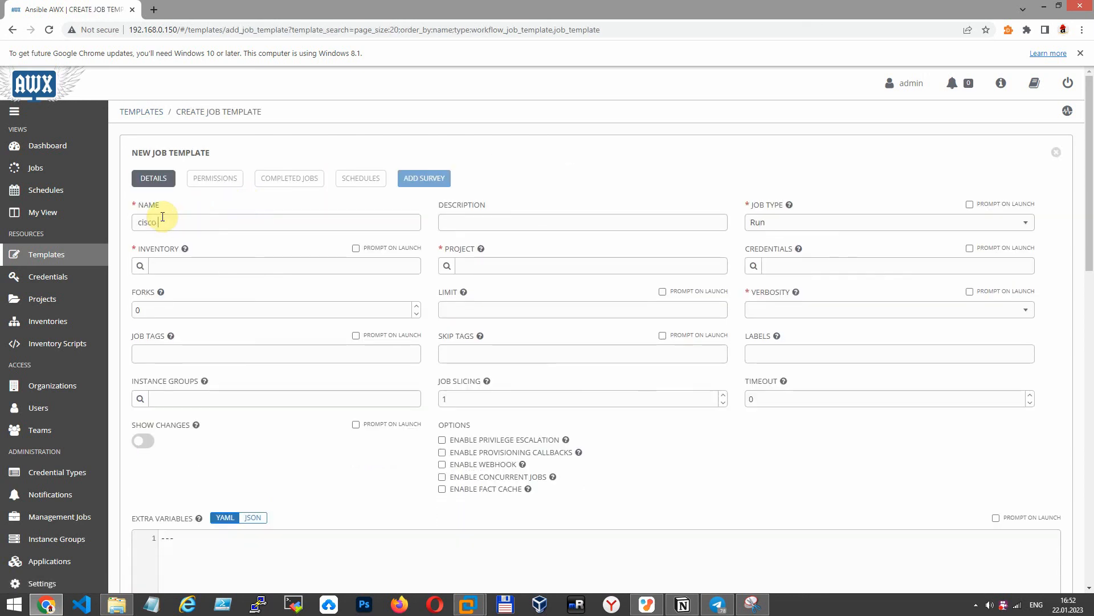
{"action": "type", "text": "webhook"}
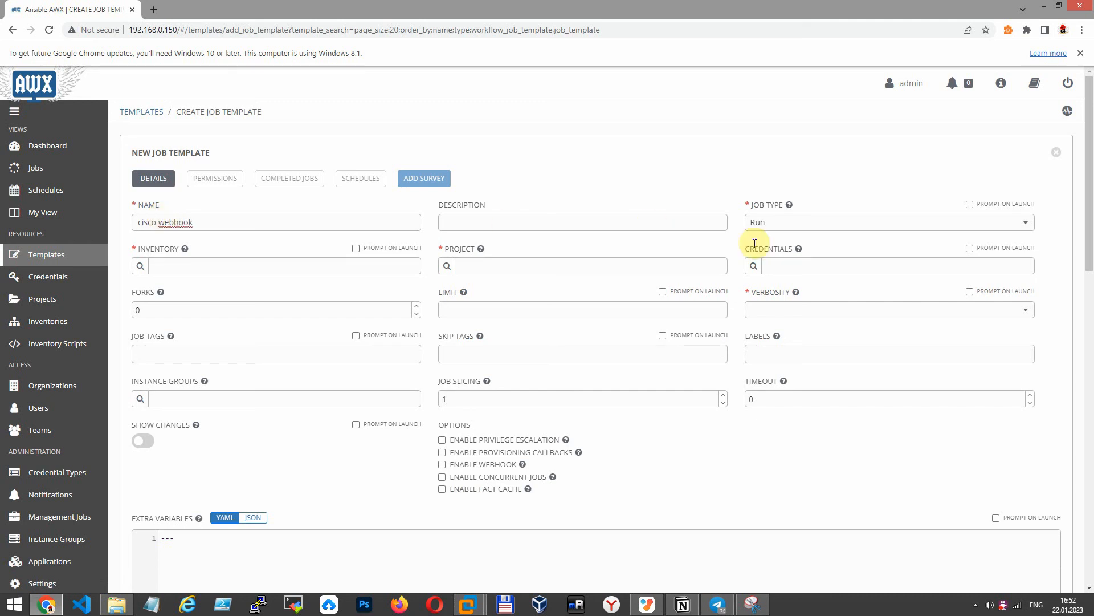
{"action": "left_click", "coordinate": [887, 223]}
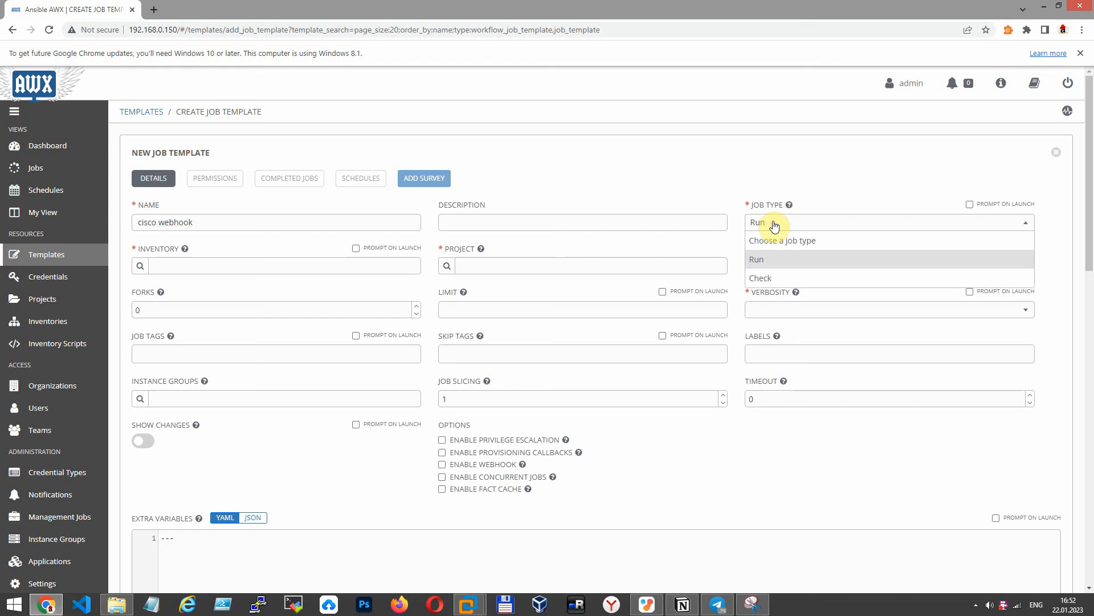
{"action": "left_click", "coordinate": [756, 259]}
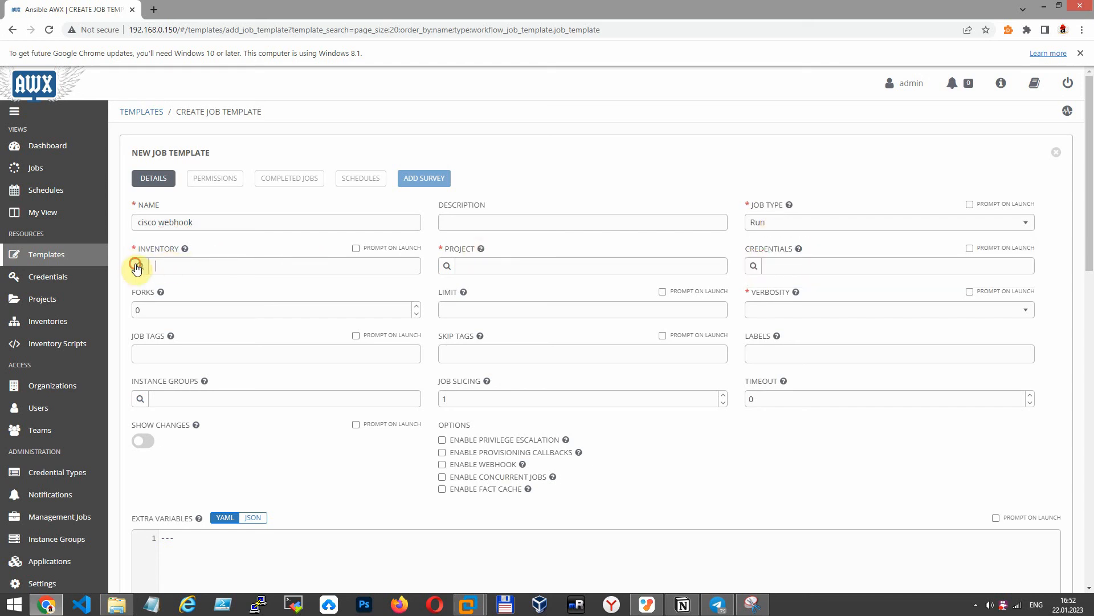
- Assign the Cisco router inventory, the cisco webhook project and the netwebhook.yml playbook
{"action": "left_click", "coordinate": [135, 265]}
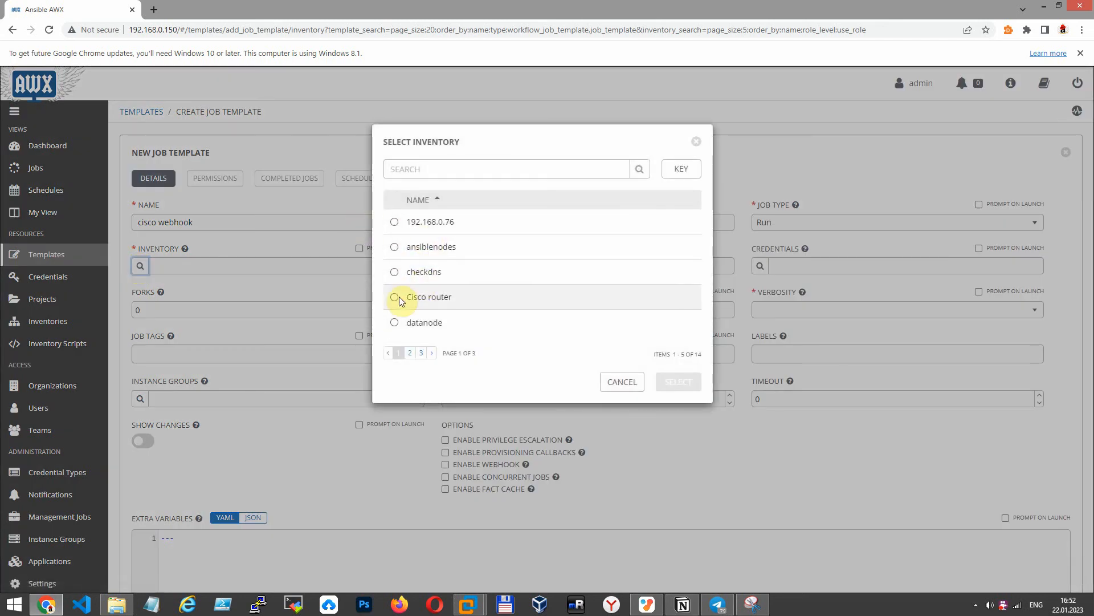
{"action": "left_click", "coordinate": [677, 381]}
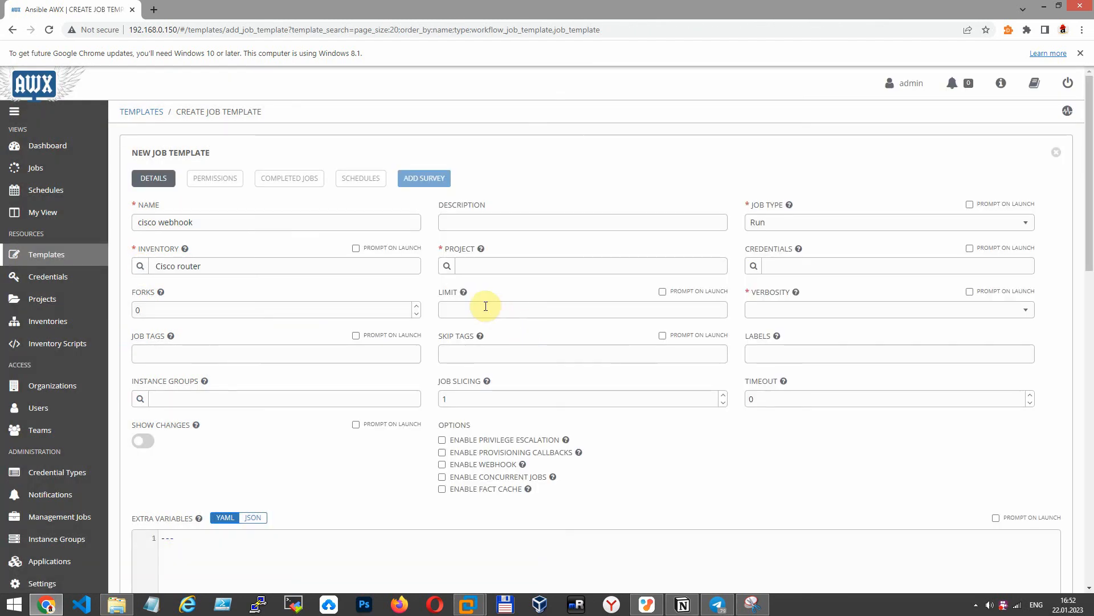
{"action": "left_click", "coordinate": [447, 266]}
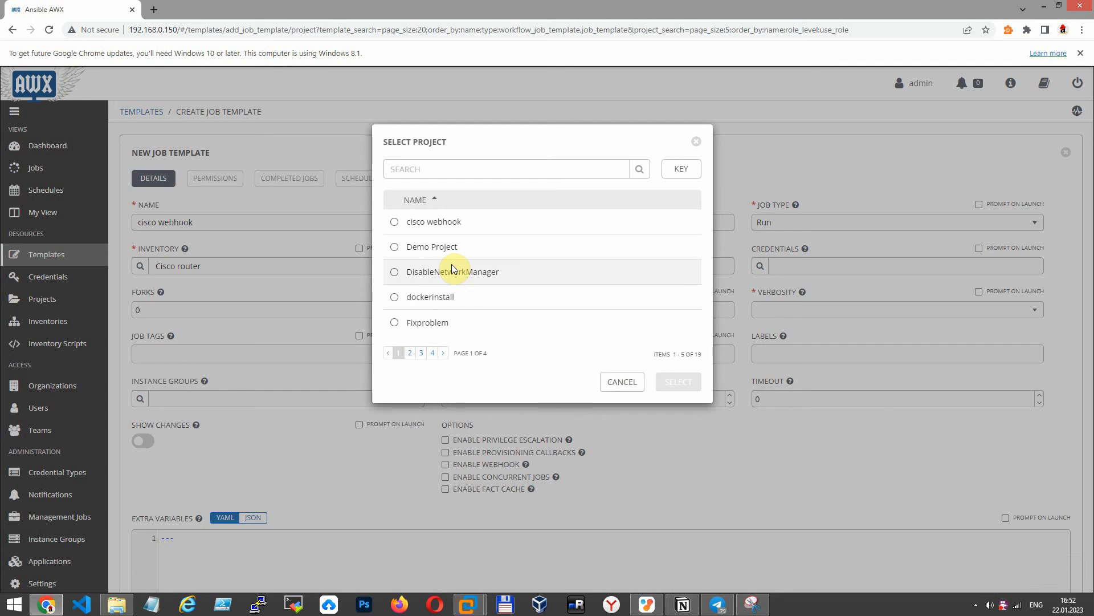
{"action": "mouse_move", "coordinate": [438, 247]}
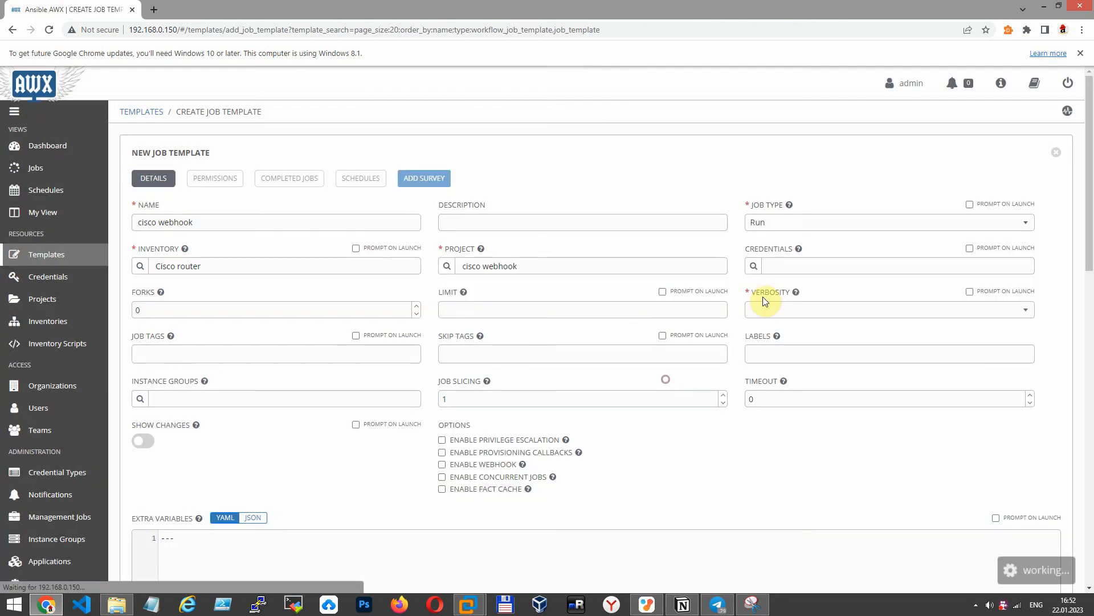
{"action": "left_click", "coordinate": [887, 265]}
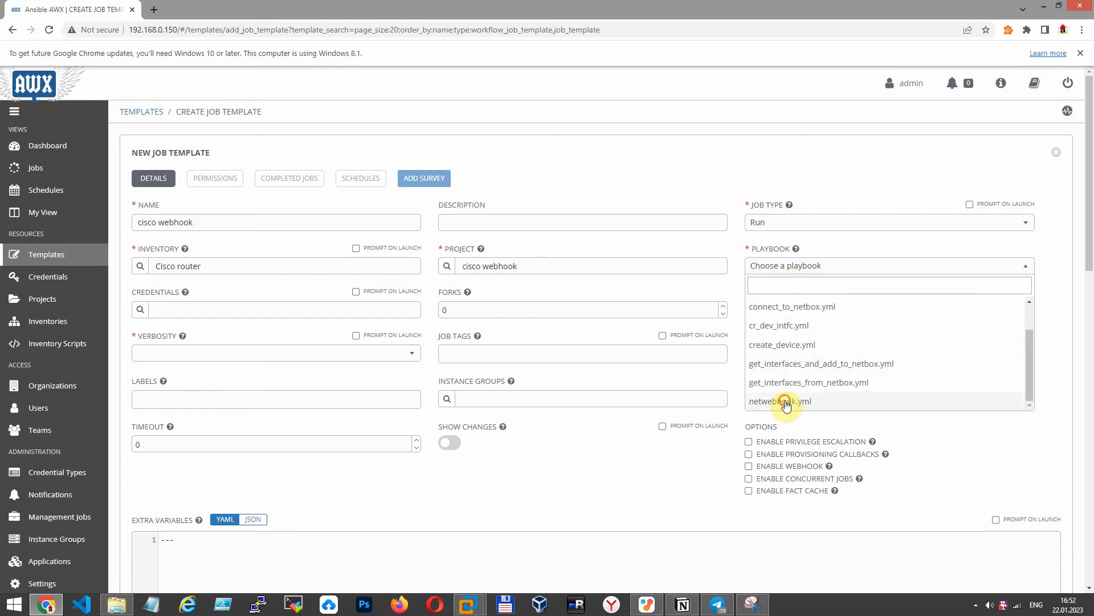
{"action": "left_click", "coordinate": [780, 400]}
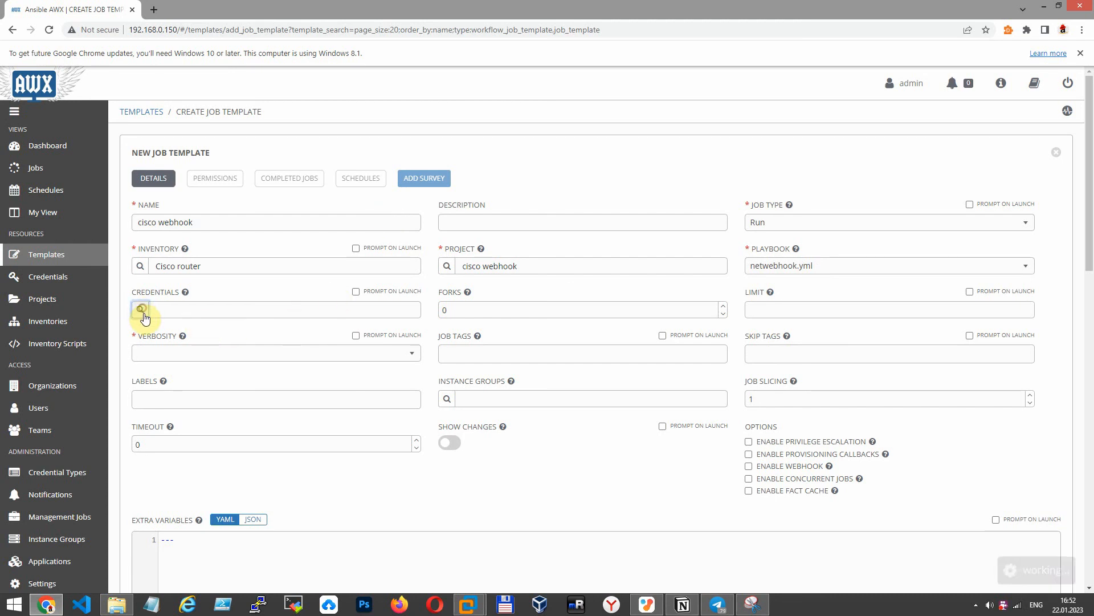
- Attach the Cisco router credential, enable privilege escalation and prompt for extra variables on launch
{"action": "left_click", "coordinate": [141, 309]}
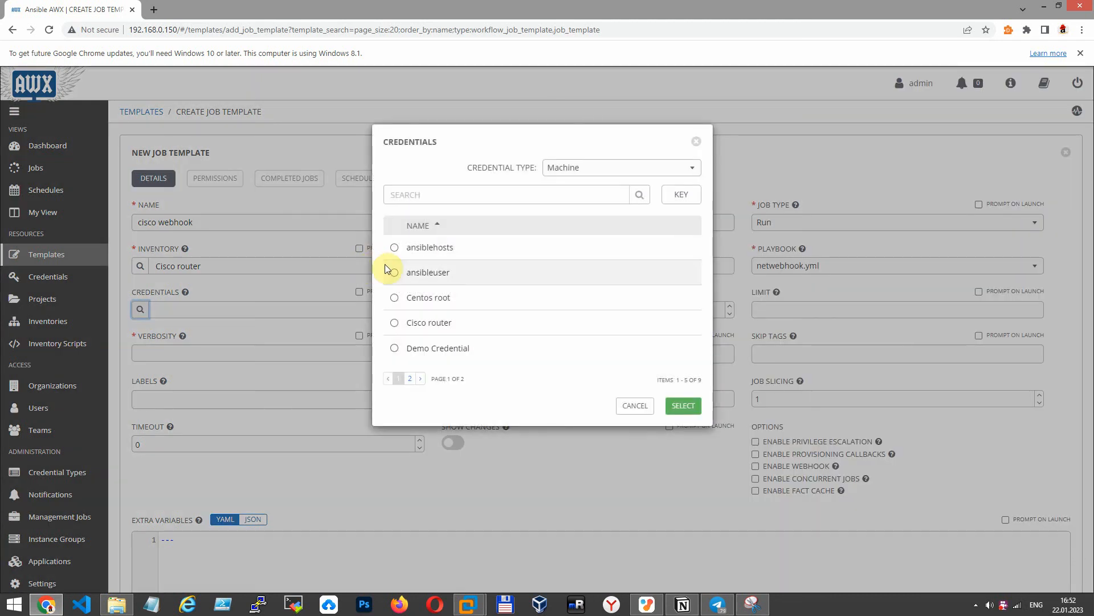
{"action": "mouse_move", "coordinate": [396, 301]}
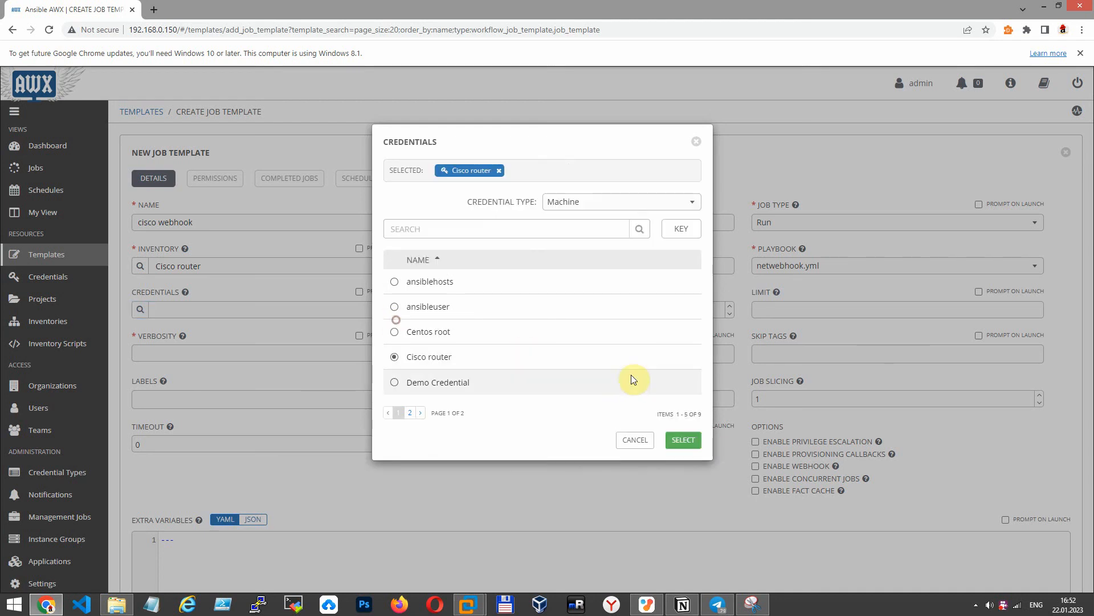
{"action": "left_click", "coordinate": [682, 440]}
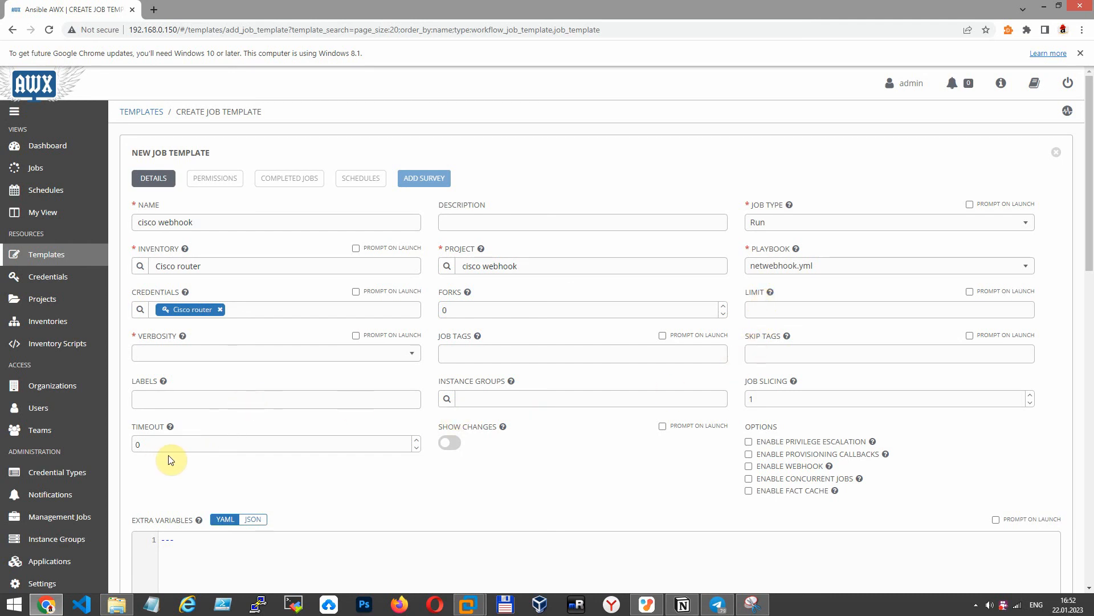
{"action": "mouse_move", "coordinate": [745, 446]}
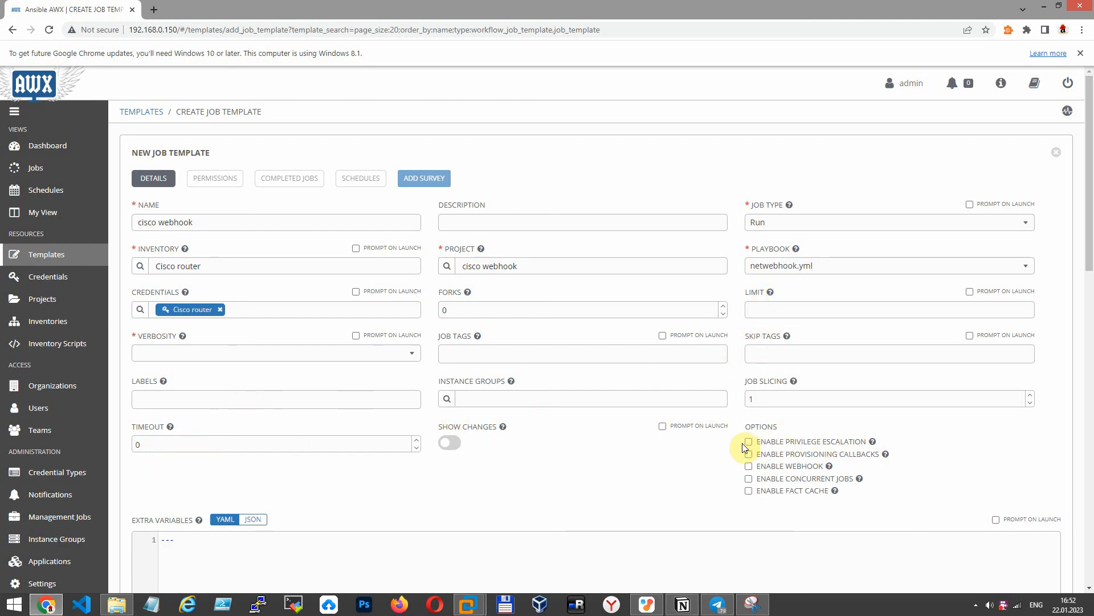
{"action": "left_click", "coordinate": [748, 441]}
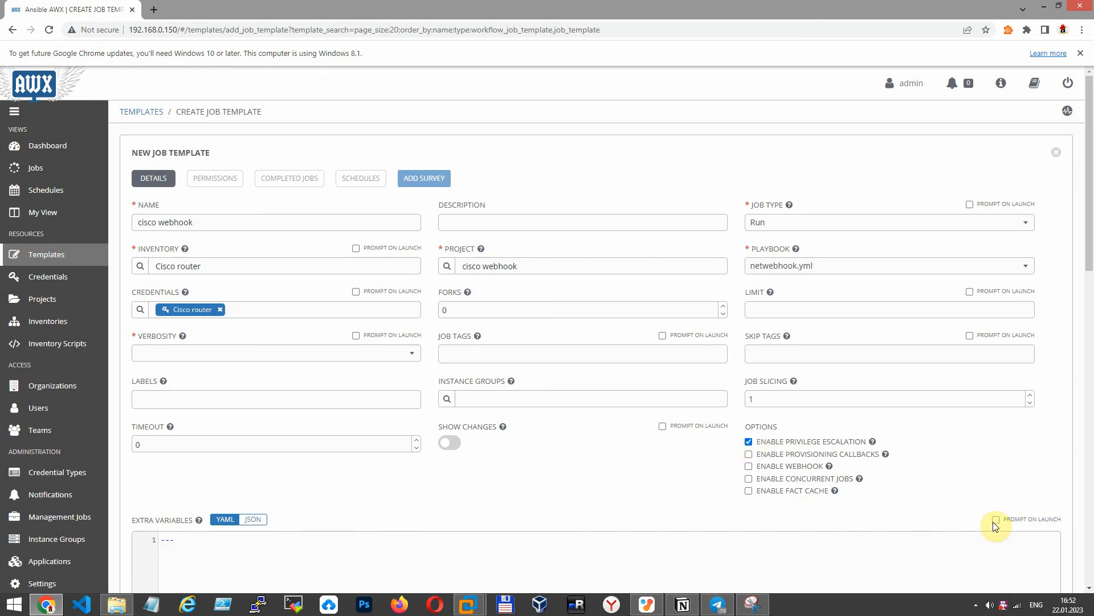
{"action": "left_click", "coordinate": [994, 520]}
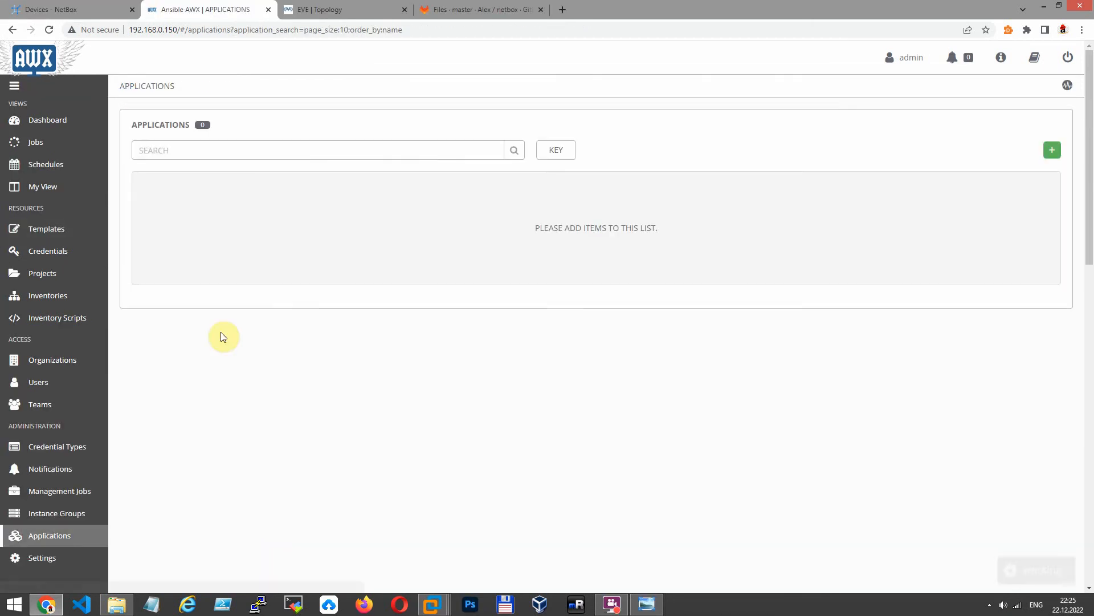
- Start a new application under the Default organization and fill in its description text
{"action": "left_click", "coordinate": [1052, 150]}
{"action": "type", "text": "Ap"}
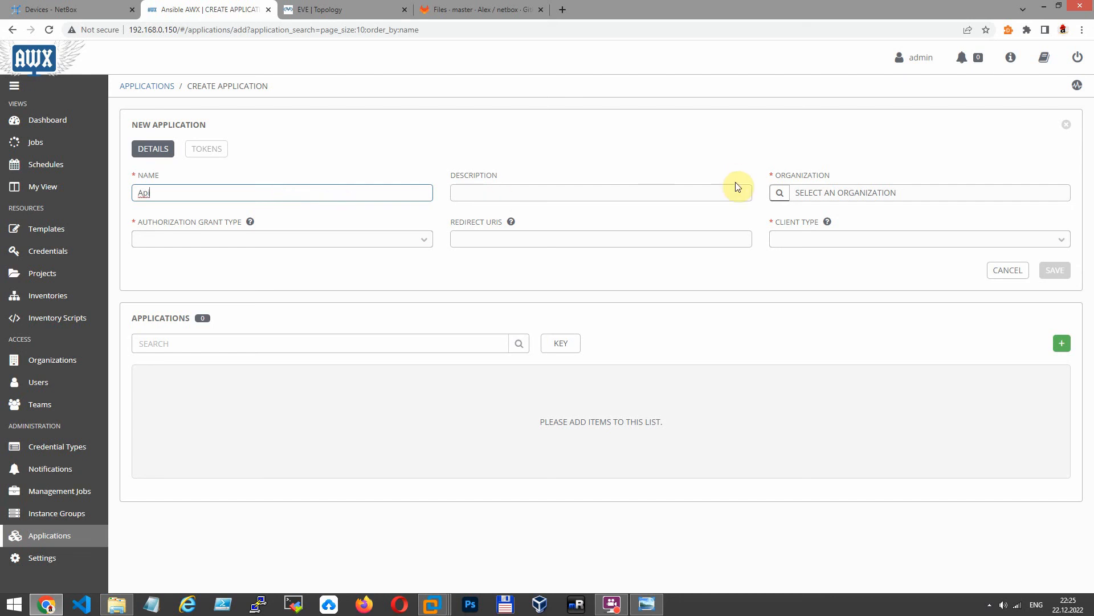
{"action": "left_click", "coordinate": [919, 193]}
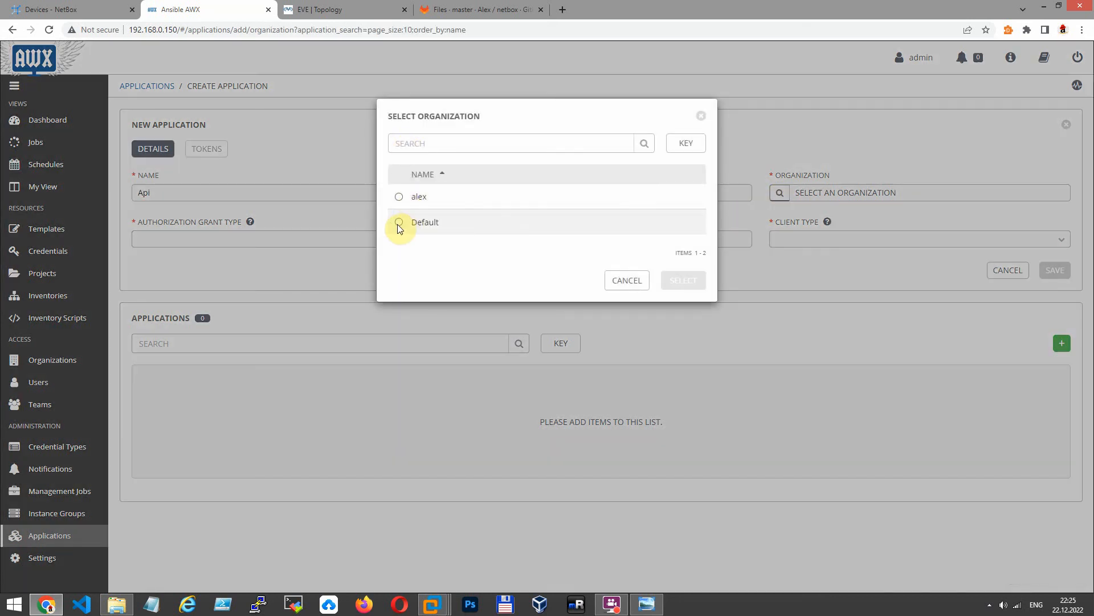
{"action": "left_click", "coordinate": [399, 222]}
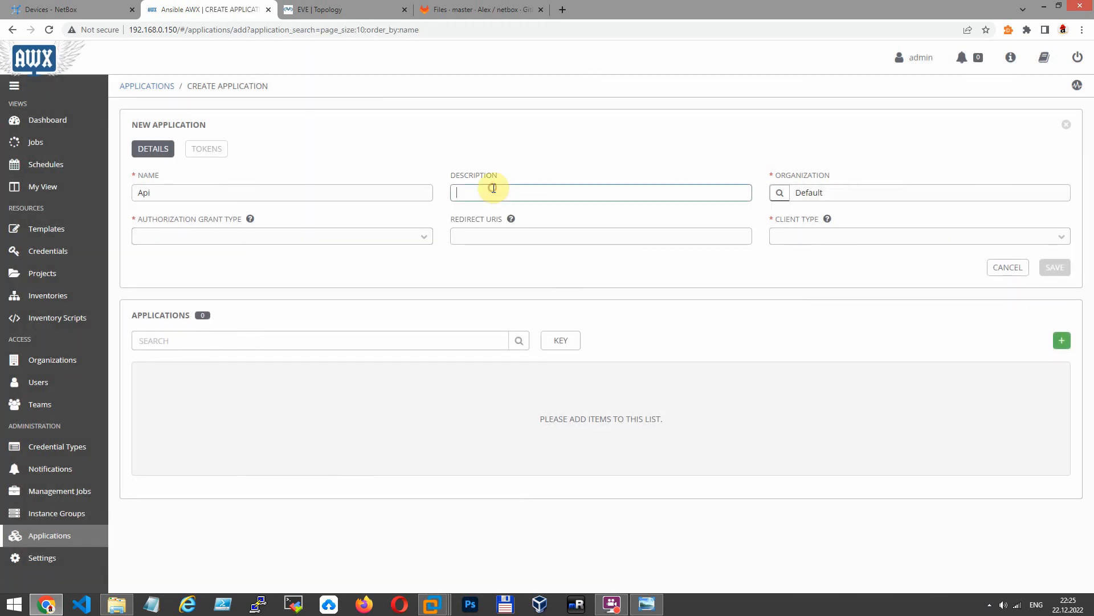
{"action": "type", "text": "Webhook"}
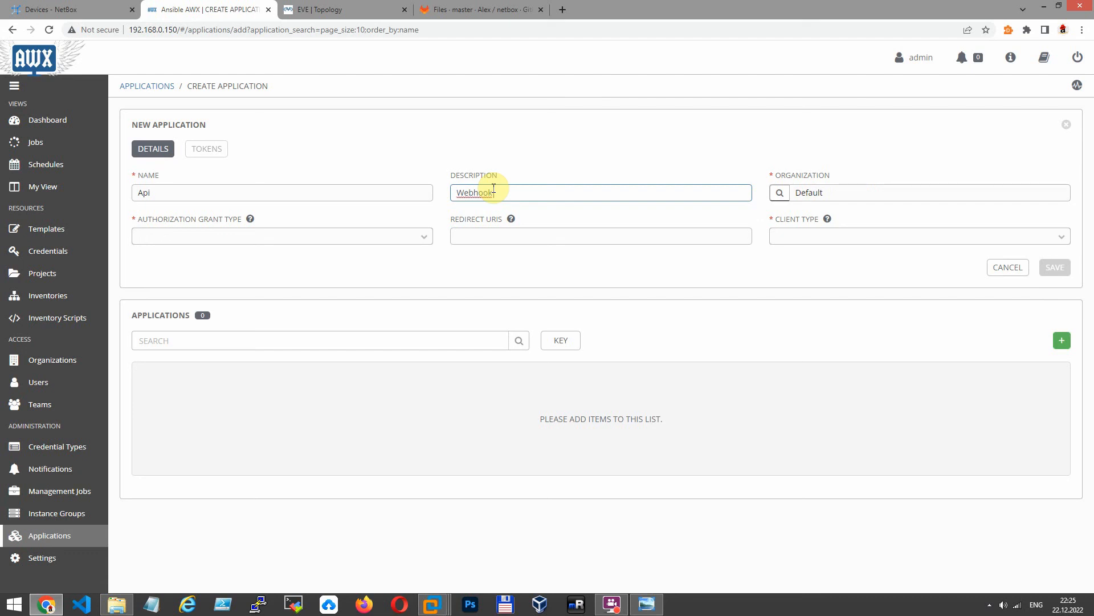
{"action": "type", "text": "from"}
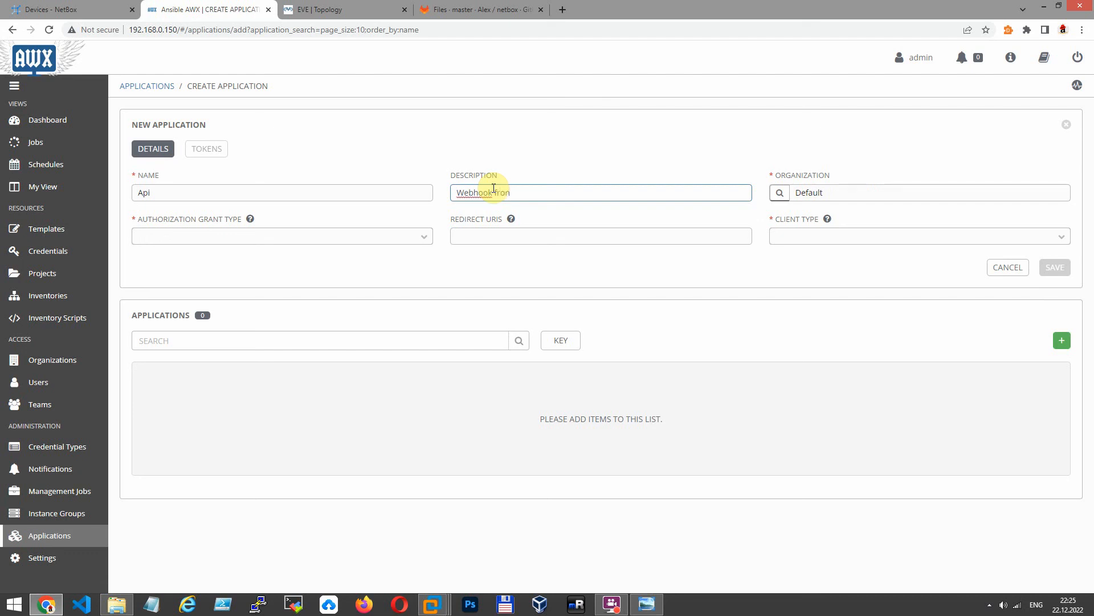
{"action": "type", "text": "Net"}
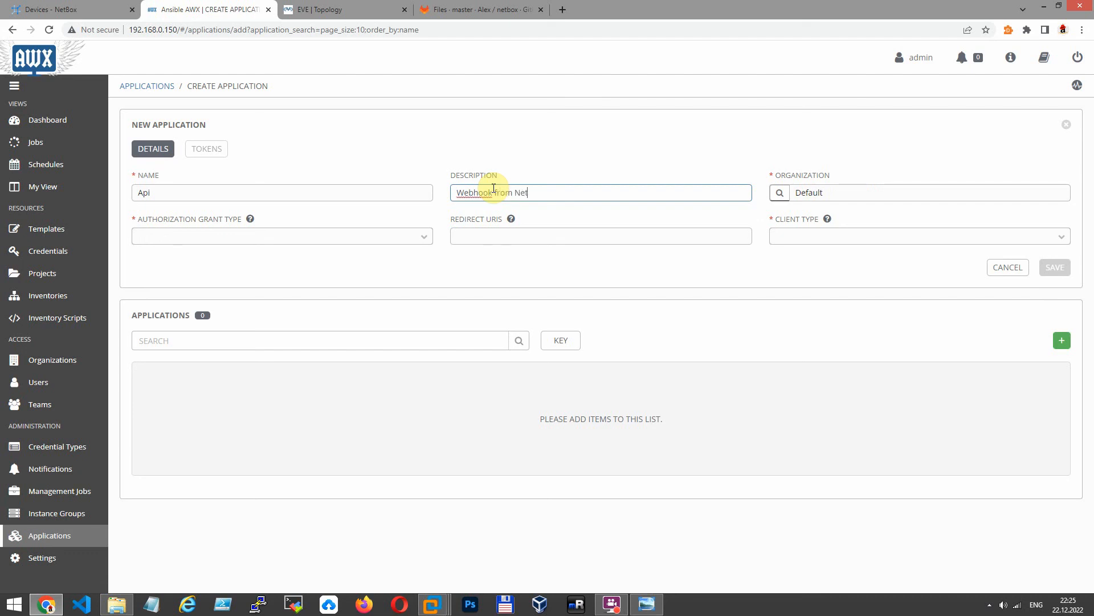
{"action": "type", "text": "box"}
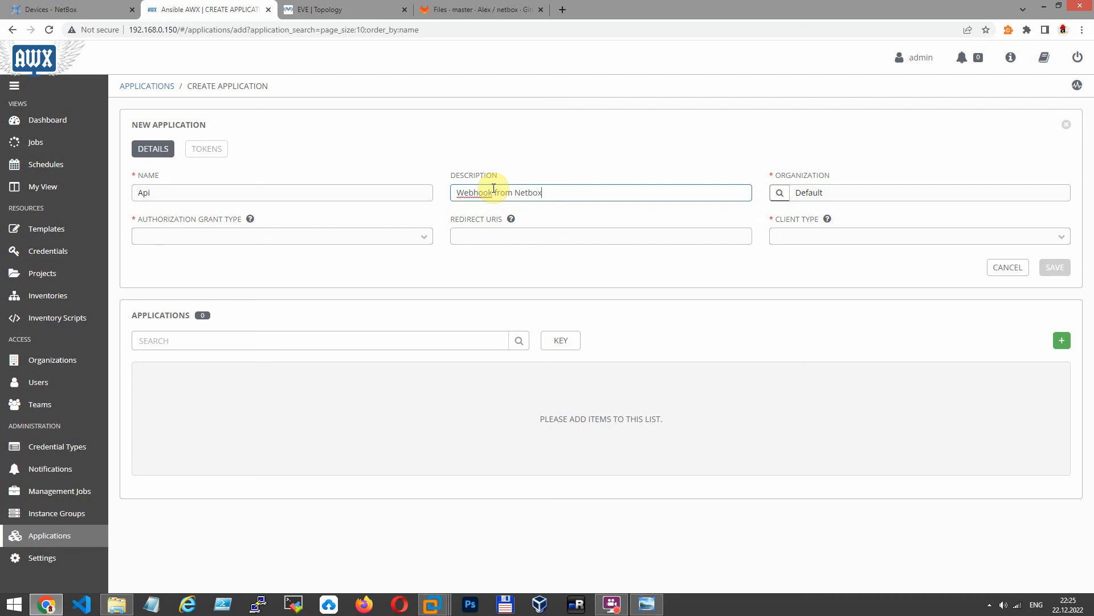
{"action": "left_click", "coordinate": [281, 234]}
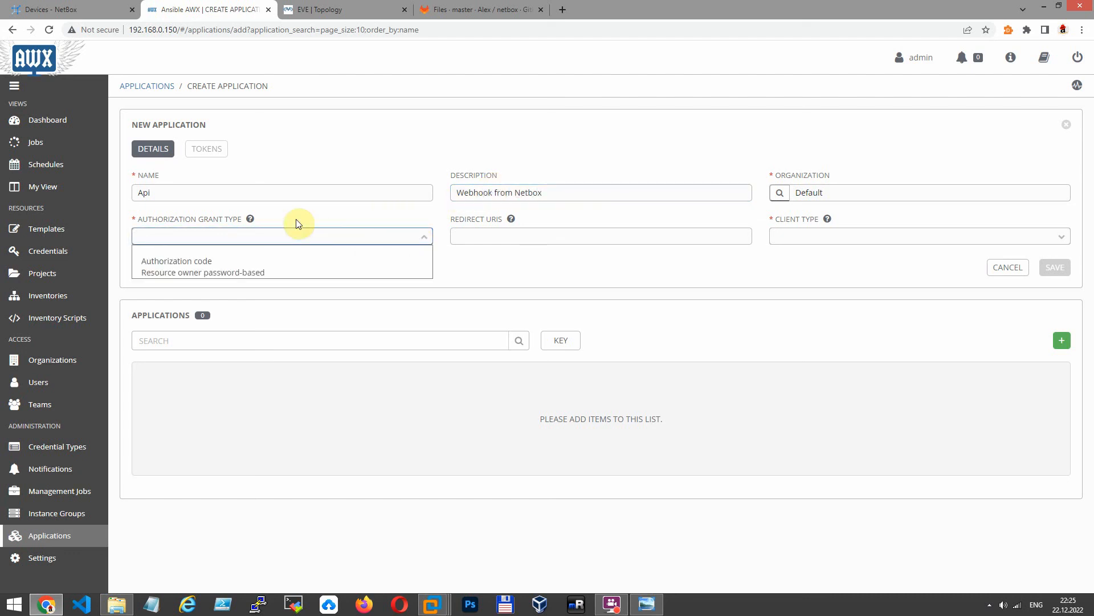
{"action": "left_click", "coordinate": [175, 260]}
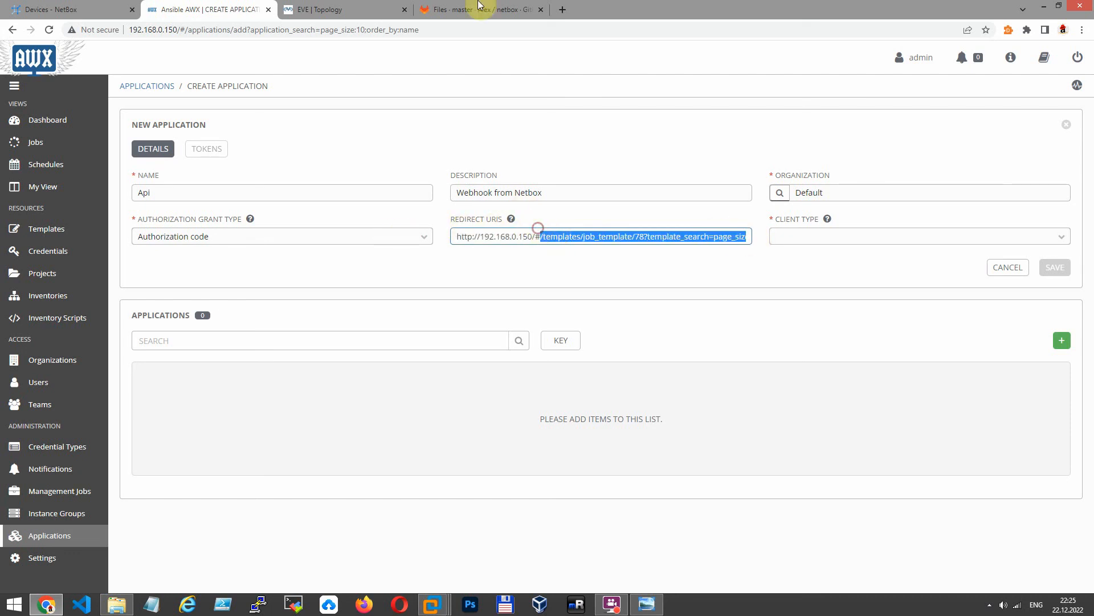
{"action": "type", "text": "http://192.168.0.150//api/v2/job_templates/78/"}
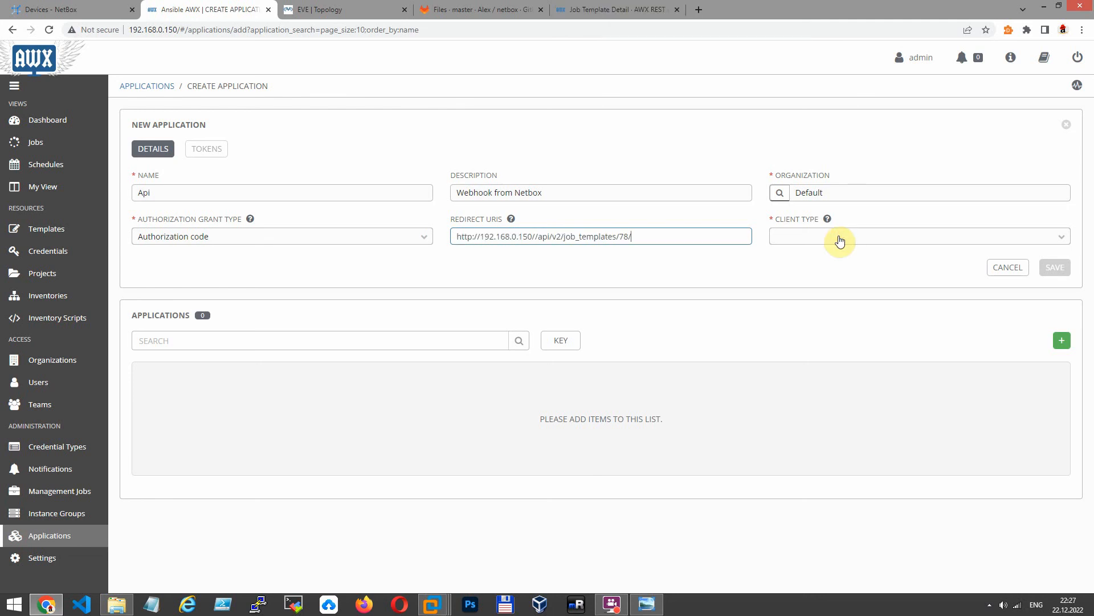
{"action": "type", "text": "launch"}
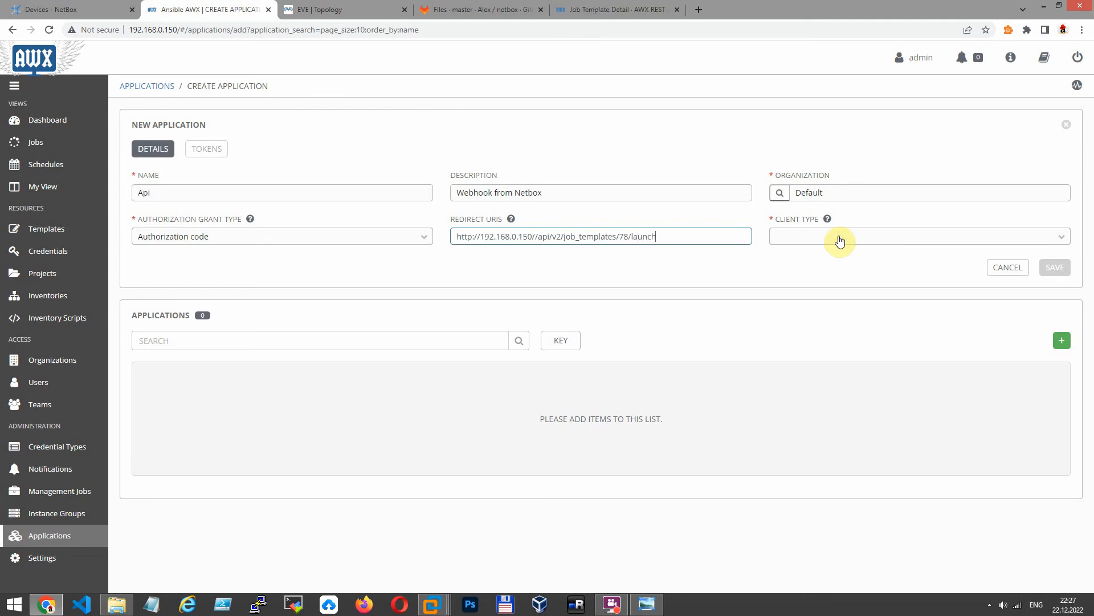
{"action": "type", "text": "/"}
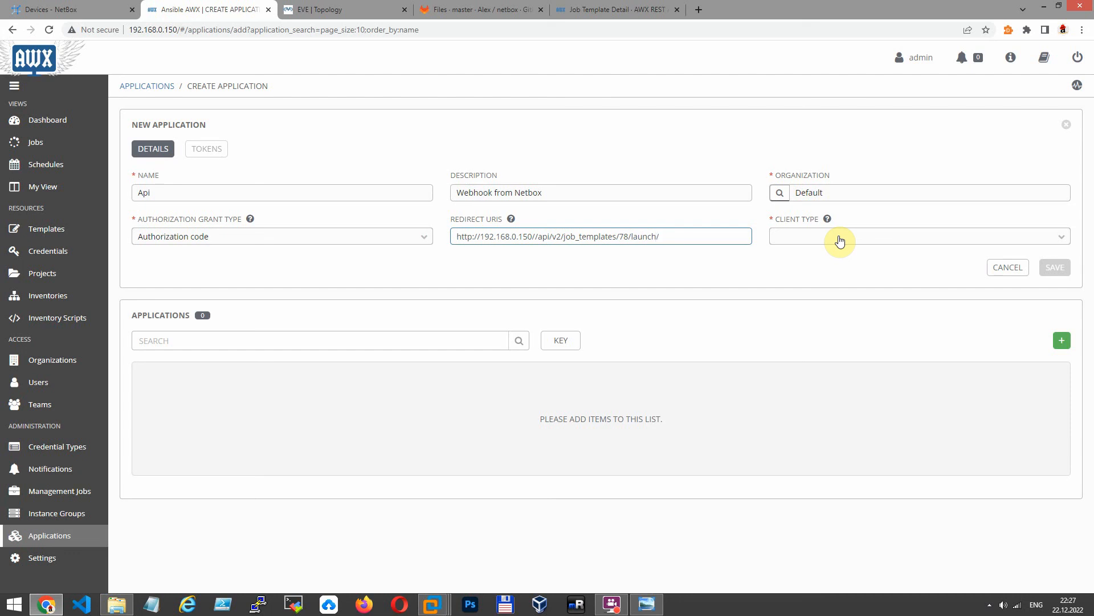
- Set the client type to Confidential and save the application
{"action": "left_click", "coordinate": [918, 236]}
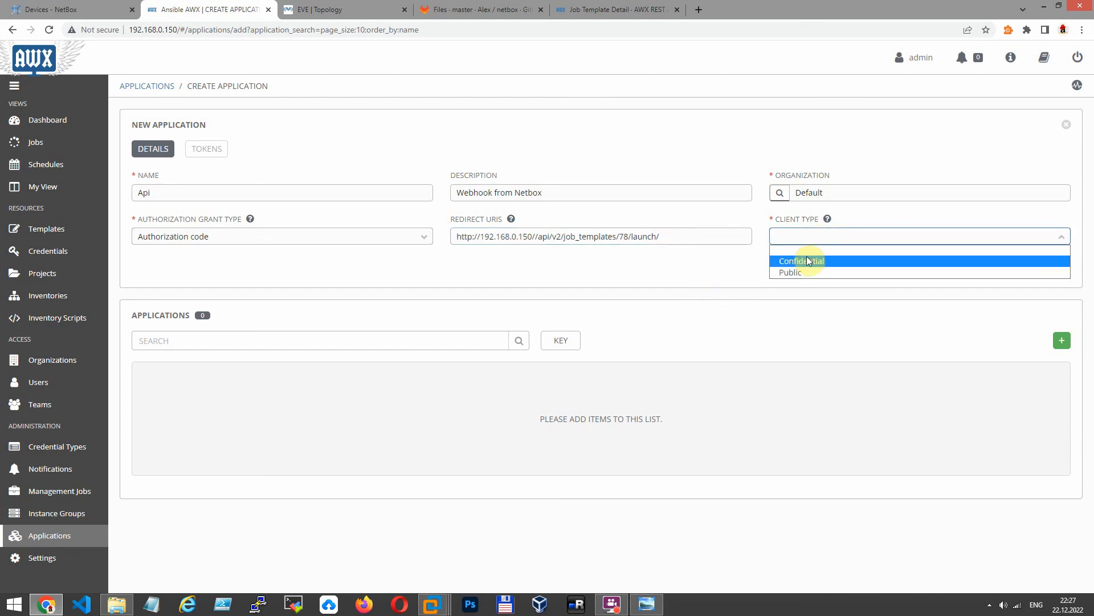
{"action": "left_click", "coordinate": [801, 260]}
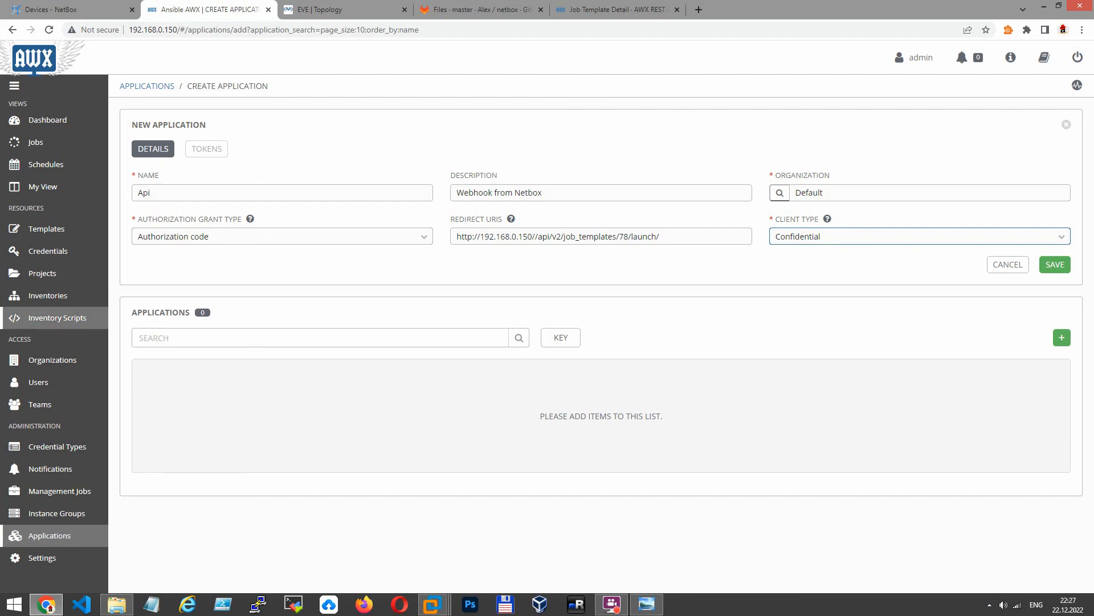
{"action": "left_click", "coordinate": [1054, 265]}
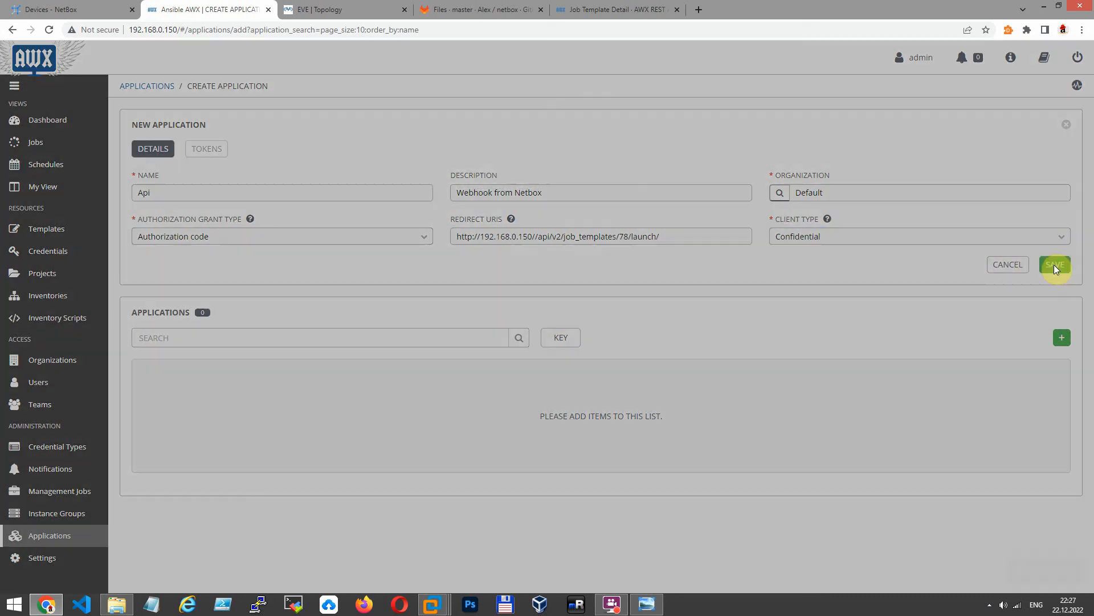
- Copy the client ID and secret from the Application Information notice and dismiss it with OK
{"action": "left_click", "coordinate": [1055, 263]}
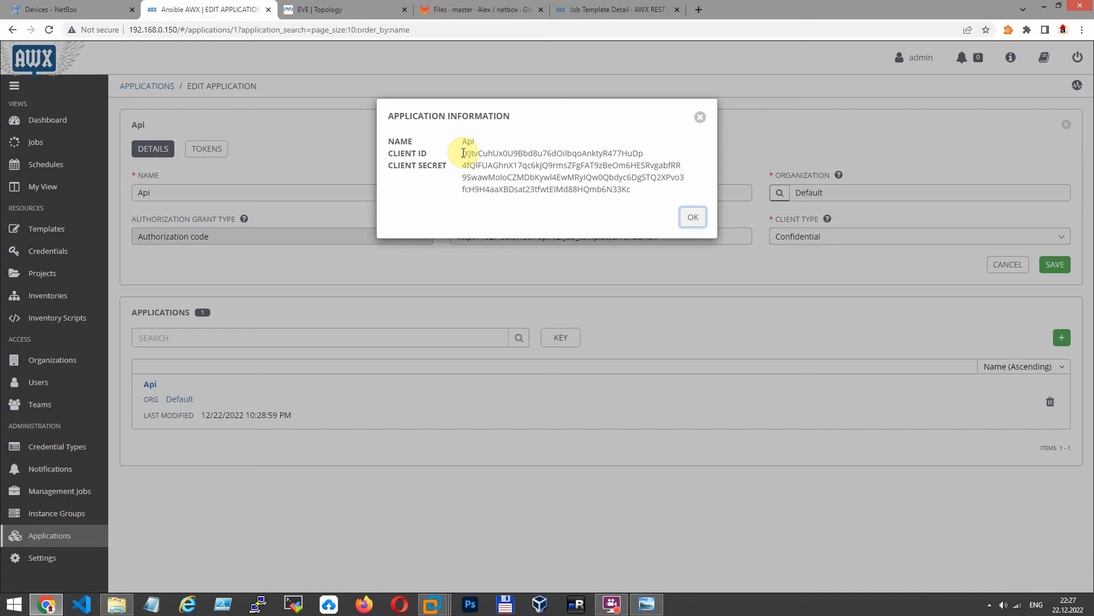
{"action": "double_click", "coordinate": [552, 153]}
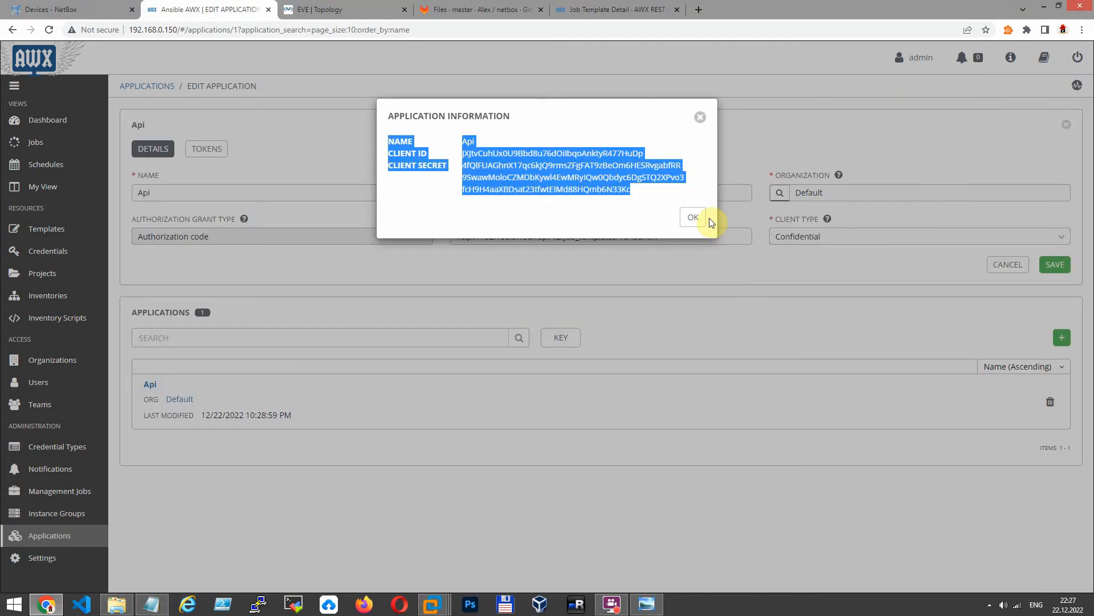
{"action": "left_click", "coordinate": [692, 217]}
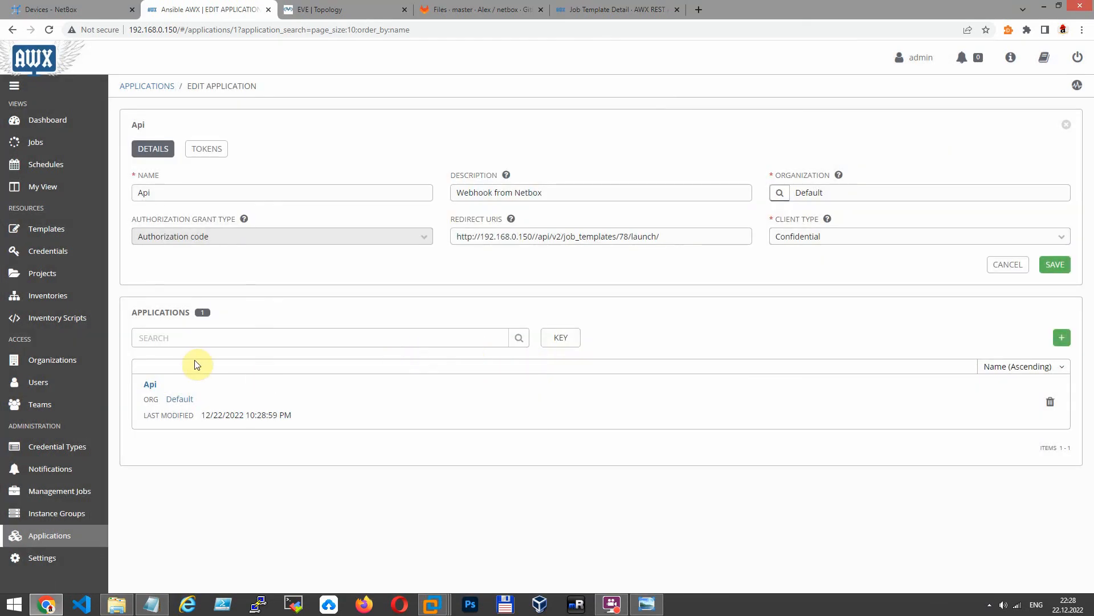
{"action": "mouse_move", "coordinate": [197, 365]}
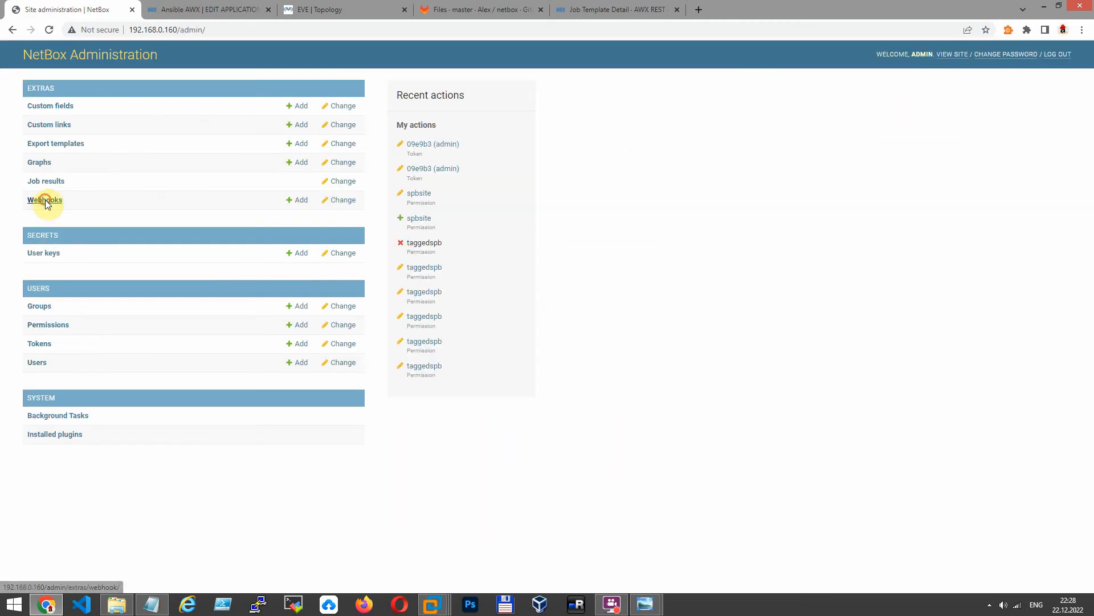
- Start a new webhook from the NetBox Webhooks administration list
{"action": "left_click", "coordinate": [44, 201]}
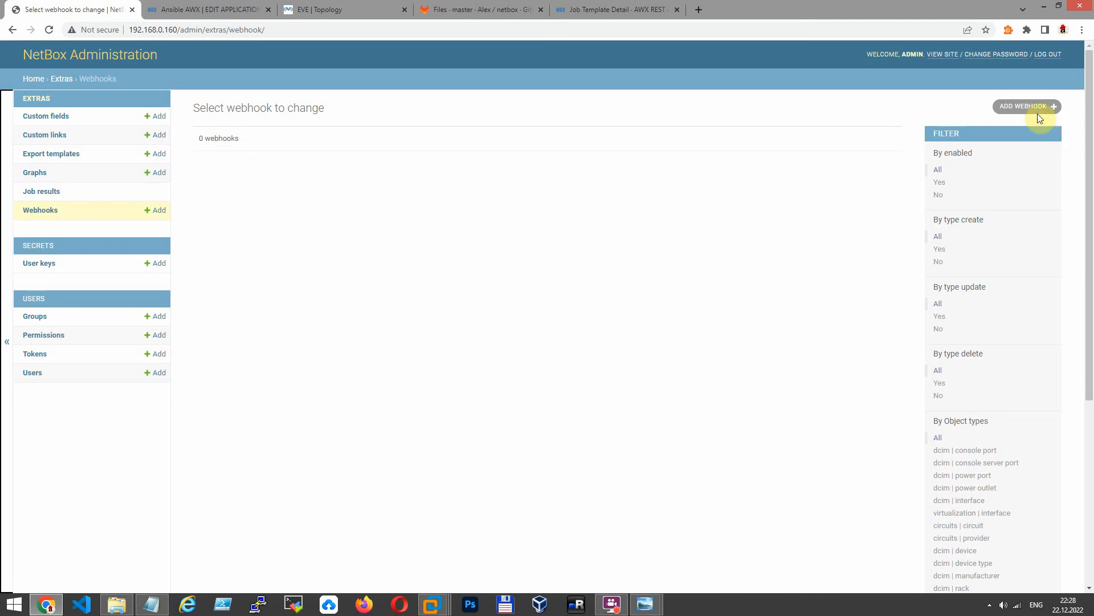
{"action": "left_click", "coordinate": [1027, 106]}
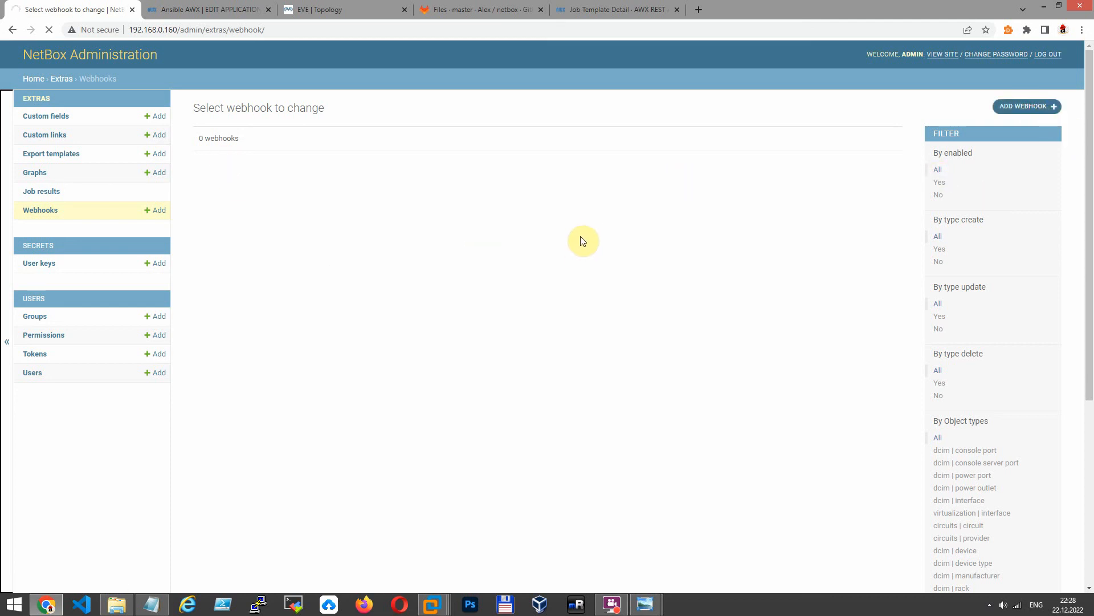
{"action": "left_click", "coordinate": [1025, 106]}
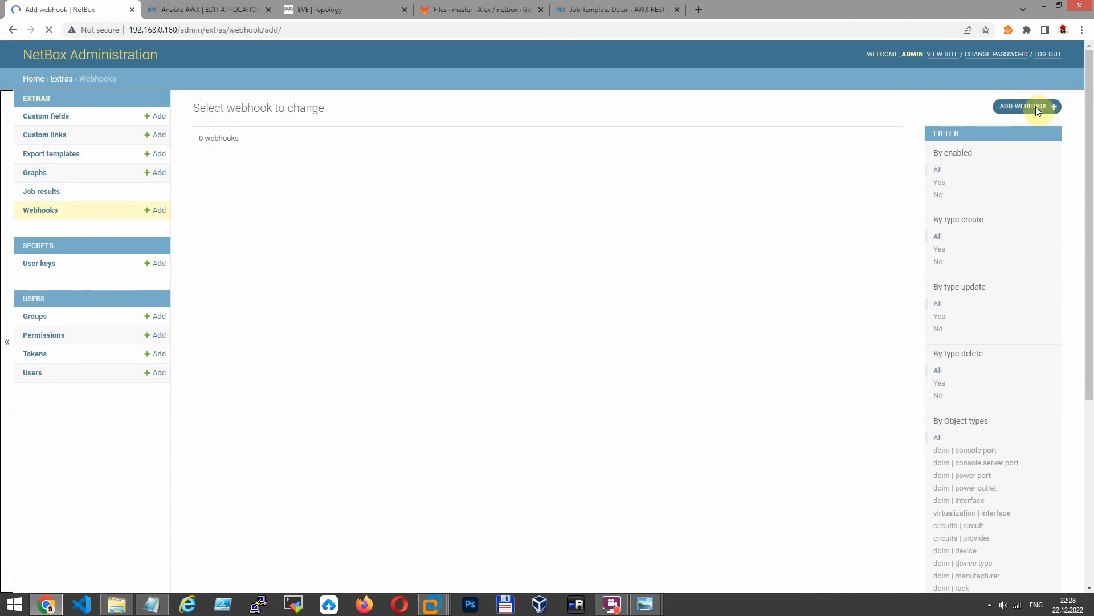
{"action": "left_click", "coordinate": [1024, 106]}
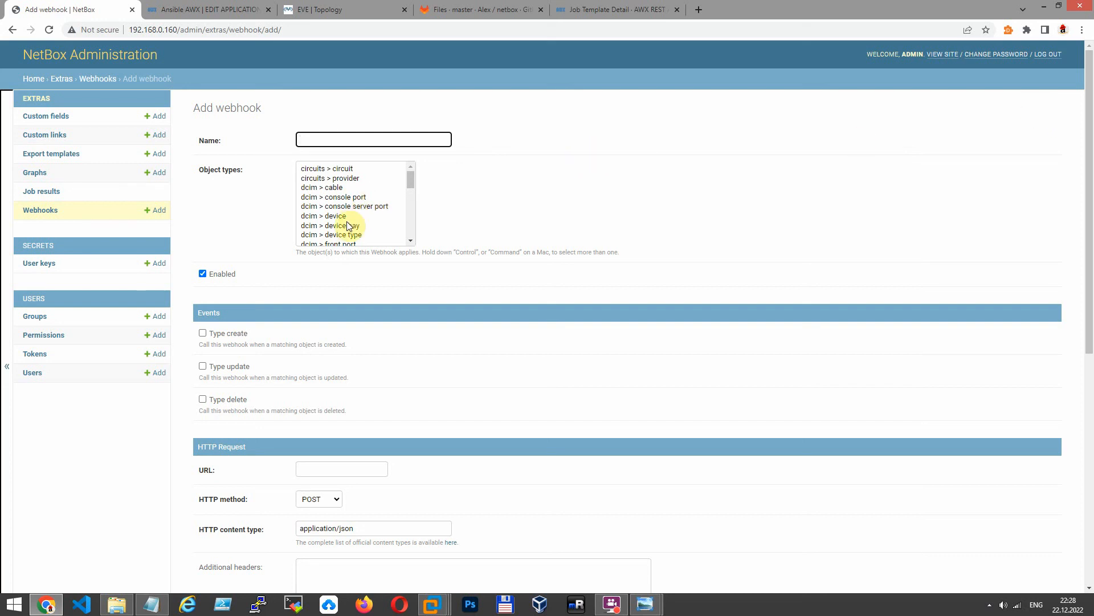
- Name the webhook Change Interfaces, target dcim > interface objects and enable update events
{"action": "left_click", "coordinate": [327, 196]}
{"action": "type", "text": "Chan"}
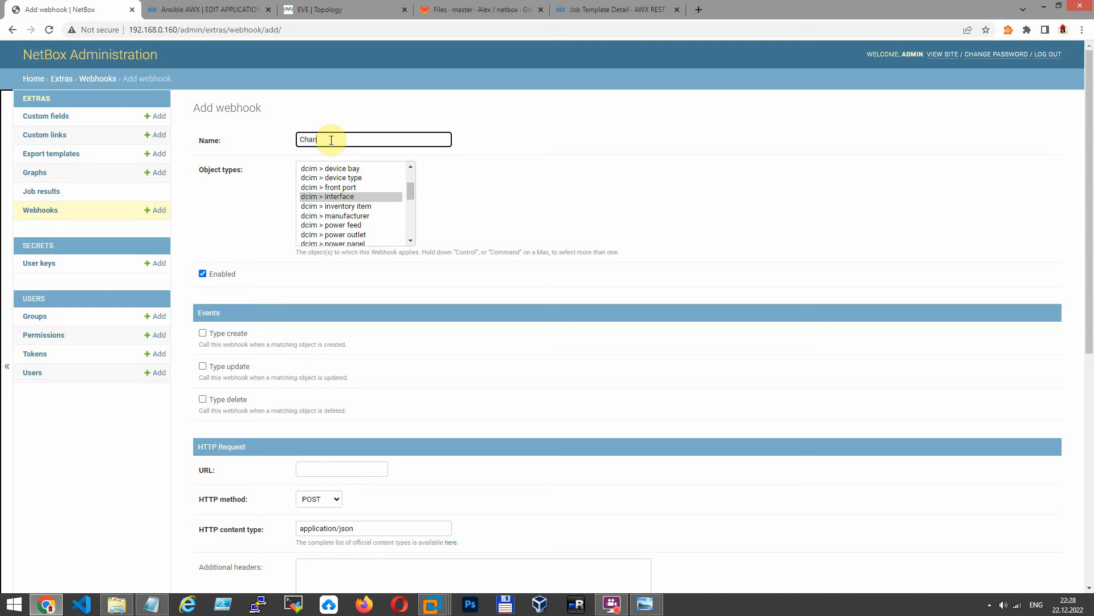
{"action": "type", "text": "ge"}
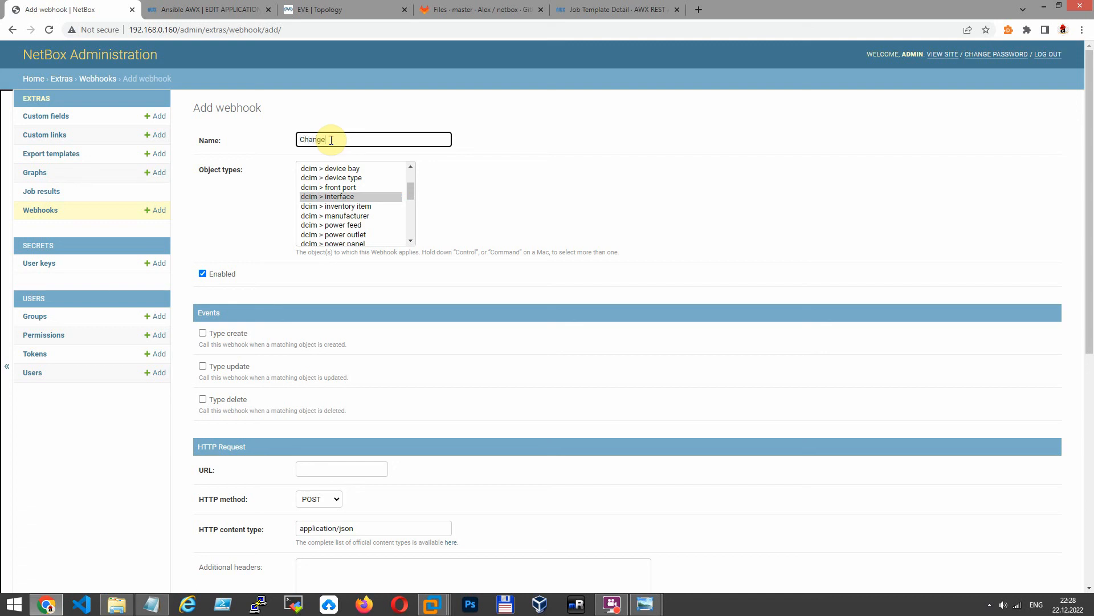
{"action": "type", "text": "Interface"}
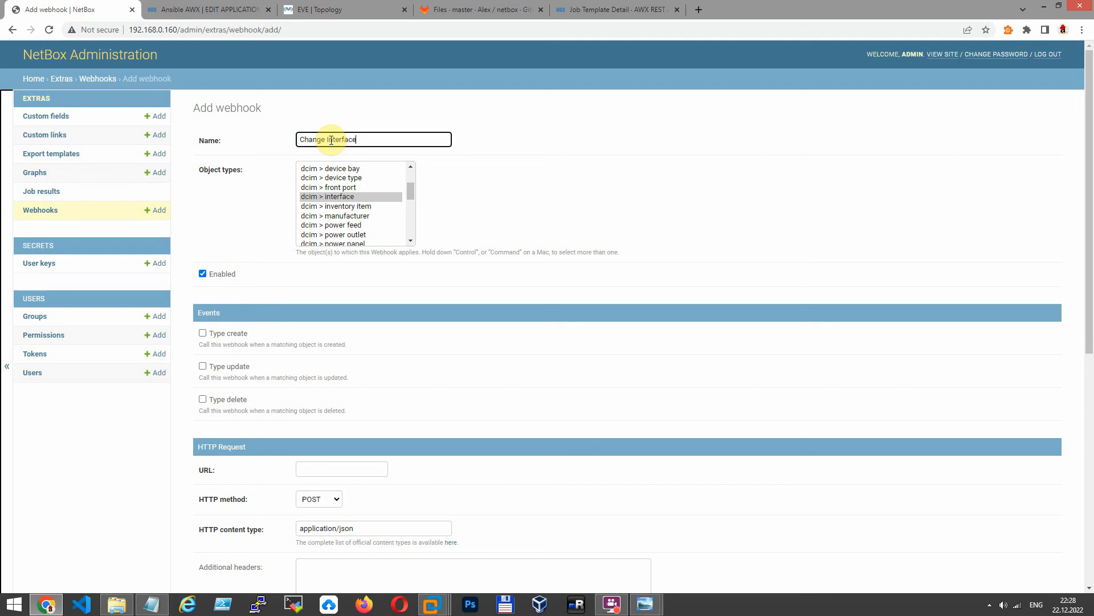
{"action": "type", "text": "s"}
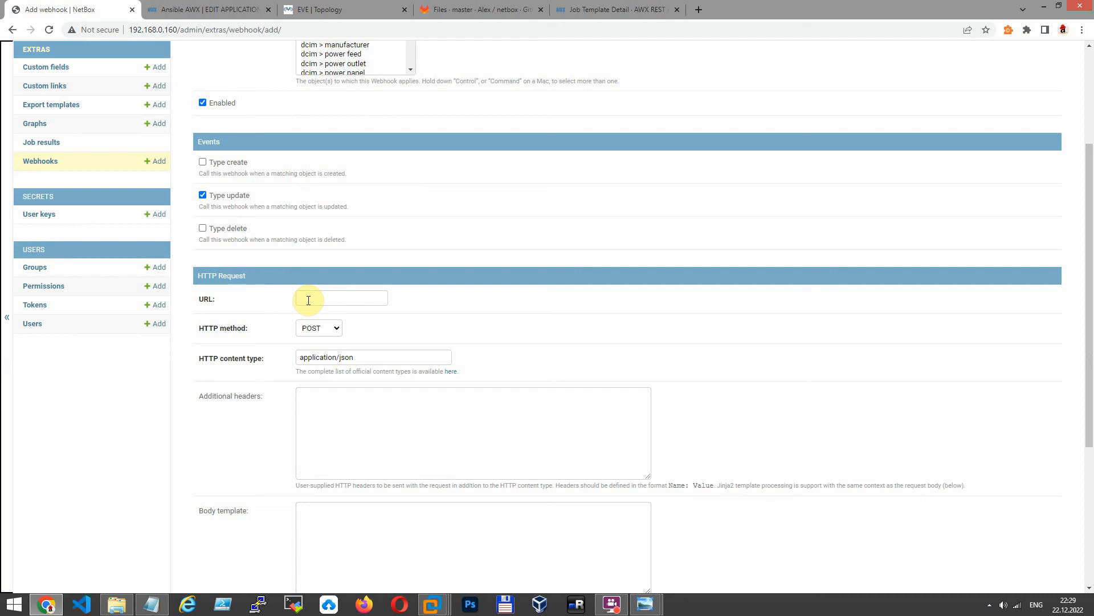
- Fill the webhook URL with the AWX job_templates/78/launch/ endpoint
{"action": "left_click", "coordinate": [206, 9]}
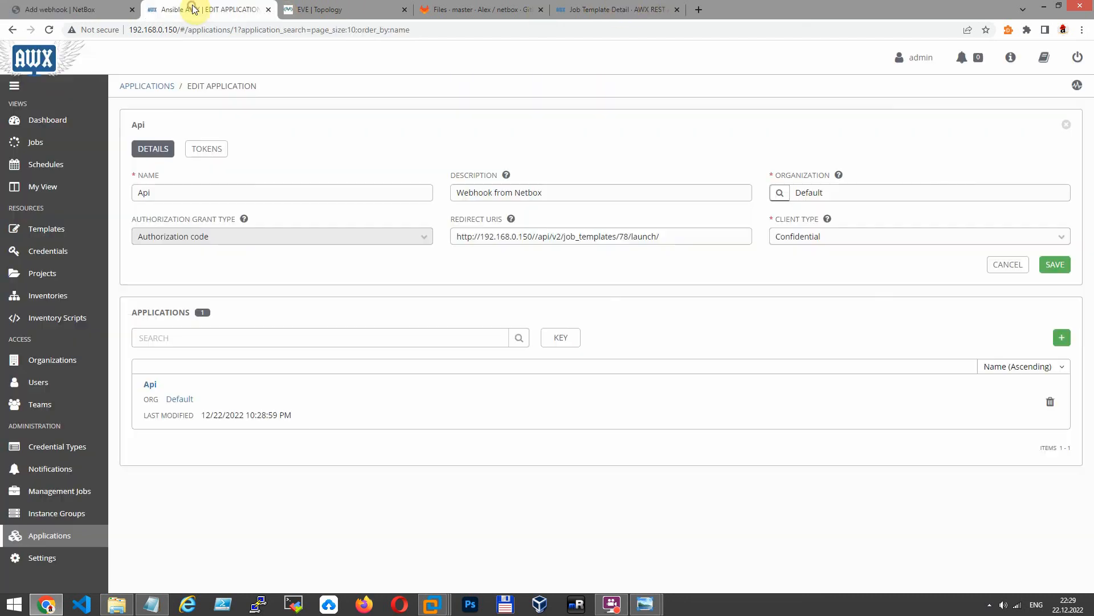
{"action": "left_click", "coordinate": [66, 9]}
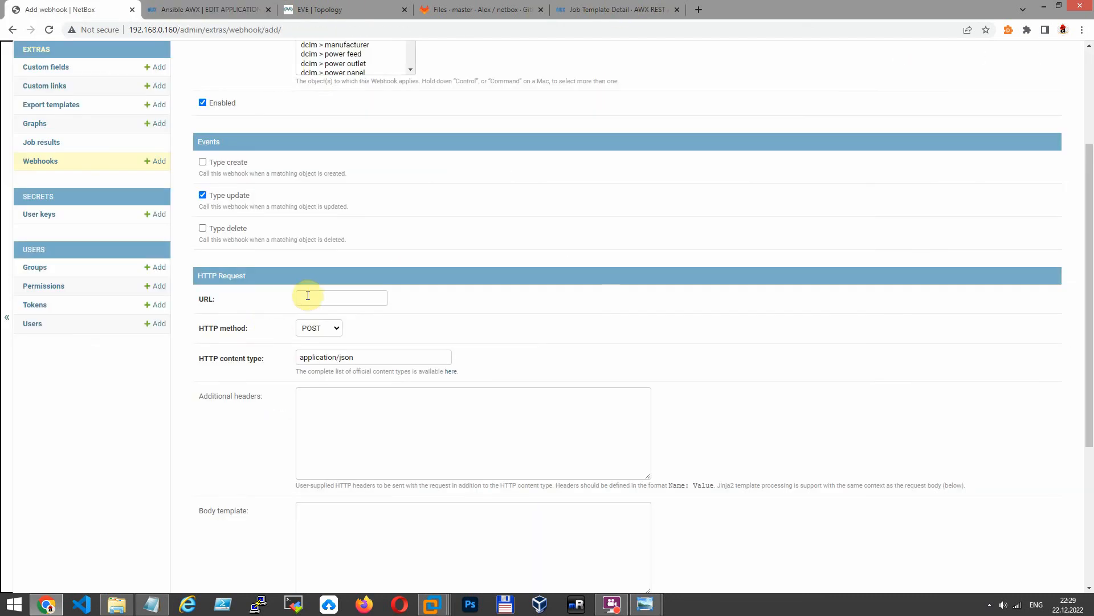
{"action": "type", "text": "ob_templates/78/launch/"}
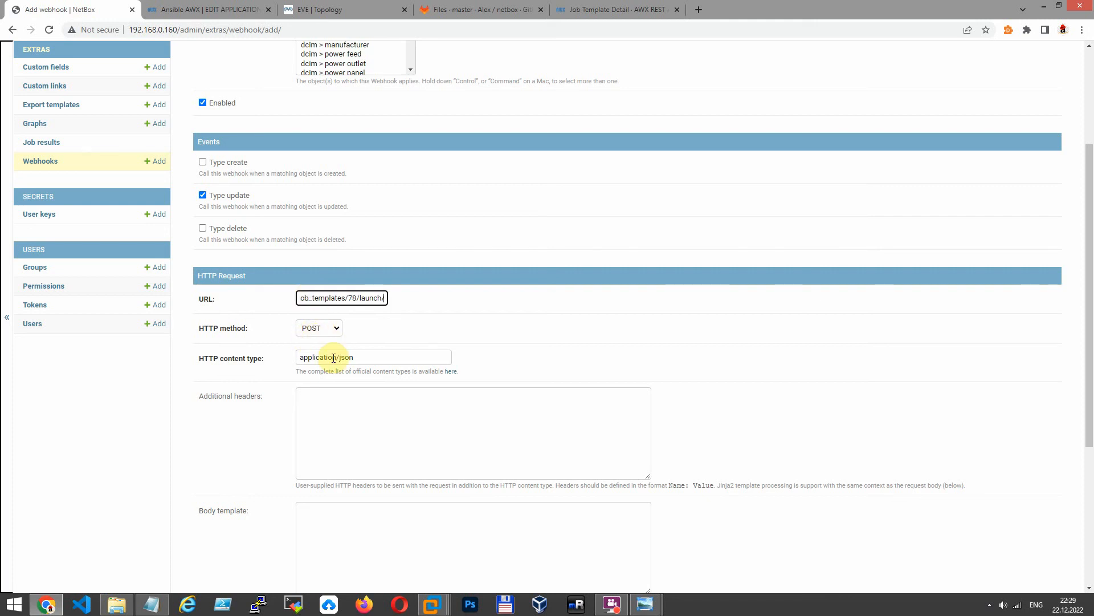
{"action": "mouse_move", "coordinate": [303, 427]}
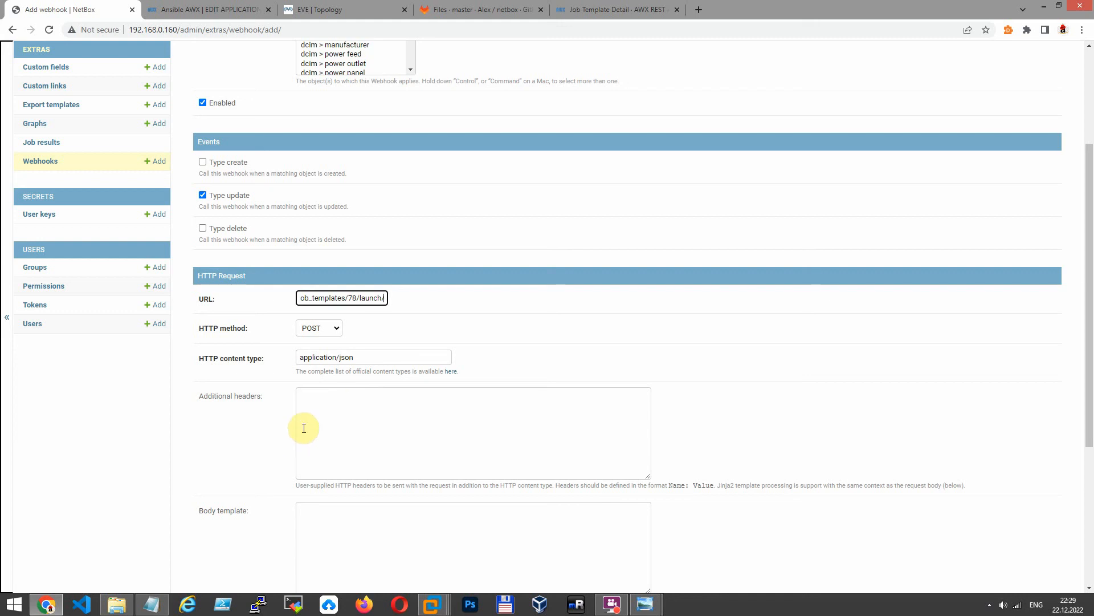
- Set POST with application/json and add an Authorization: Bearer token header
{"action": "type", "text": "Auth"}
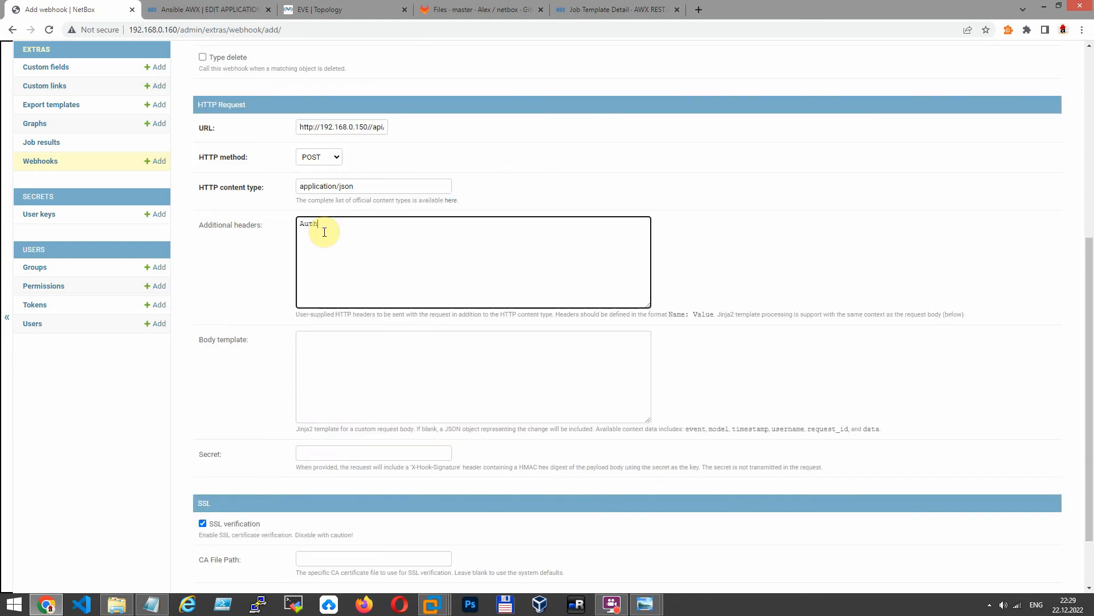
{"action": "type", "text": "orization"}
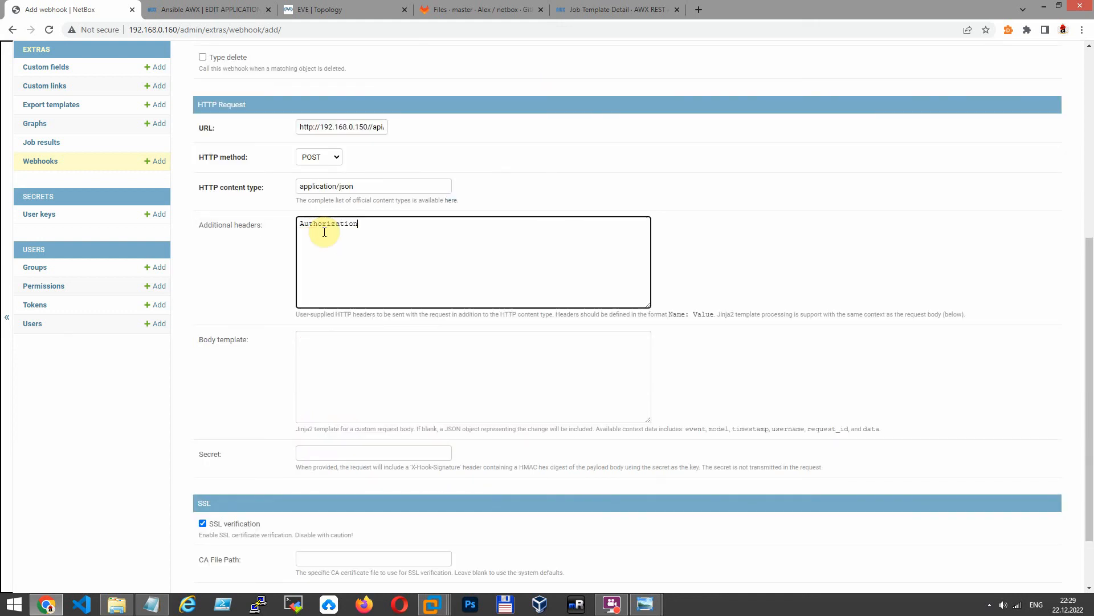
{"action": "type", "text": ":"}
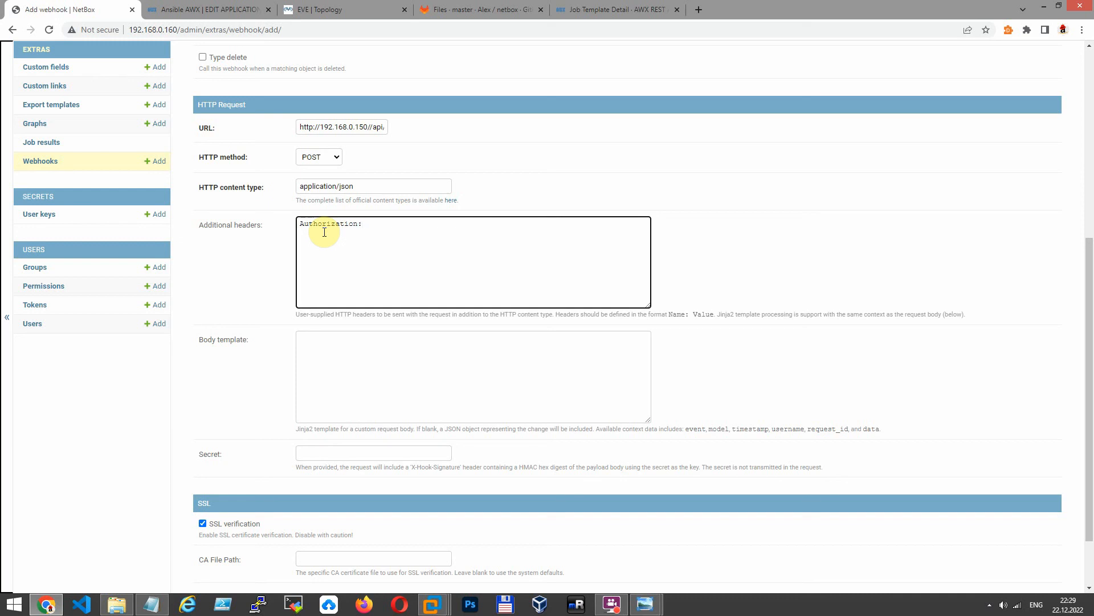
{"action": "type", "text": "Bea"}
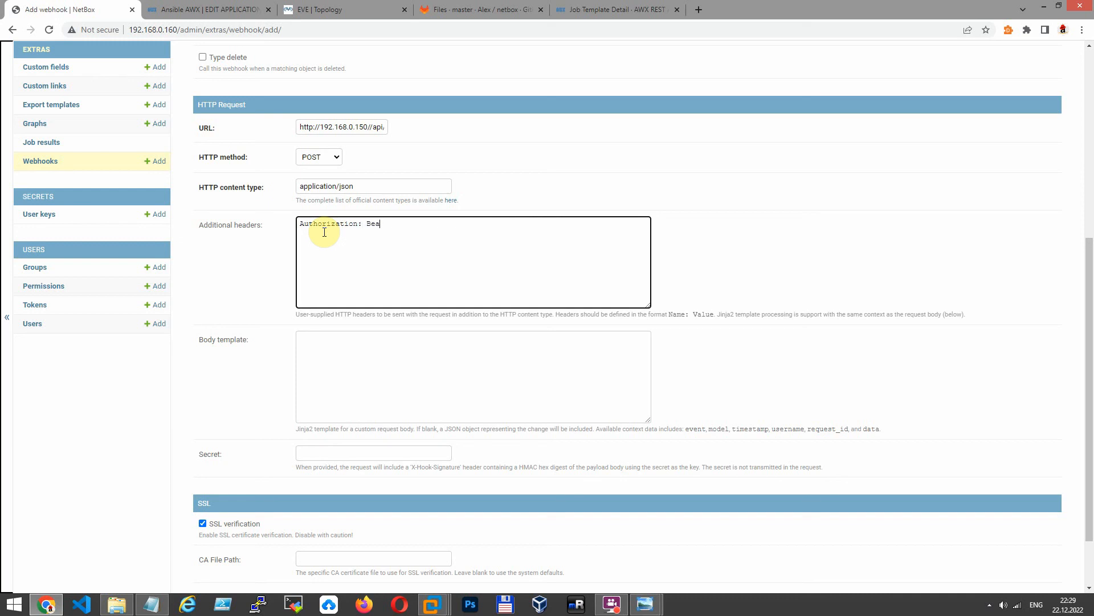
{"action": "type", "text": "rer"}
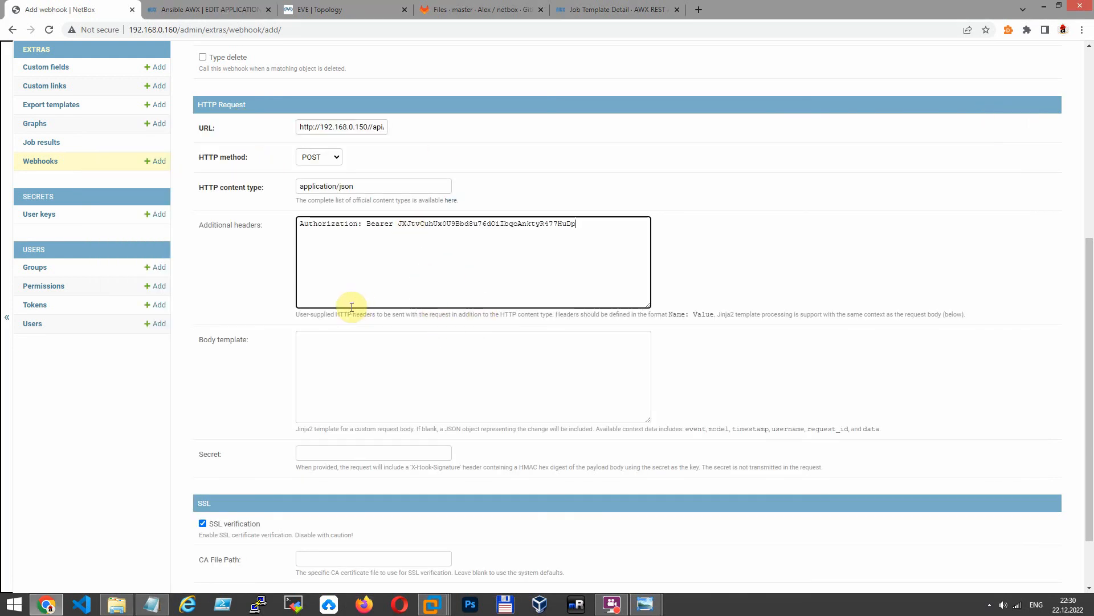
{"action": "scroll", "scroll_direction": "down", "scroll_amount": 3}
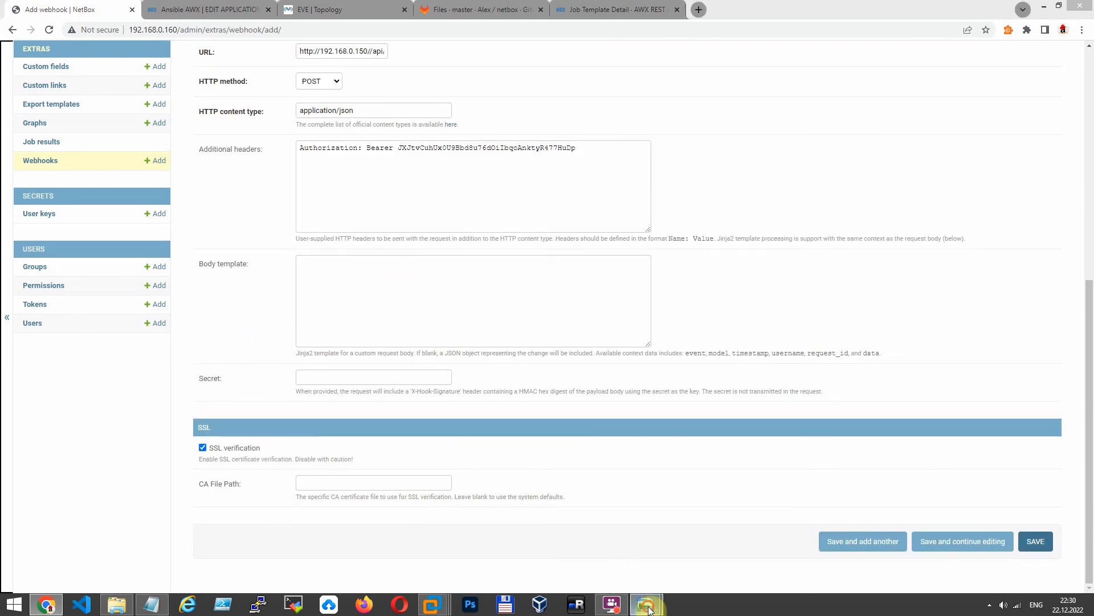
- Add the secret, disable SSL verification, and write an extra_vars body template with device_id, interface_id and description
{"action": "left_click", "coordinate": [642, 605]}
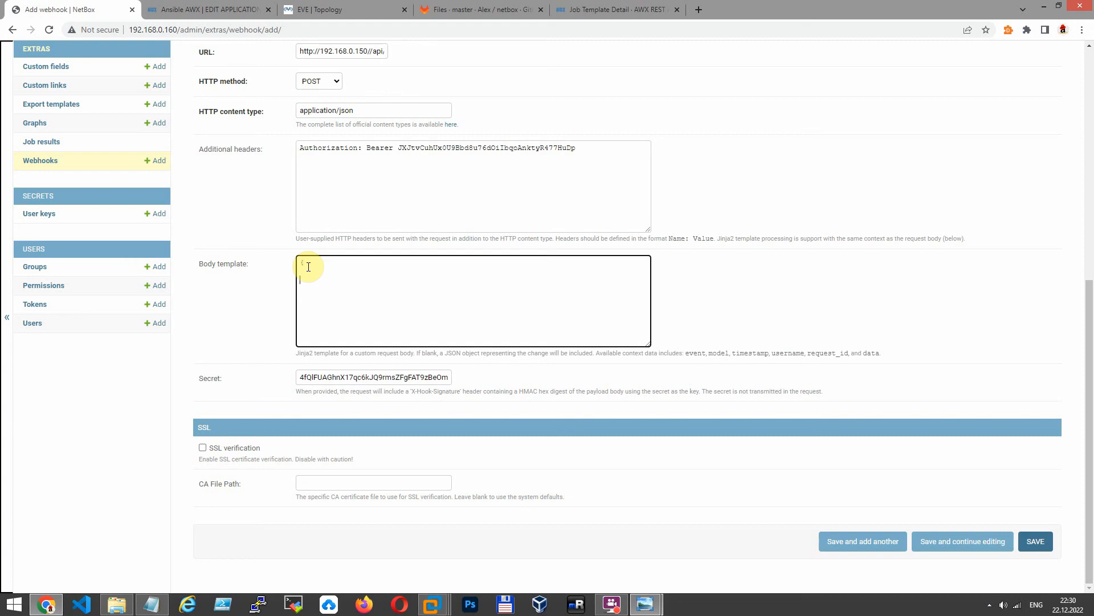
{"action": "type", "text": "\"extra_vars\":"}
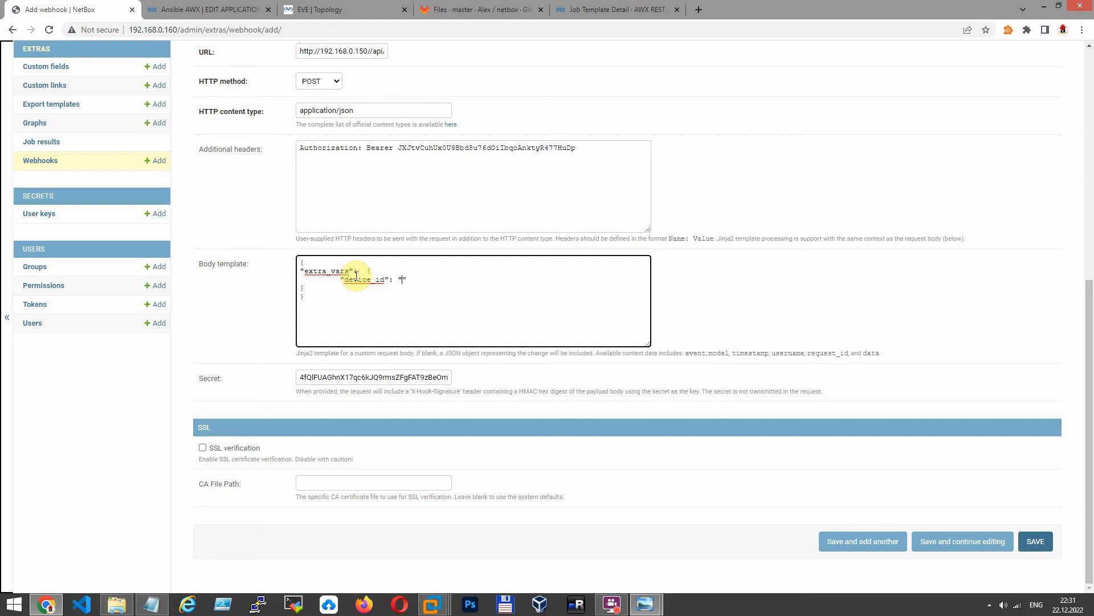
{"action": "type", "text": "{{data['device']}}"}
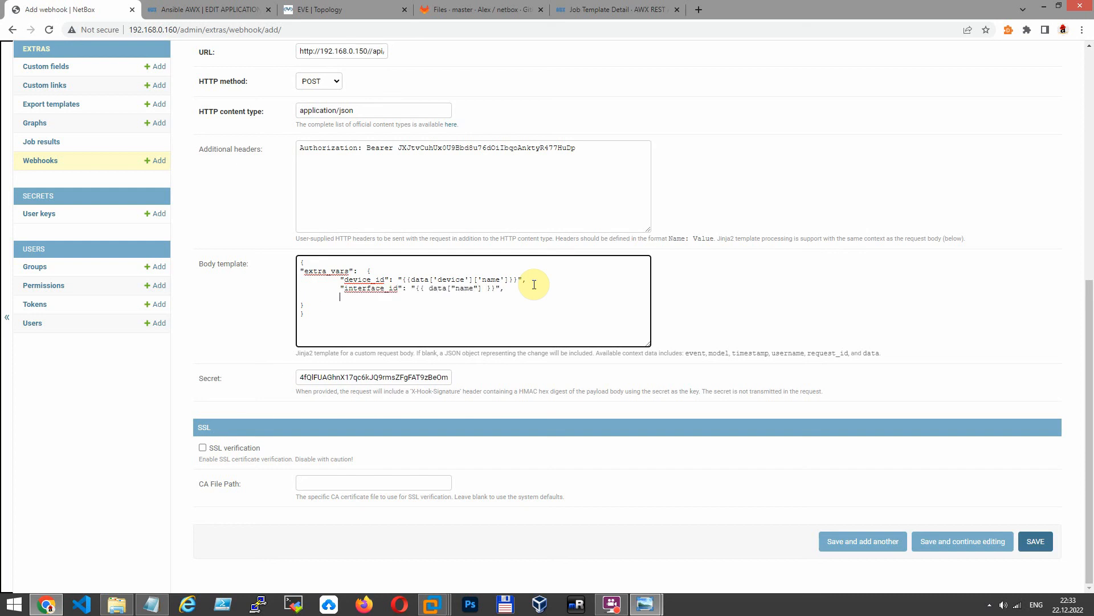
{"action": "type", "text": "\"description\": \"{{ }}\""}
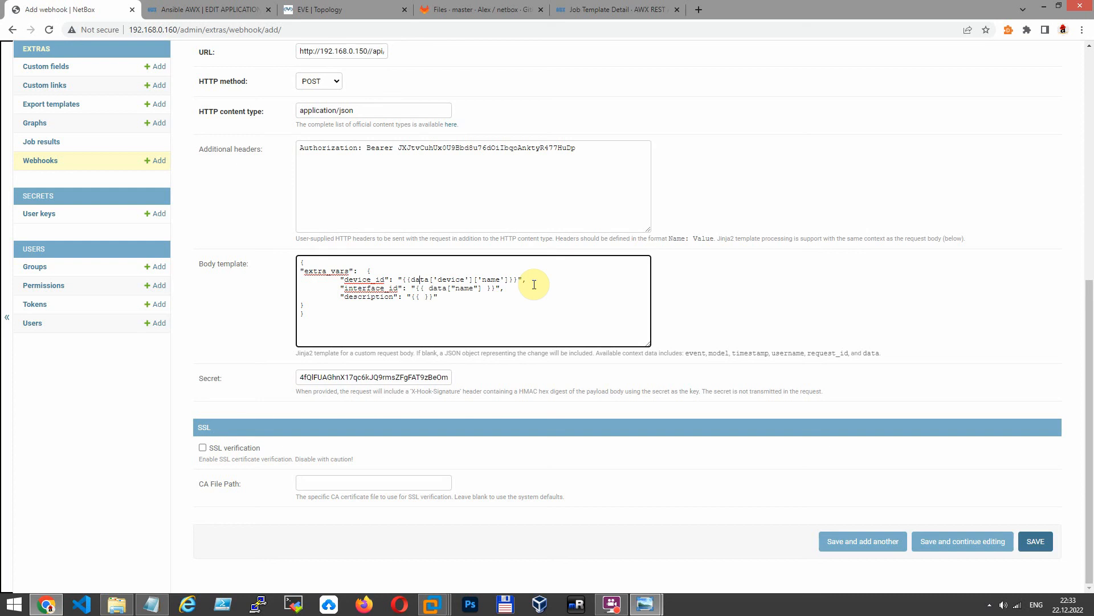
{"action": "type", "text": "data[\"descri\""}
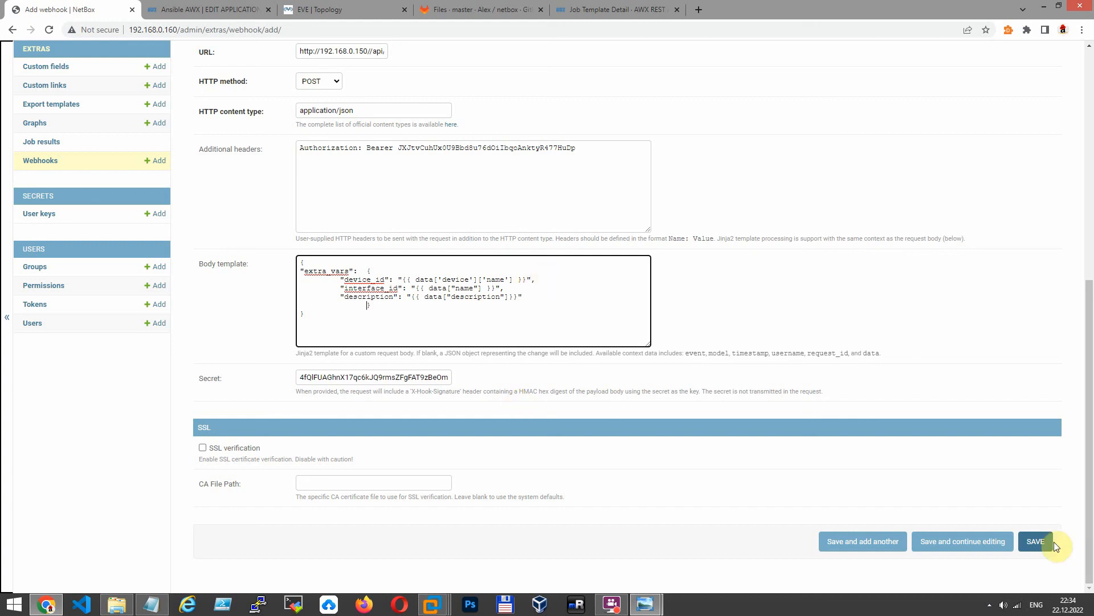
- Save the Change Interfaces webhook so NetBox lists it as added
{"action": "left_click", "coordinate": [1036, 540]}
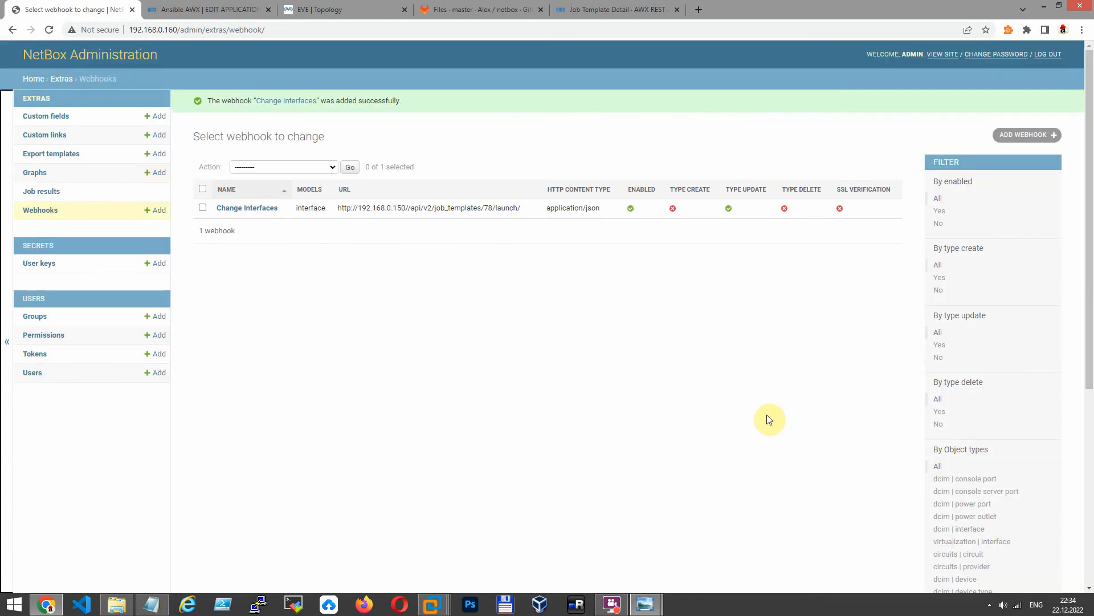
{"action": "mouse_move", "coordinate": [867, 211]}
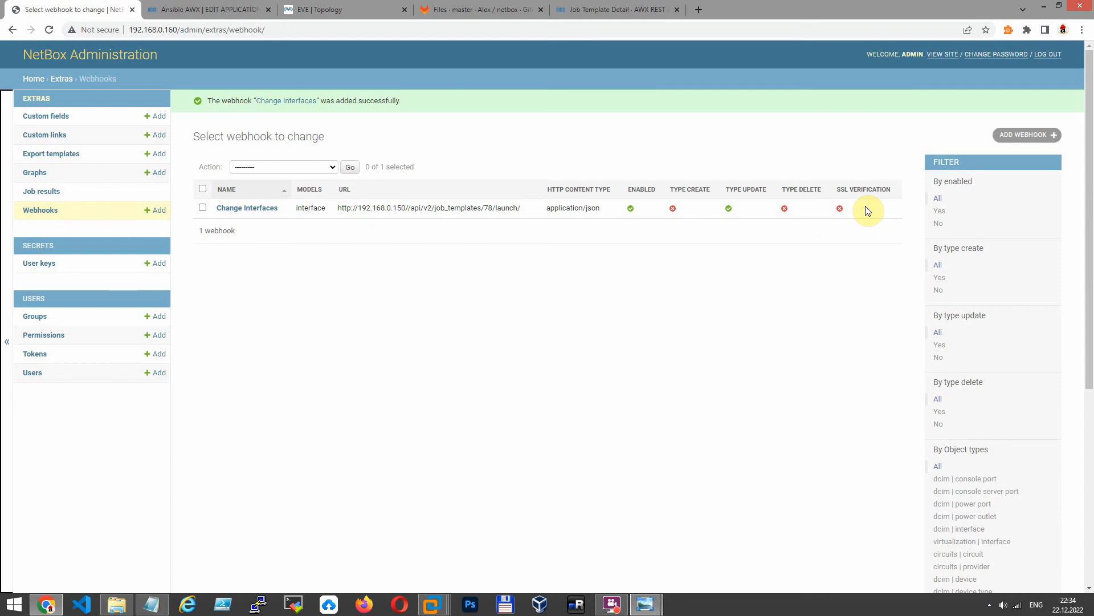
{"action": "mouse_move", "coordinate": [401, 264]}
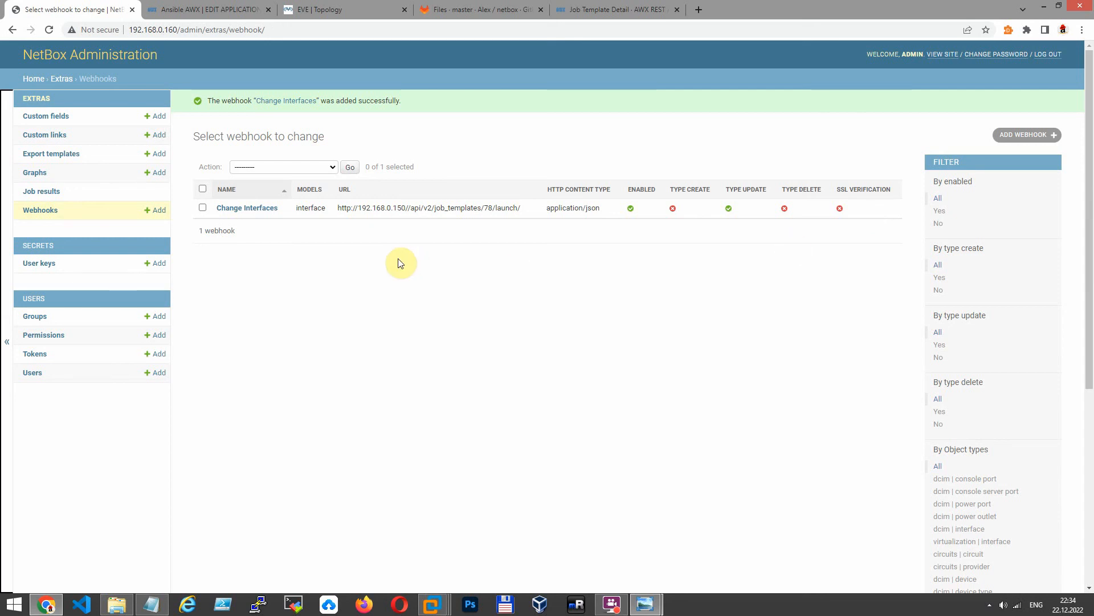
{"action": "mouse_move", "coordinate": [216, 203]}
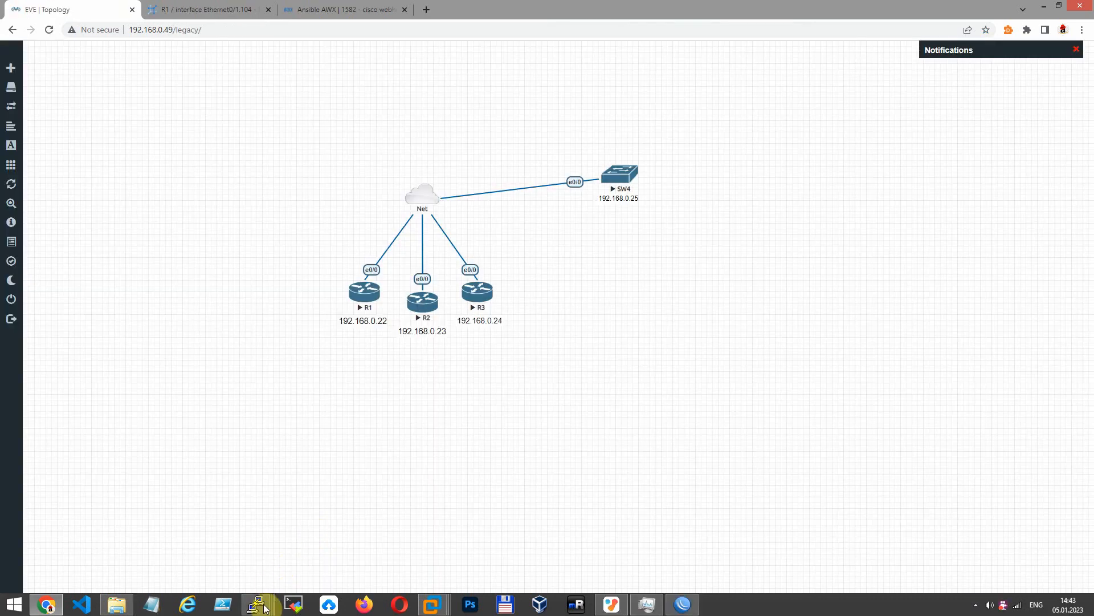
- Show R1's running config where Ethernet0/1.104 is described IP_Automationtools111
{"action": "left_click", "coordinate": [256, 604]}
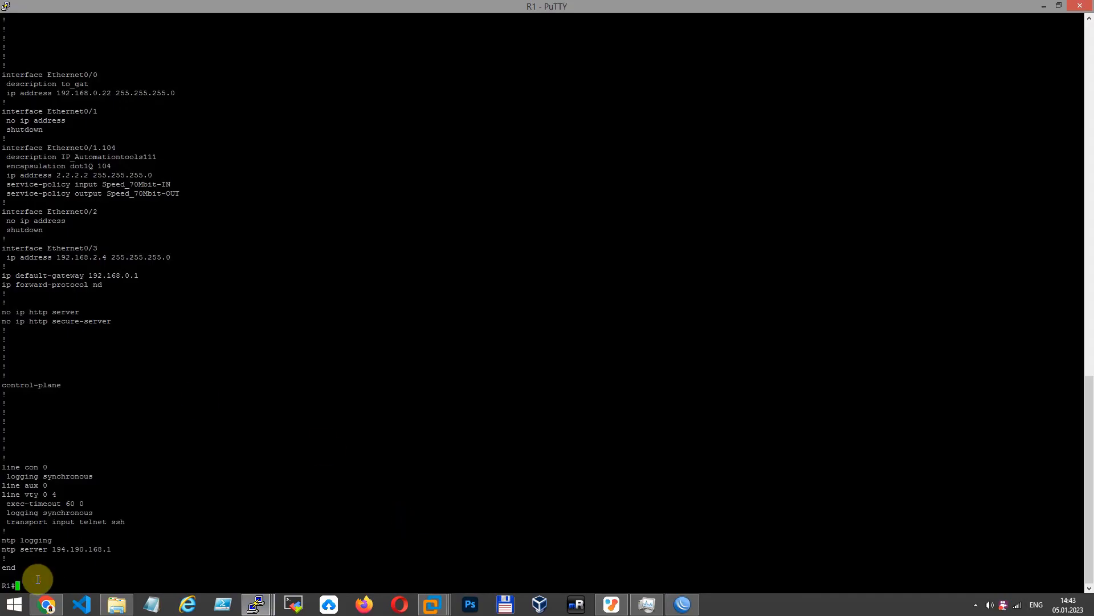
{"action": "type", "text": "sho run"}
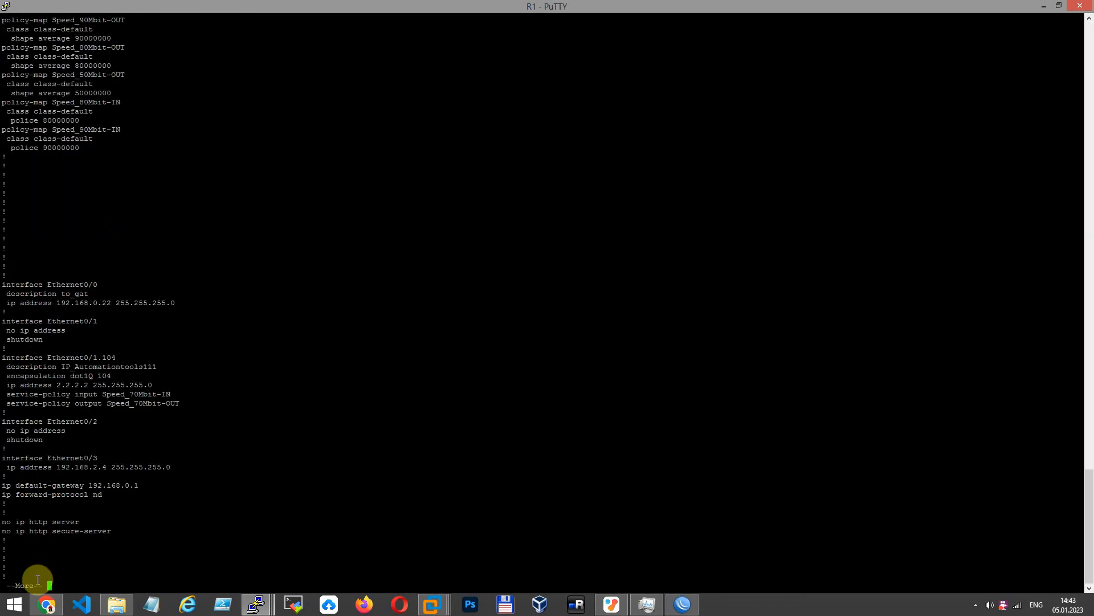
{"action": "double_click", "coordinate": [27, 365]}
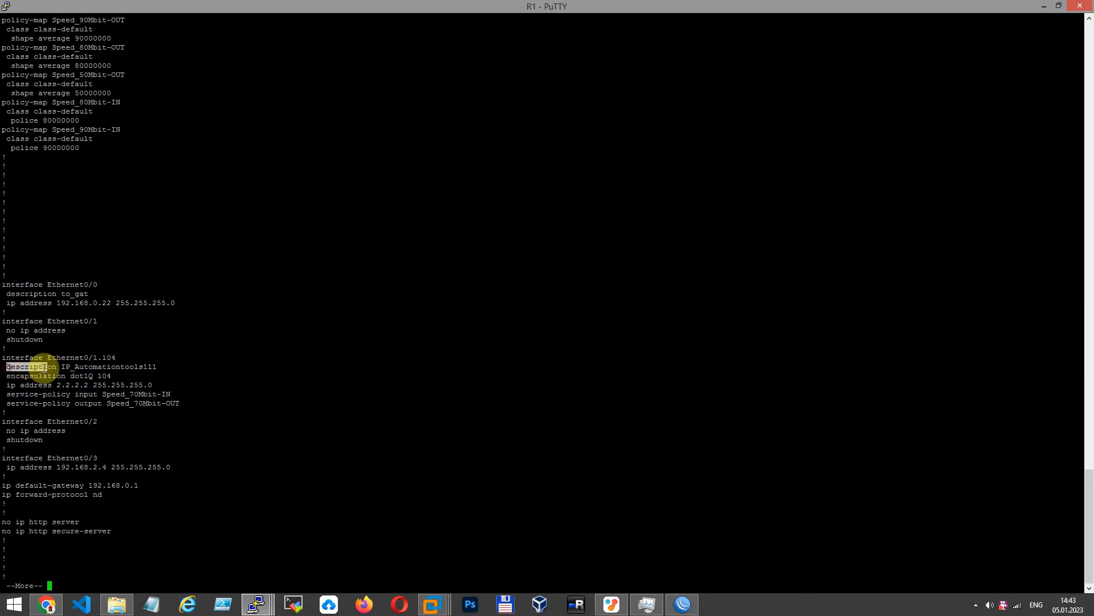
{"action": "triple_click", "coordinate": [77, 366]}
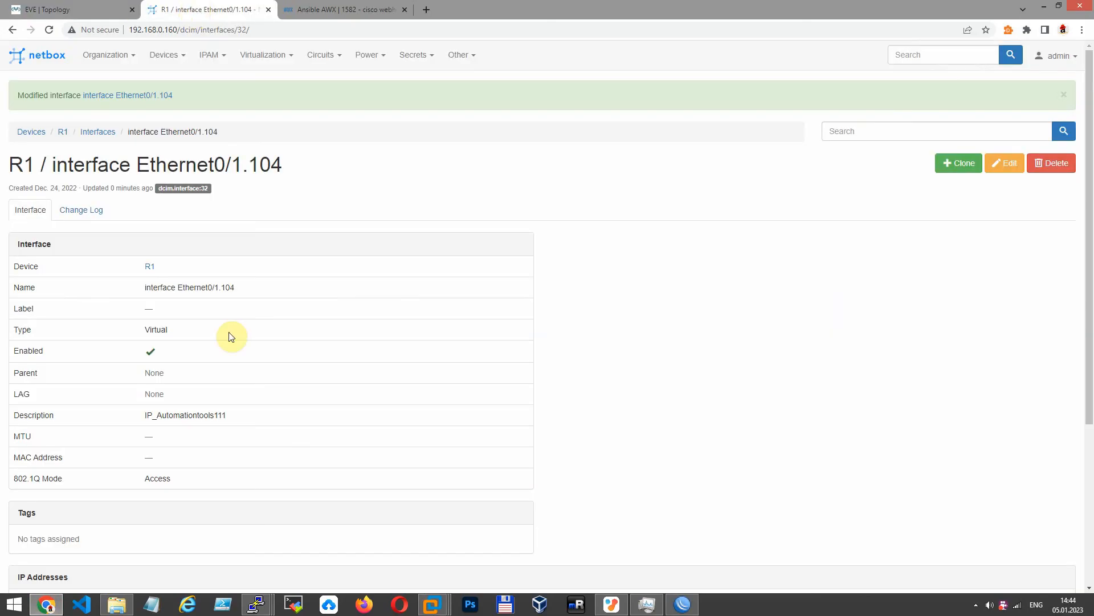
- Edit R1's Ethernet0/1.104 description to IP_Webhook Inc and save it
{"action": "left_click", "coordinate": [1005, 163]}
{"action": "type", "text": "IP_Webhook"}
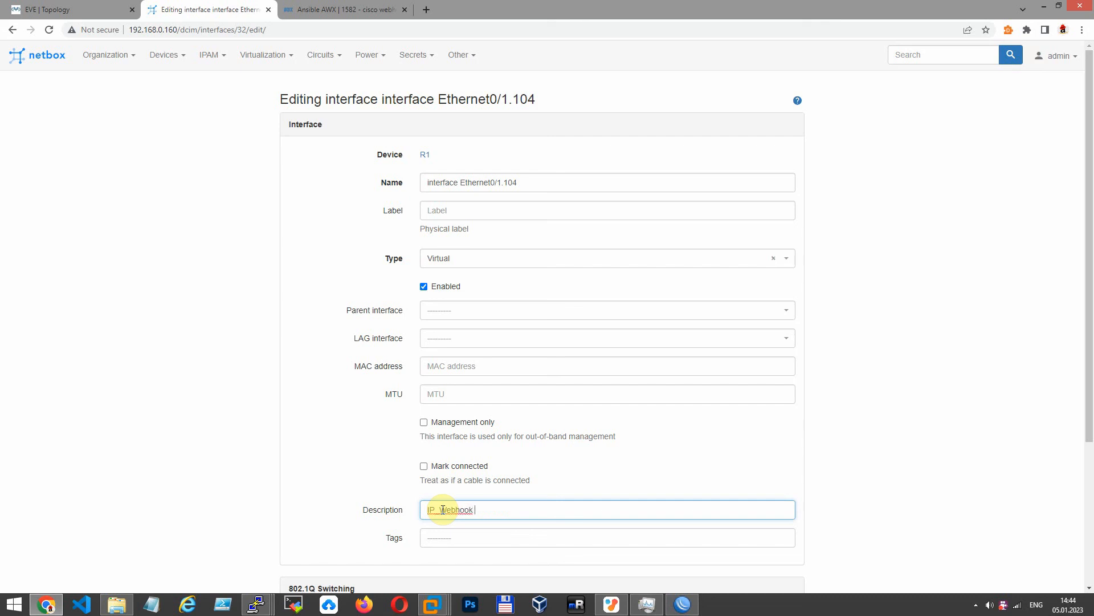
{"action": "type", "text": "Inc"}
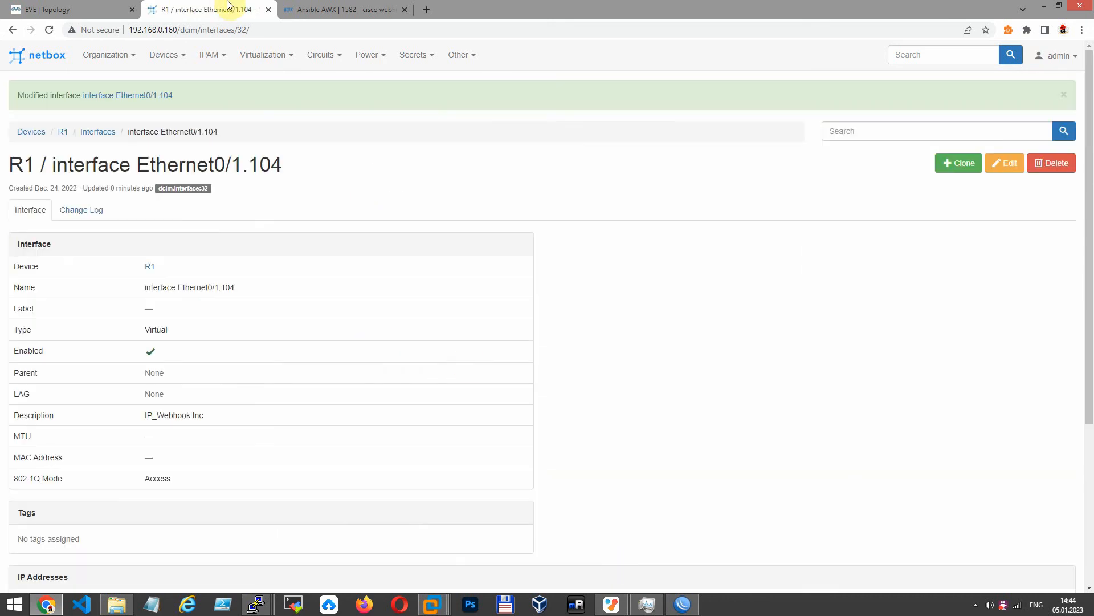
- Open the webhook-triggered cisco webhook job 1584 carrying IP_Webhook Inc in its extra variables
{"action": "left_click", "coordinate": [342, 10]}
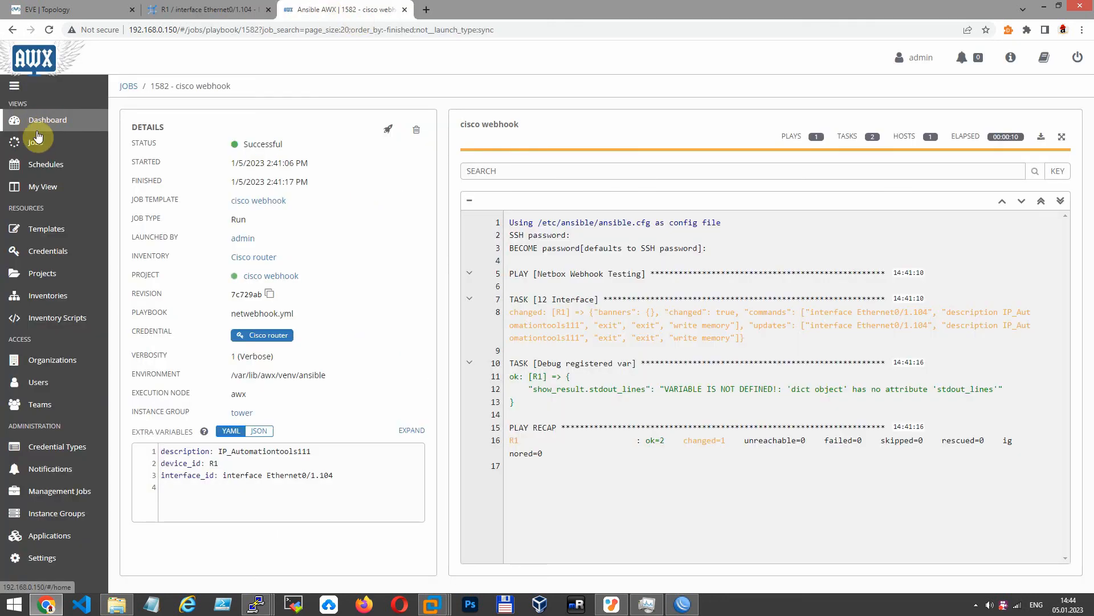
{"action": "left_click", "coordinate": [36, 142]}
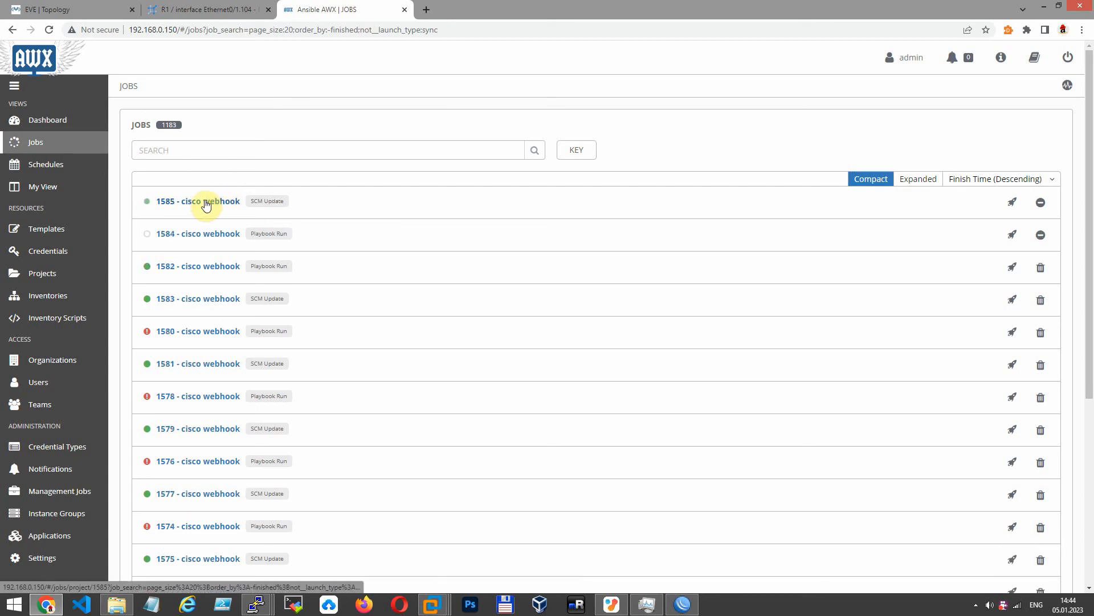
{"action": "mouse_move", "coordinate": [203, 232]}
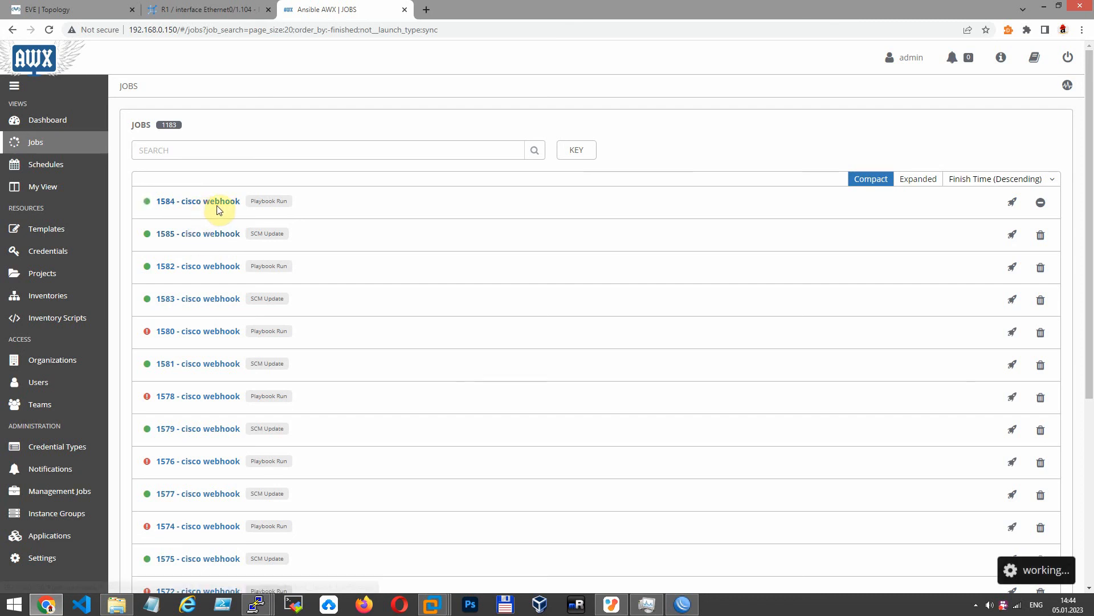
{"action": "left_click", "coordinate": [197, 201]}
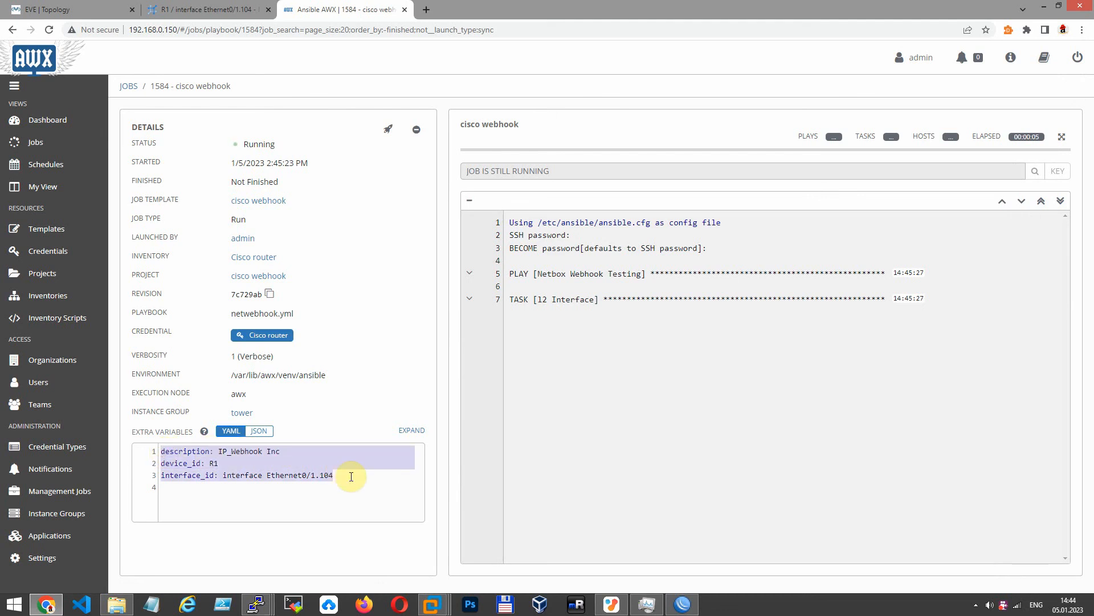
{"action": "mouse_move", "coordinate": [696, 380]}
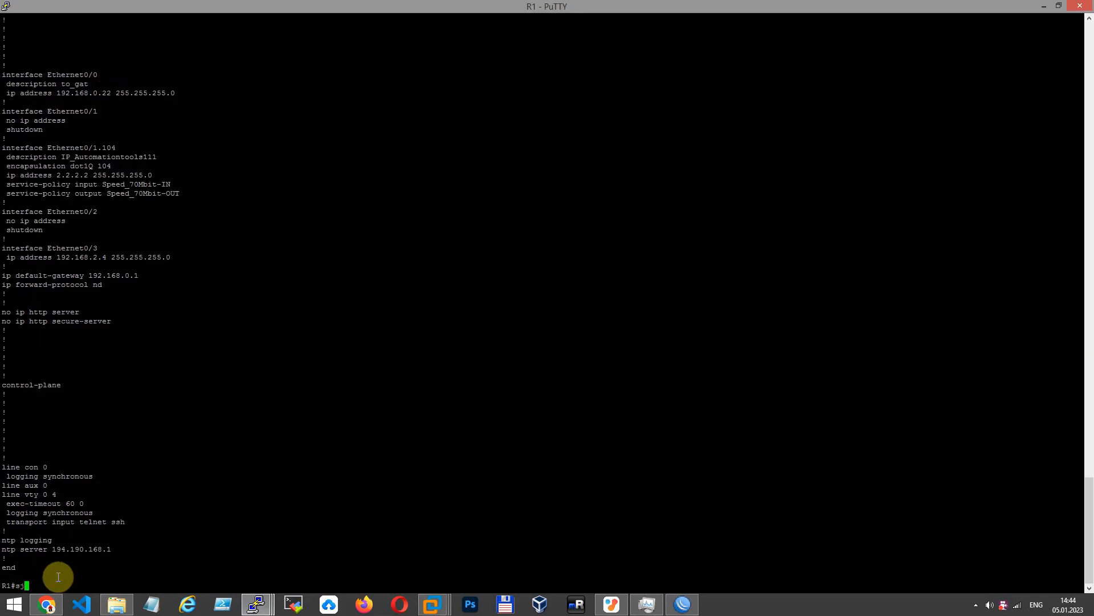
- Run show run on R1 confirming Ethernet0/1.104 now carries description IP_Webhook Inc
{"action": "type", "text": "ho run"}
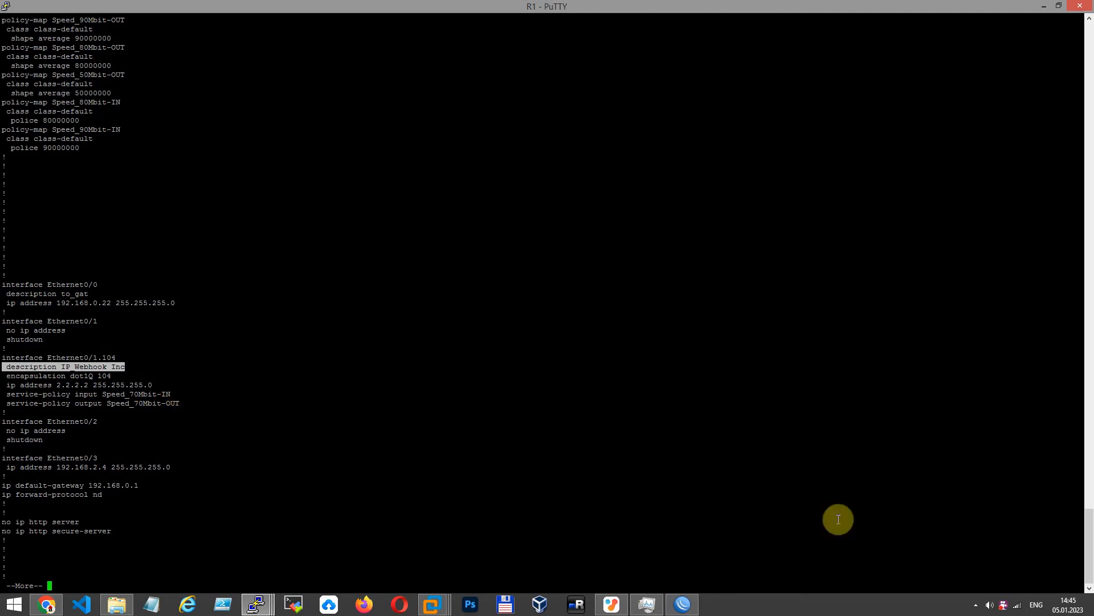
{"action": "mouse_move", "coordinate": [175, 390]}
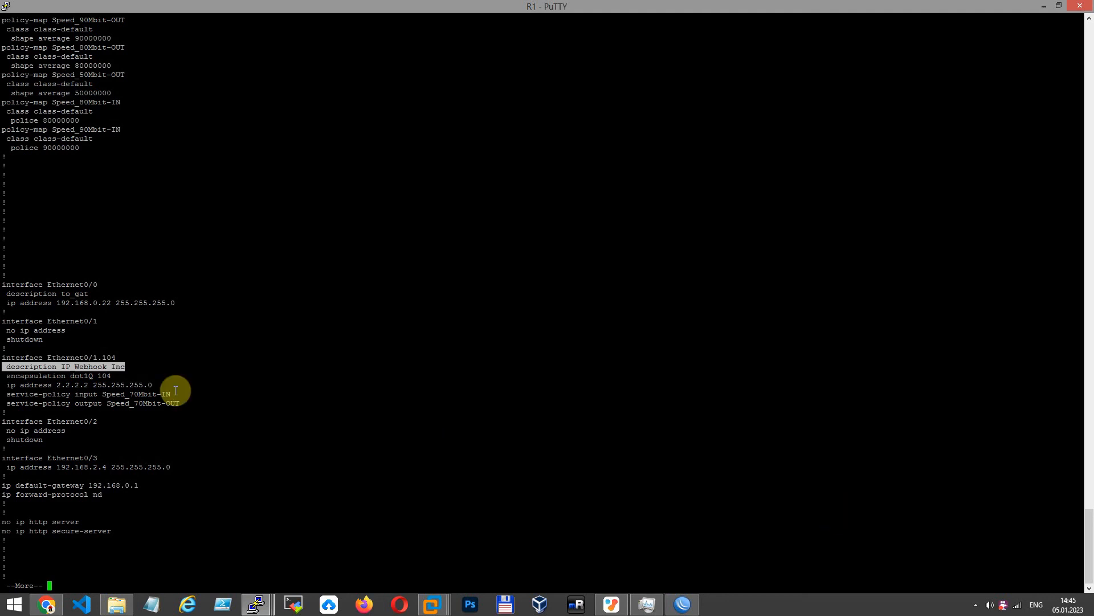
{"action": "mouse_move", "coordinate": [837, 519]}
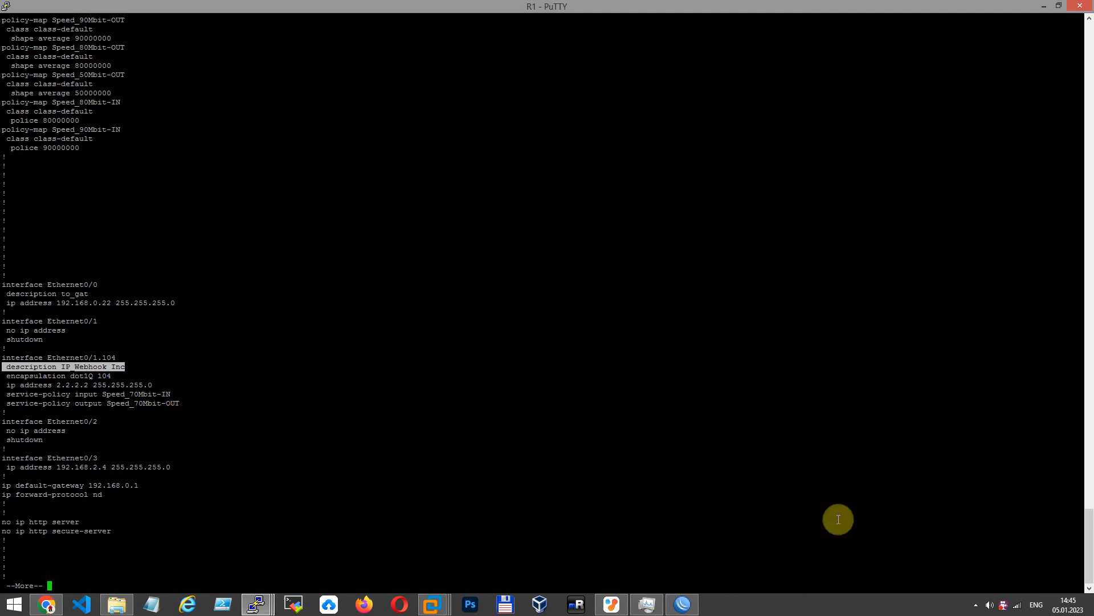